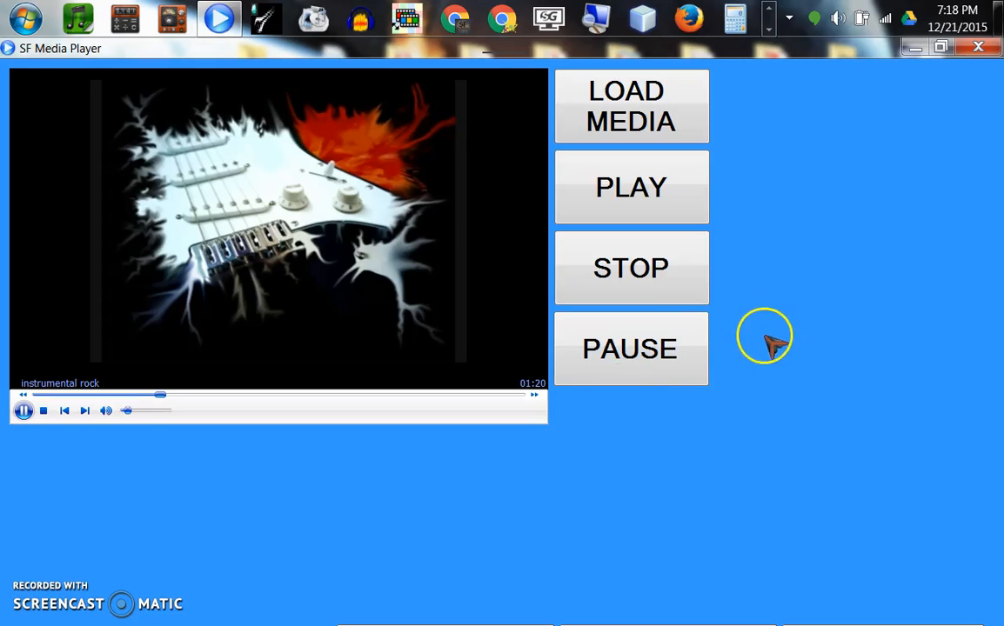
mouse_move(823, 394)
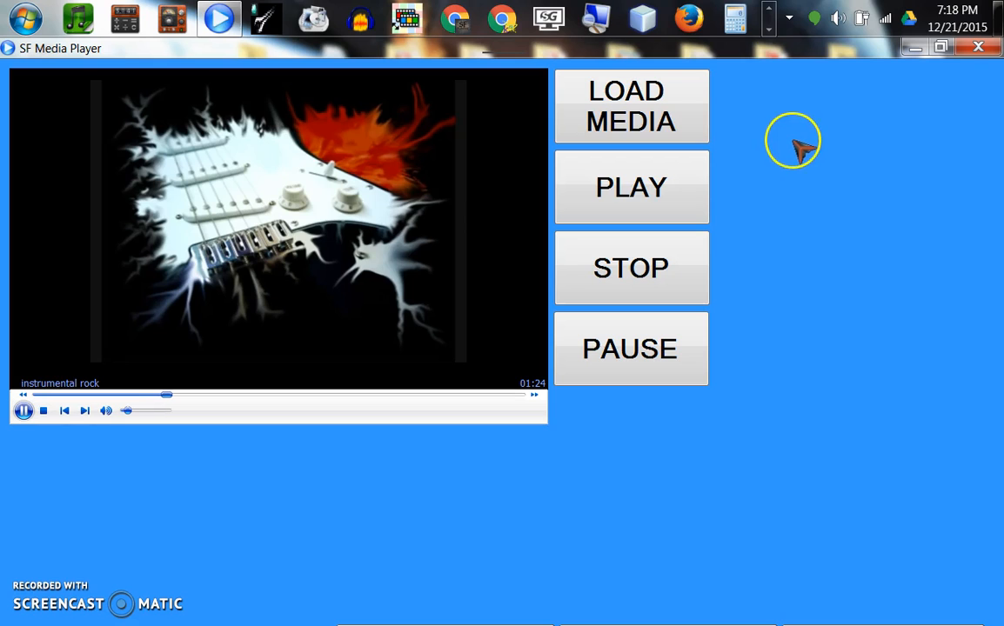
mouse_move(747, 155)
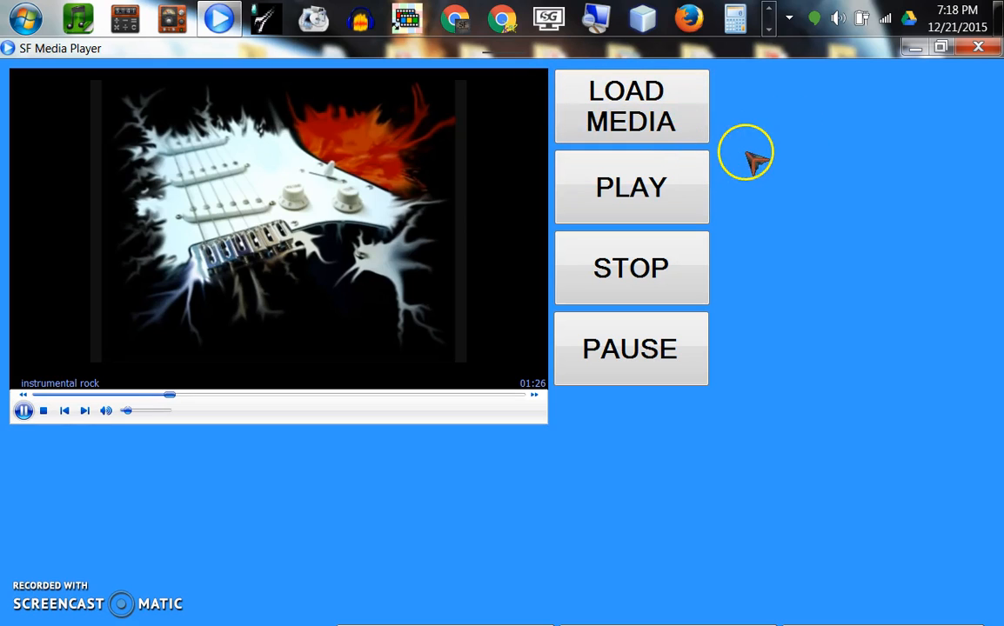
mouse_move(565, 405)
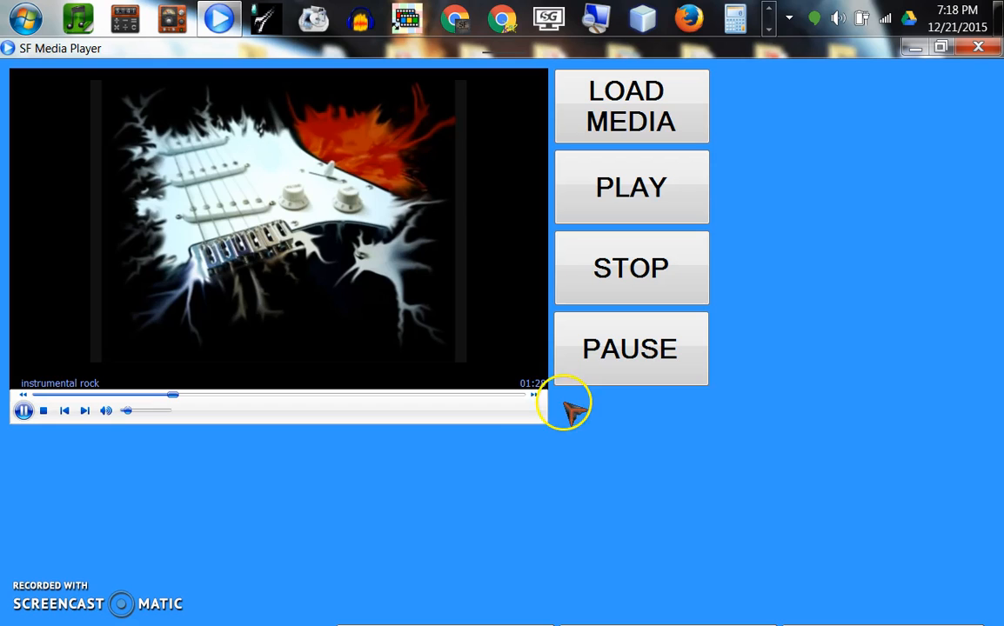
mouse_move(654, 429)
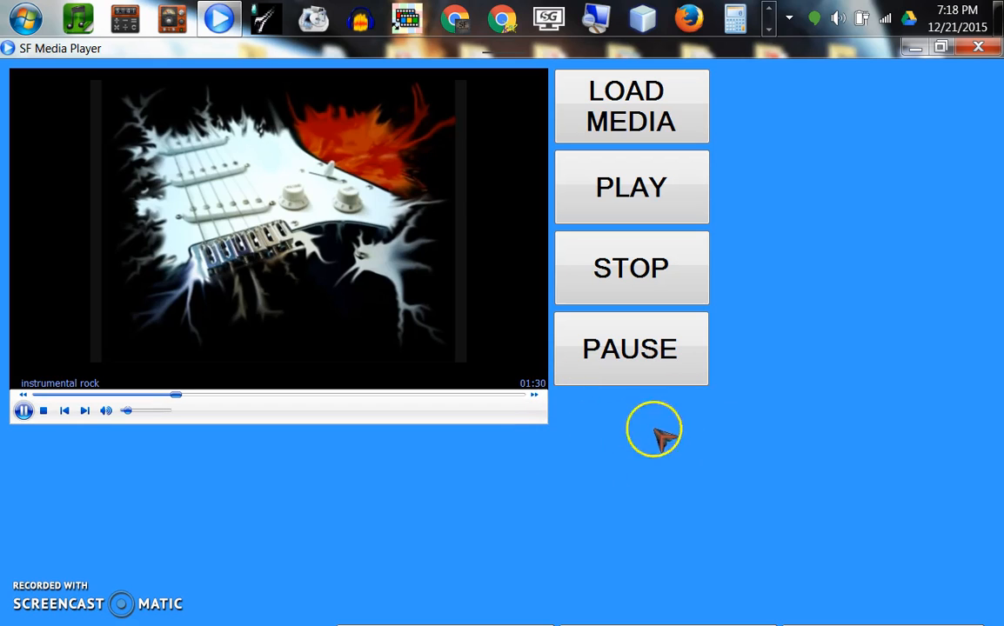
mouse_move(768, 30)
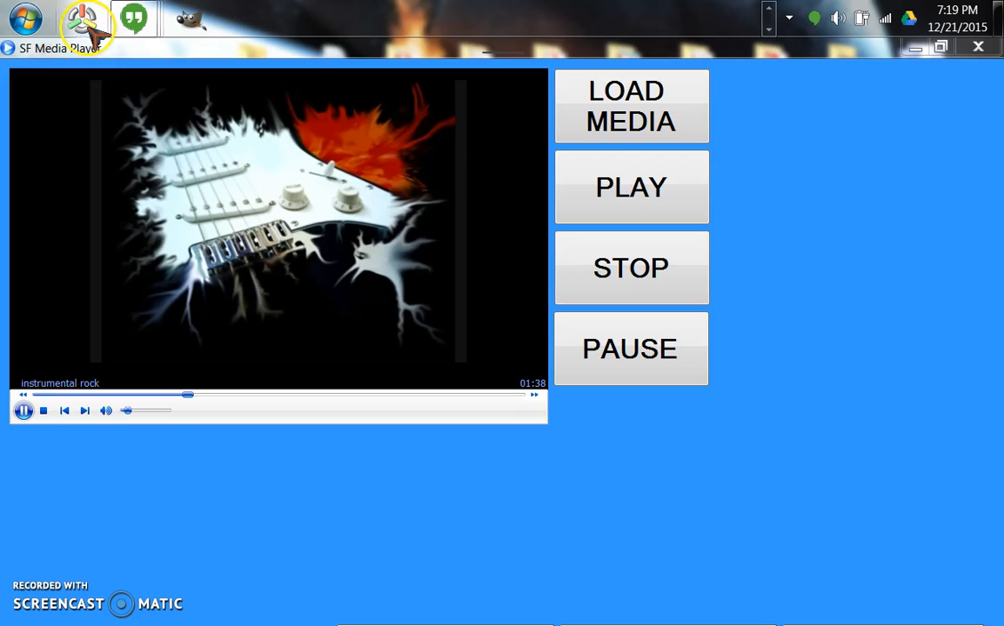
Right-click the RealWorld Cursor Editor taskbar icon to show its jump list.
right_click(85, 19)
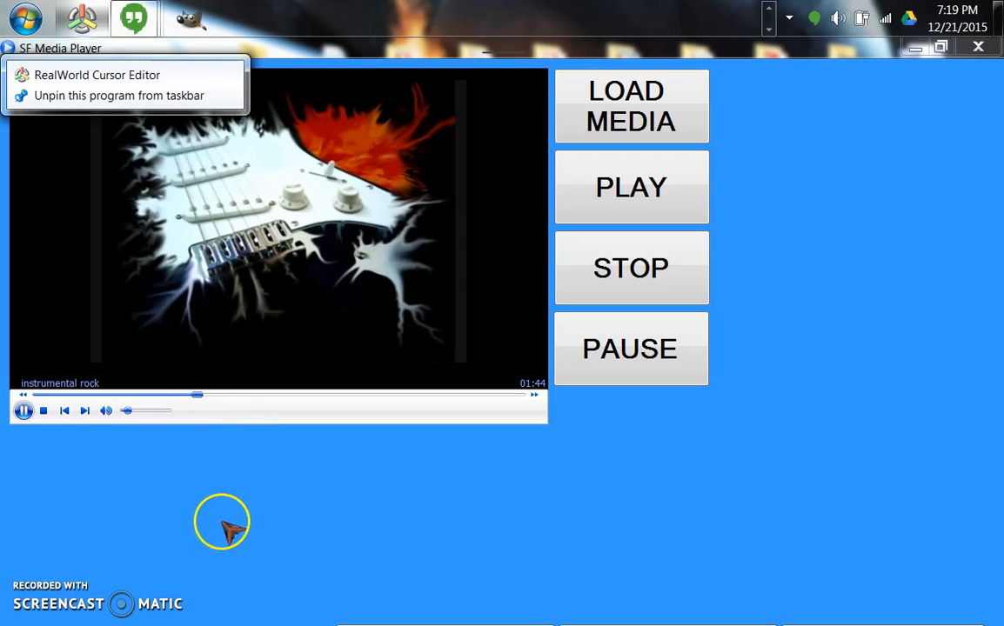
mouse_move(959, 237)
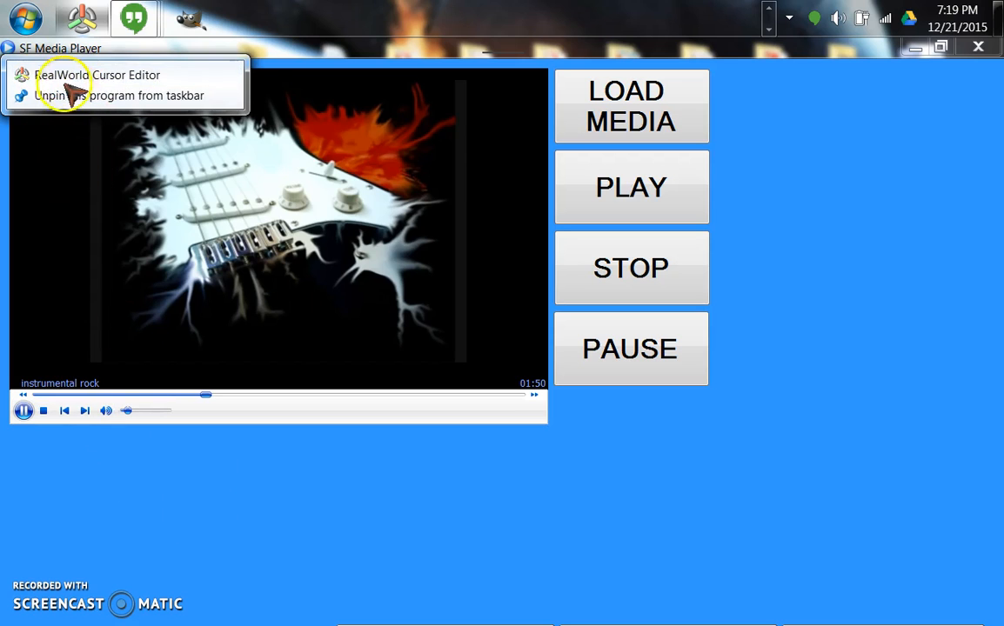
mouse_move(211, 187)
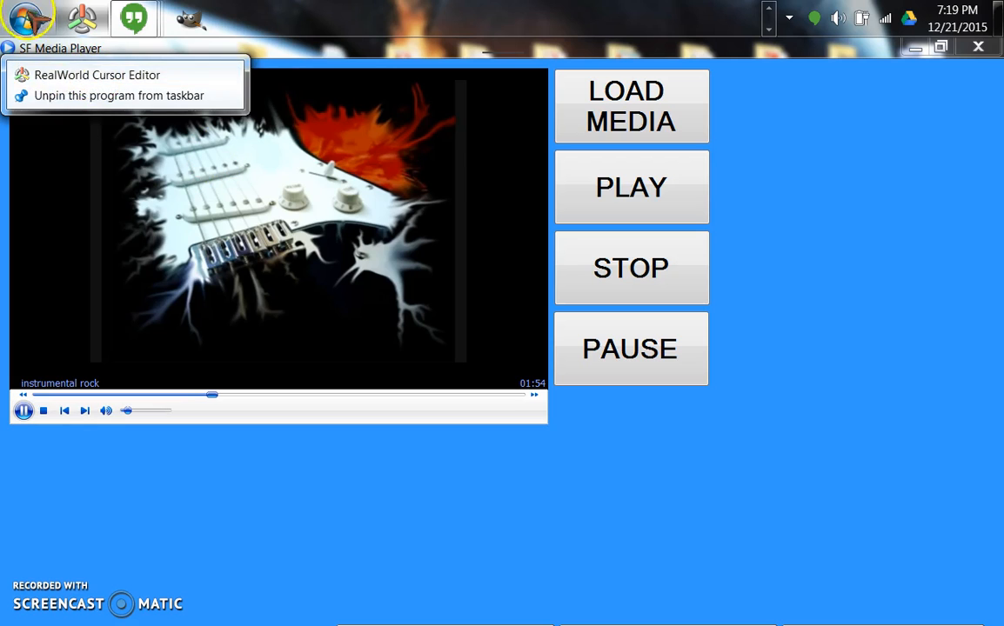
mouse_move(142, 76)
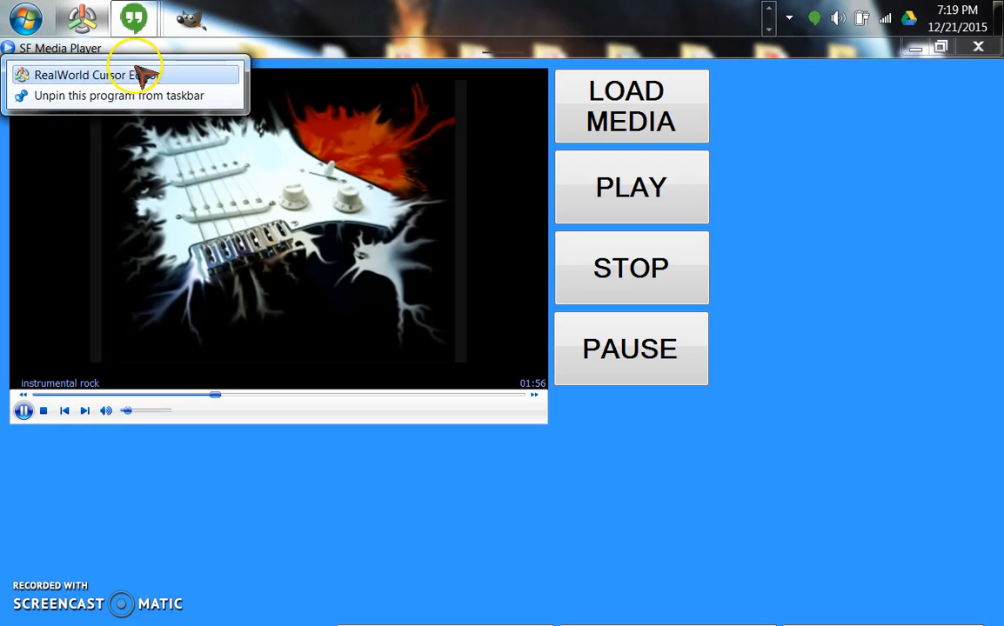
mouse_move(117, 82)
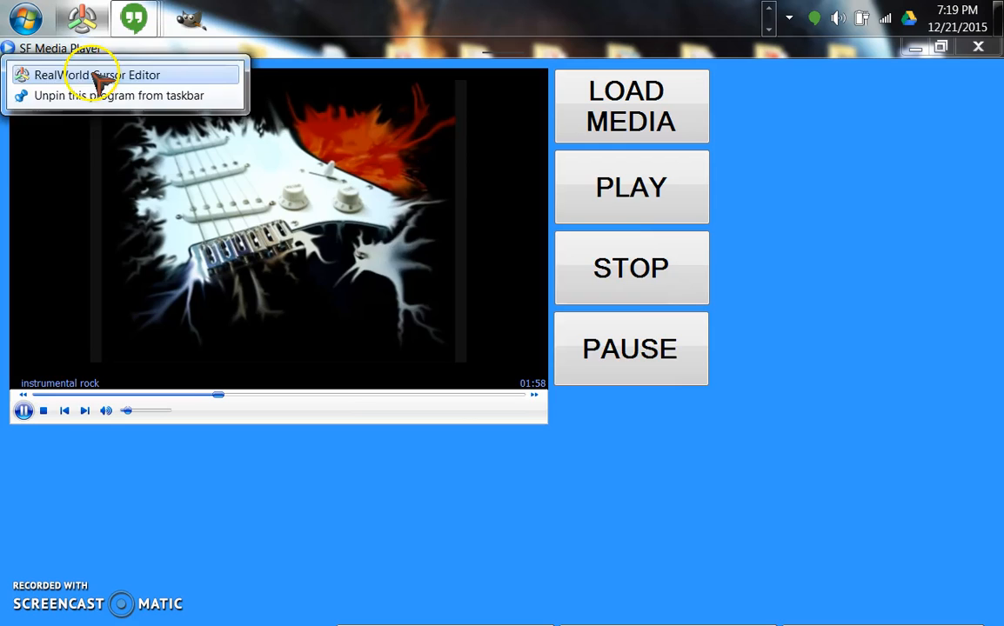
Launch RealWorld Cursor Editor from the jump list to reach its Online start page.
left_click(100, 74)
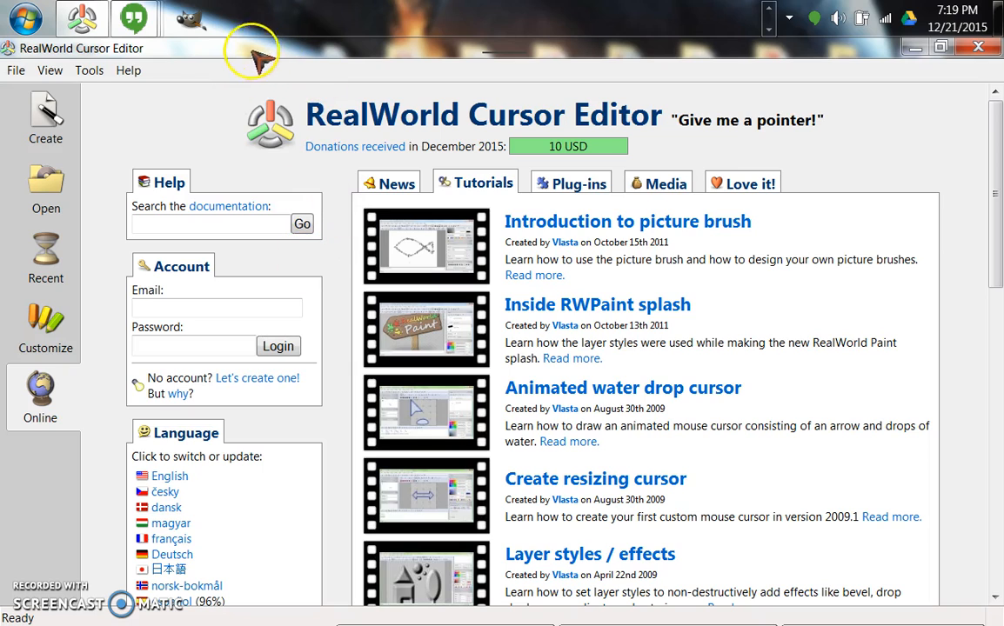
mouse_move(259, 167)
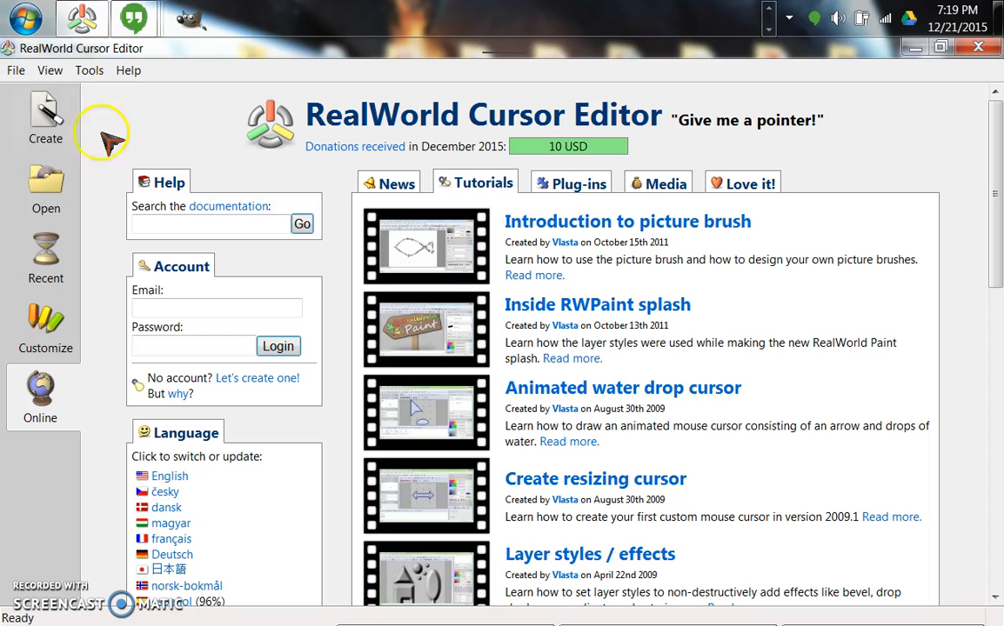
mouse_move(272, 96)
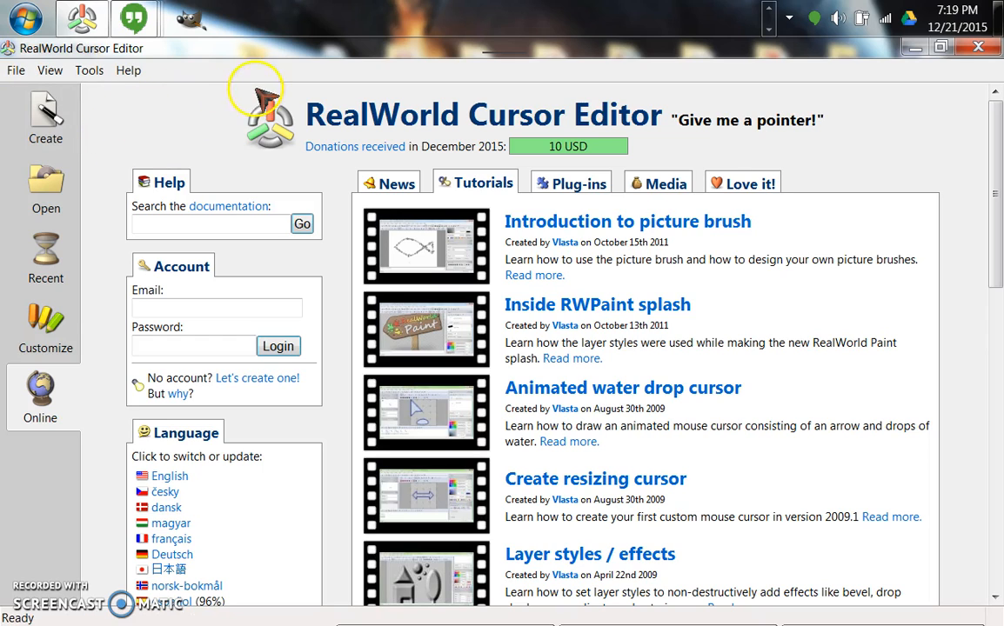
mouse_move(160, 168)
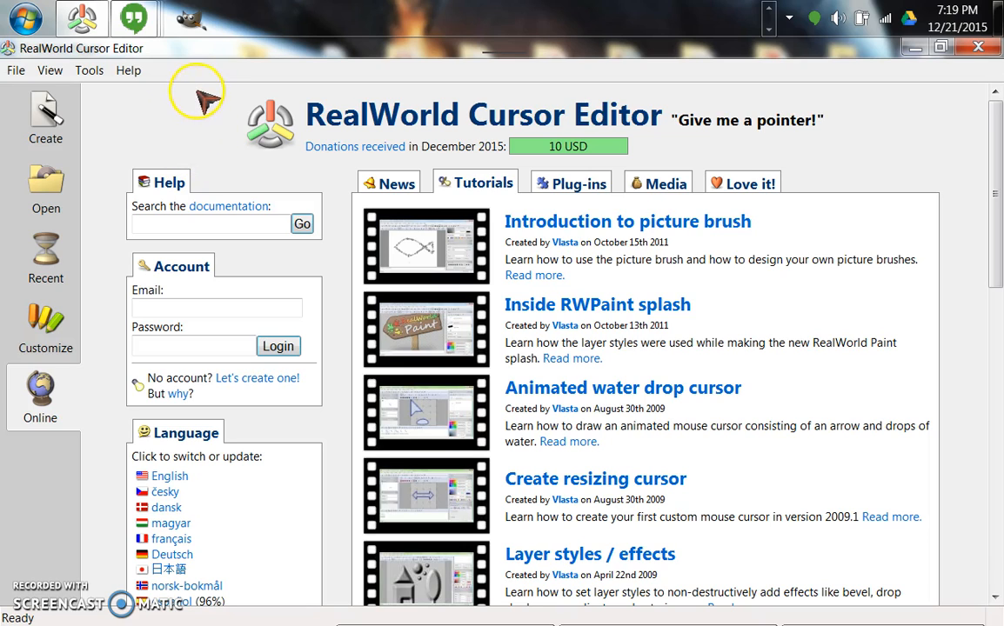
mouse_move(156, 112)
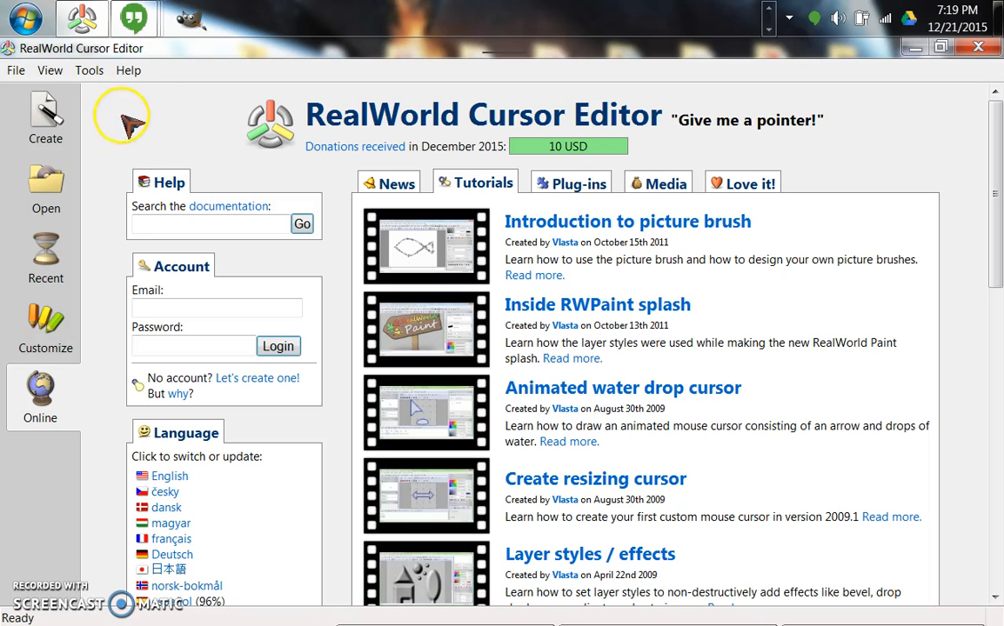
mouse_move(189, 126)
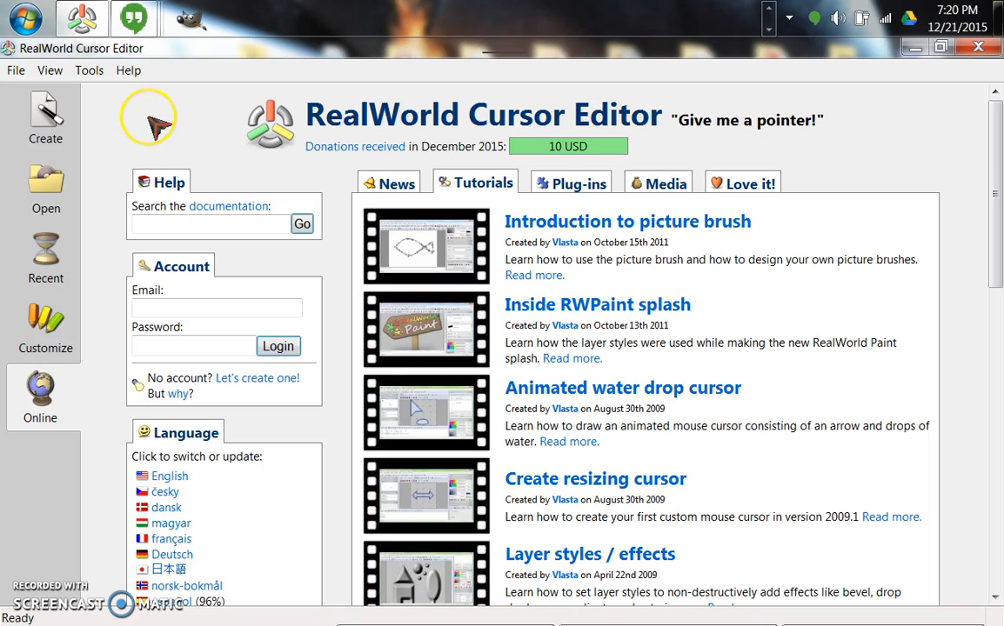
mouse_move(113, 122)
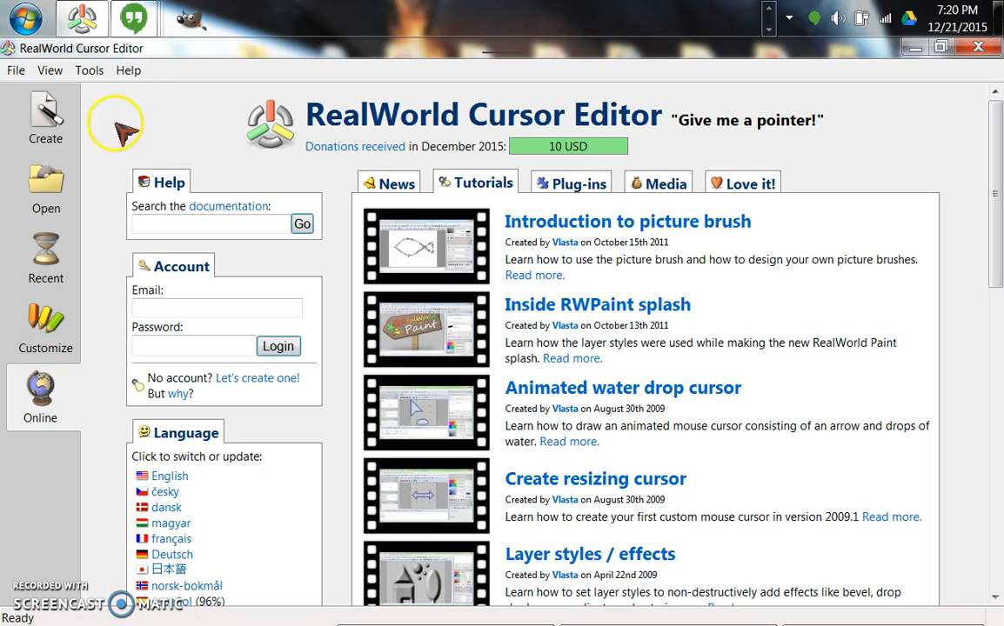
mouse_move(45, 113)
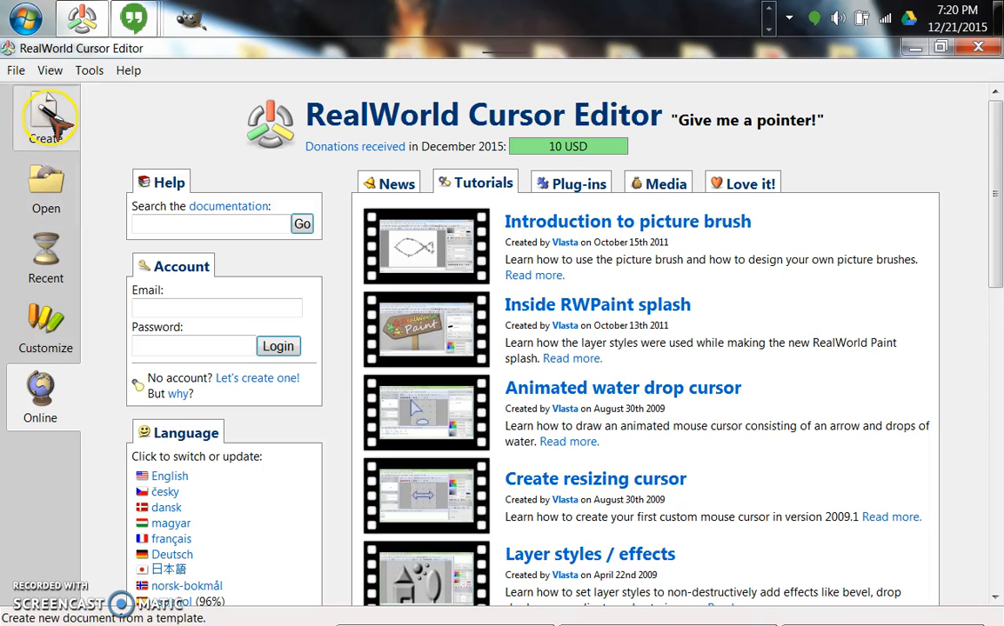
Choose the Cursor from image option on the Create page.
left_click(45, 118)
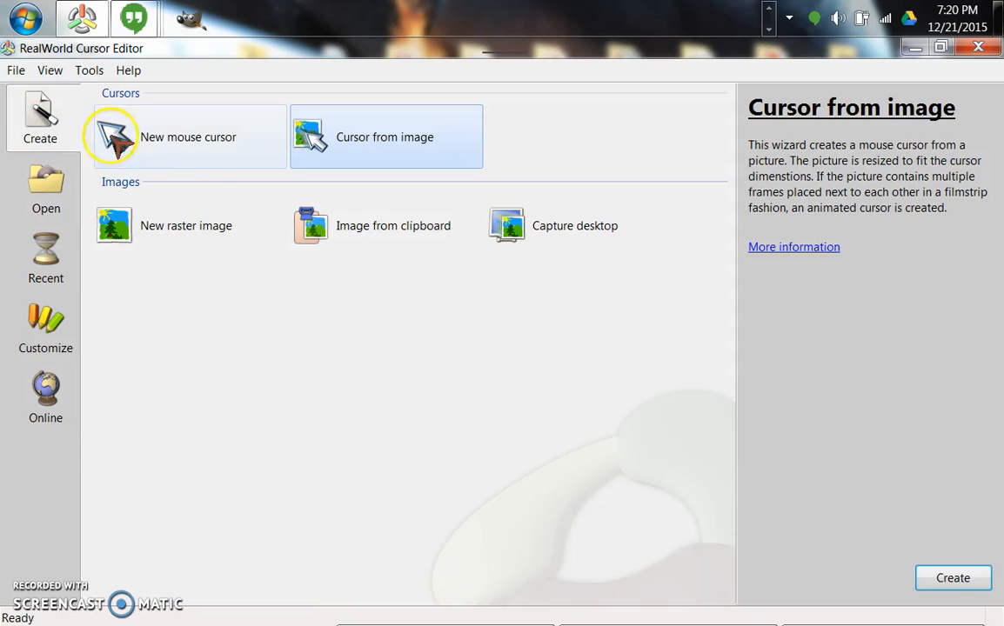
mouse_move(157, 137)
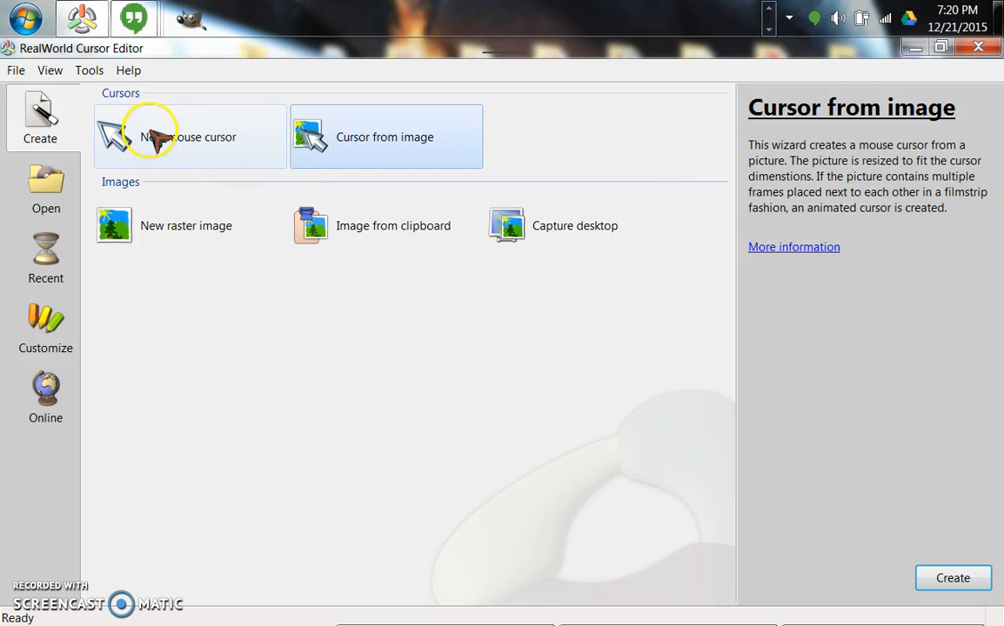
mouse_move(370, 137)
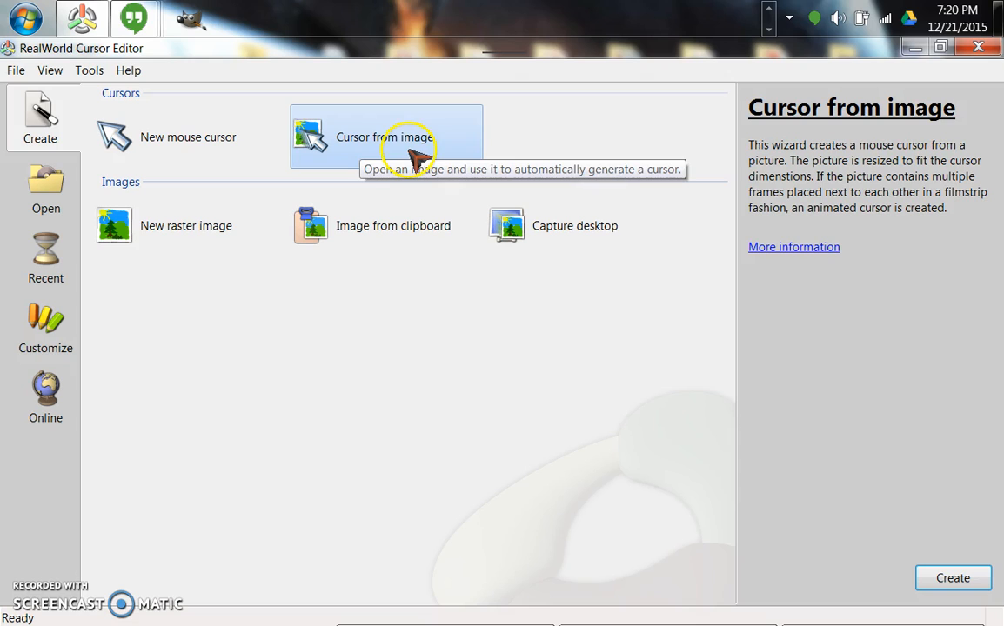
mouse_move(392, 148)
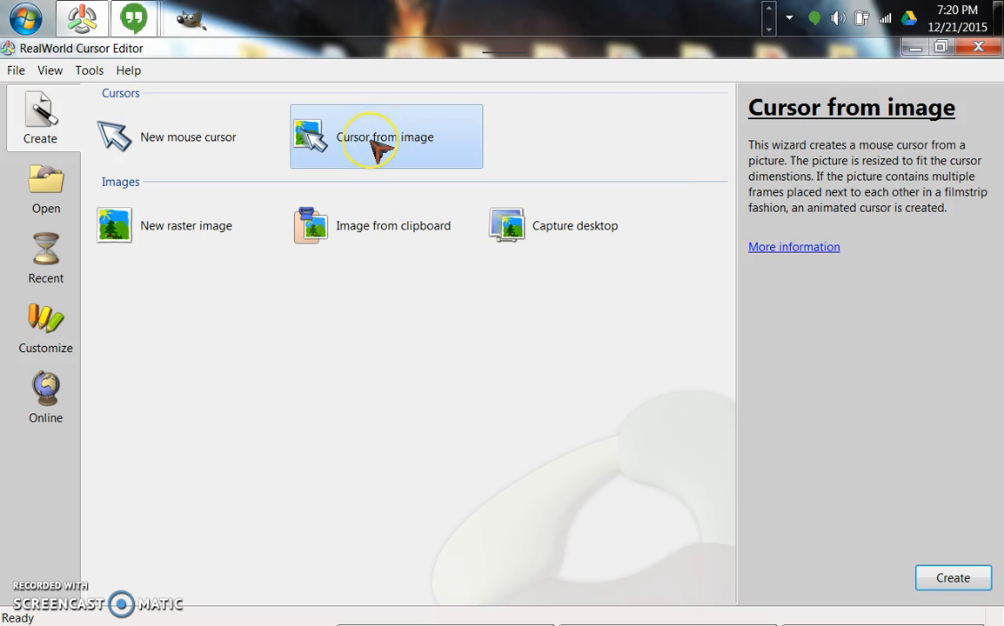
mouse_move(372, 144)
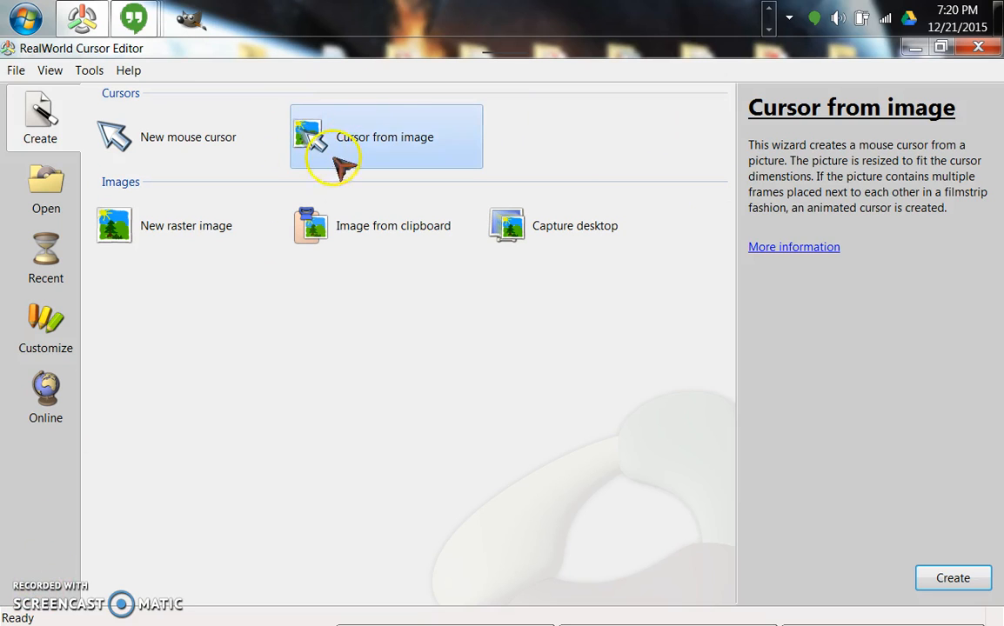
mouse_move(308, 129)
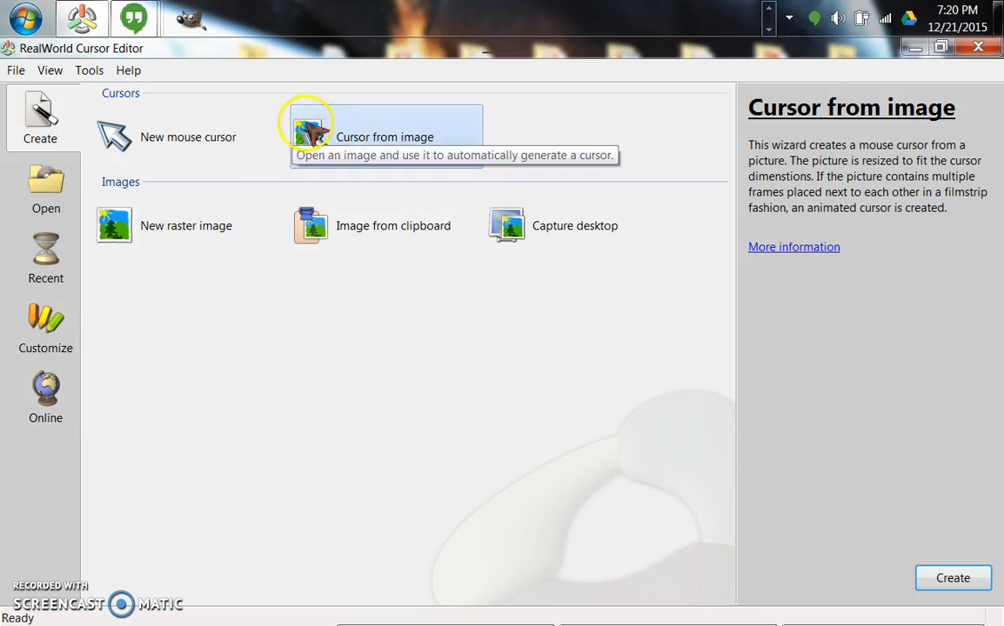
mouse_move(397, 186)
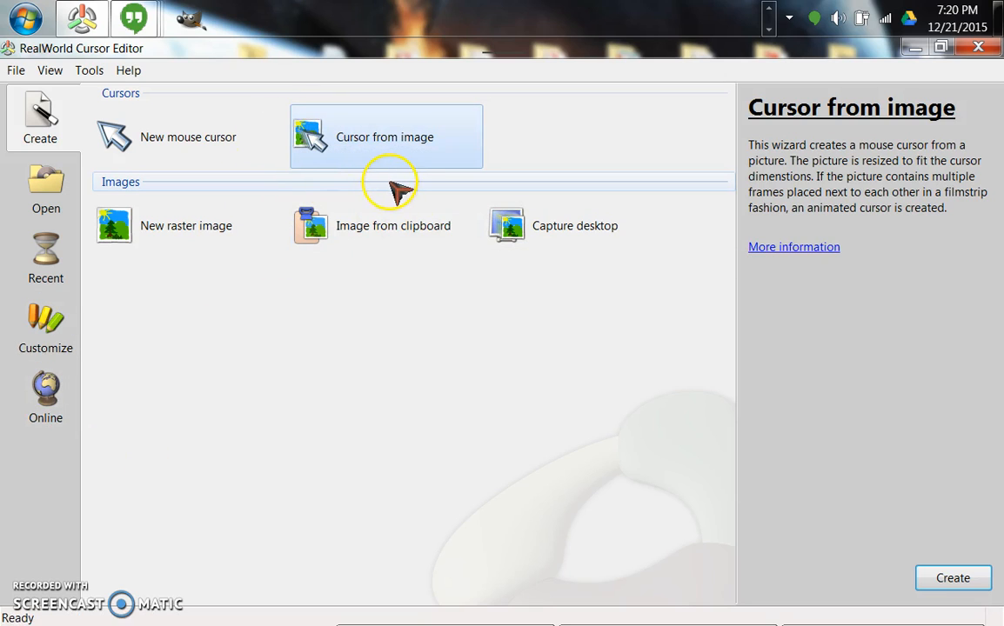
mouse_move(304, 349)
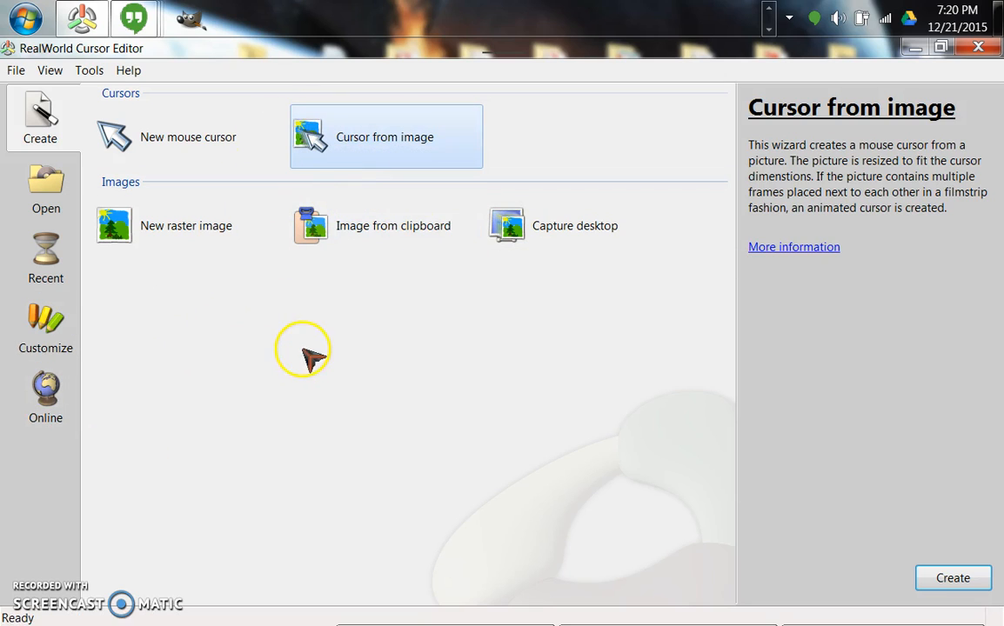
mouse_move(159, 175)
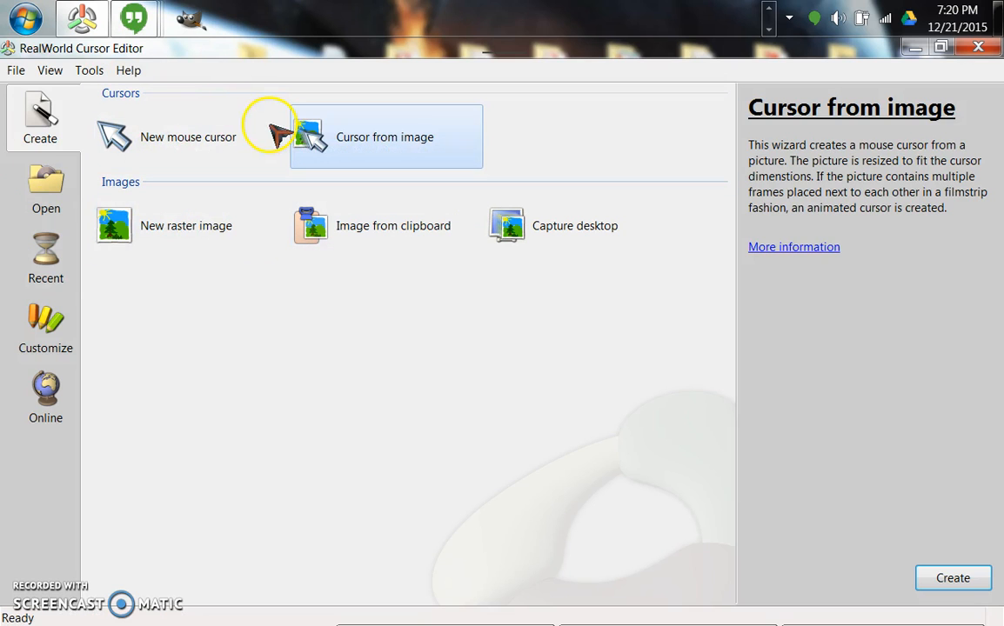
mouse_move(303, 113)
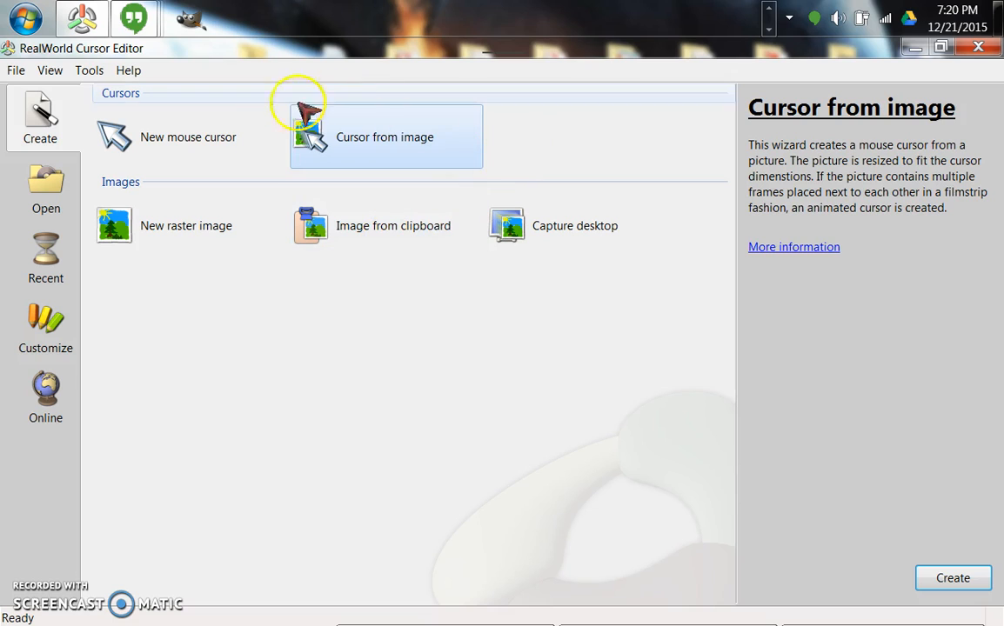
mouse_move(418, 121)
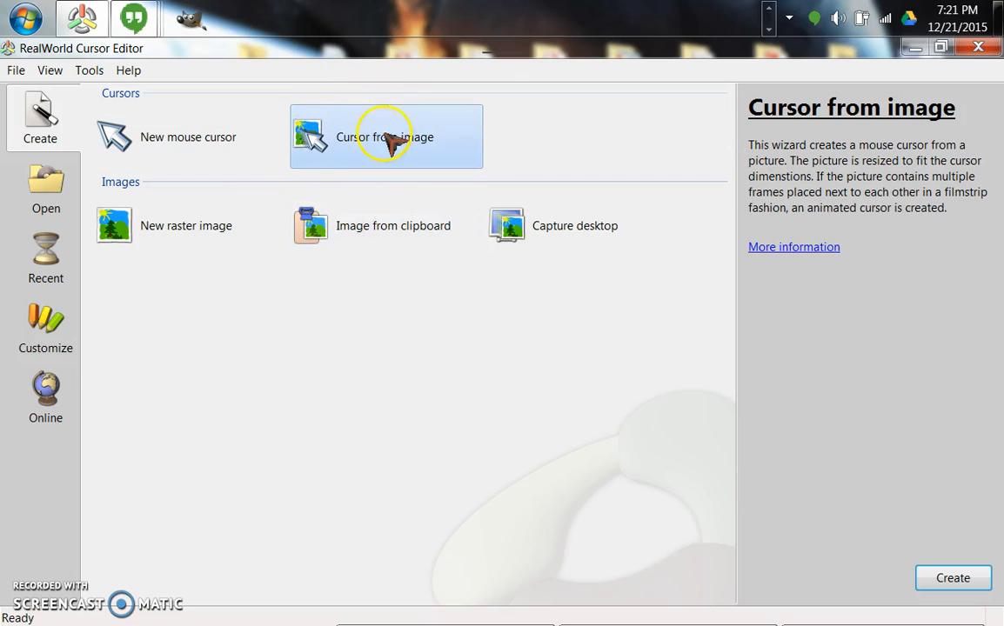
Create a new cursor from the Desktop picture 12791130.jpg.
left_click(386, 136)
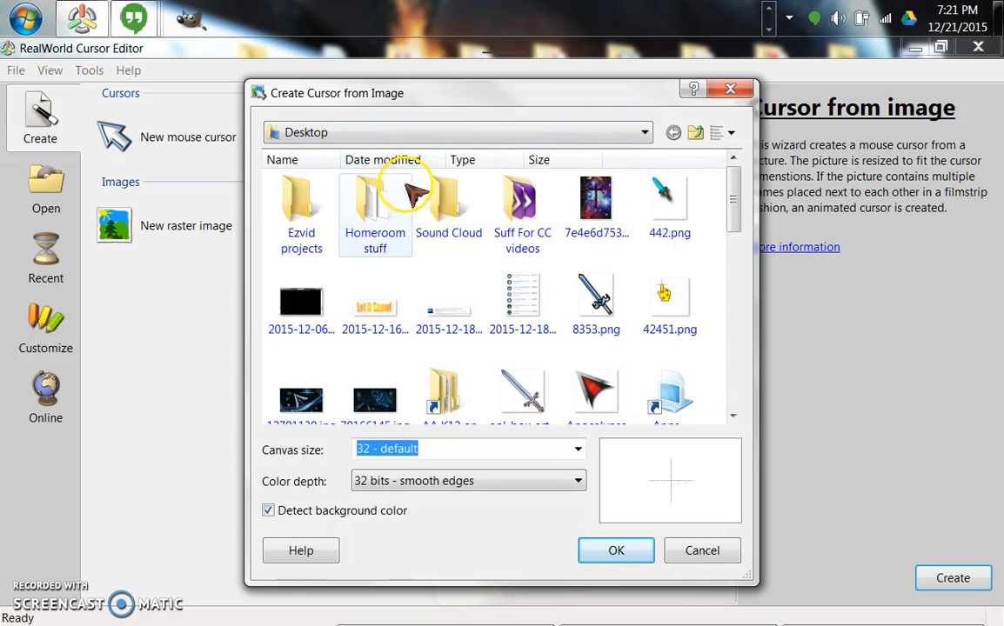
scroll("down", 3)
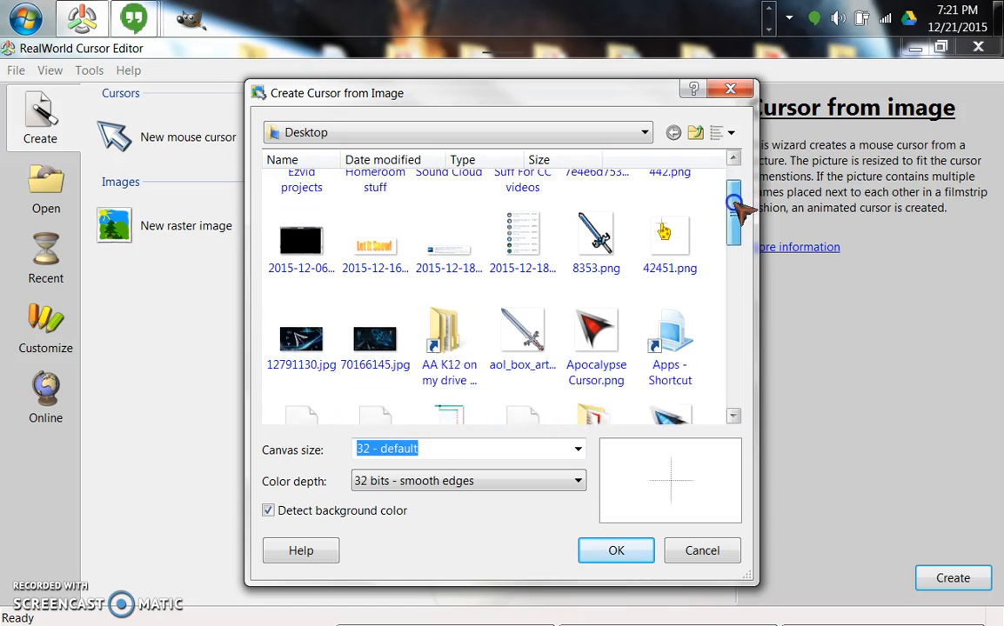
scroll("down", 3)
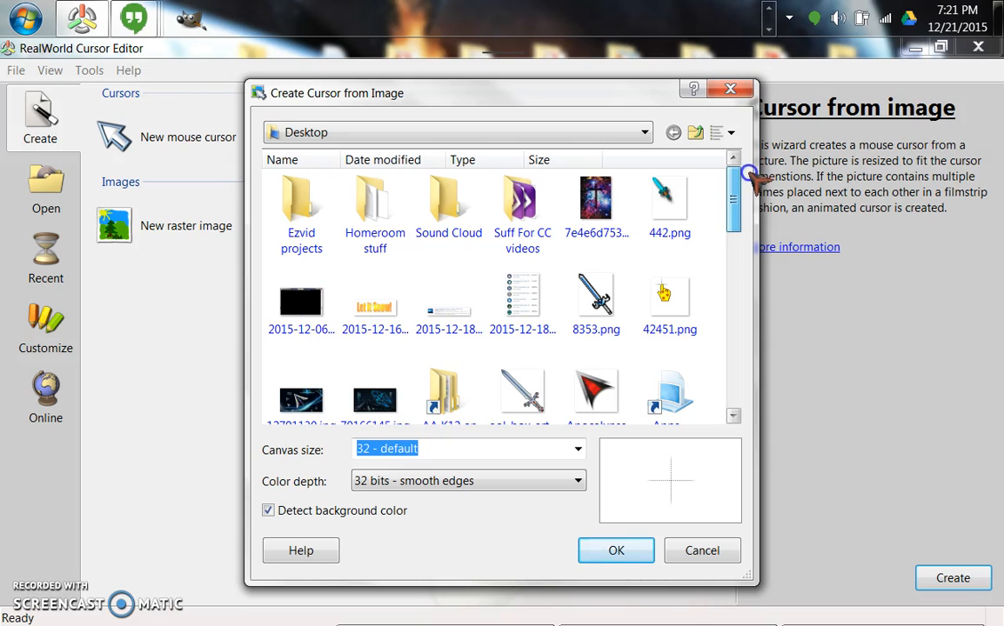
scroll("down", 3)
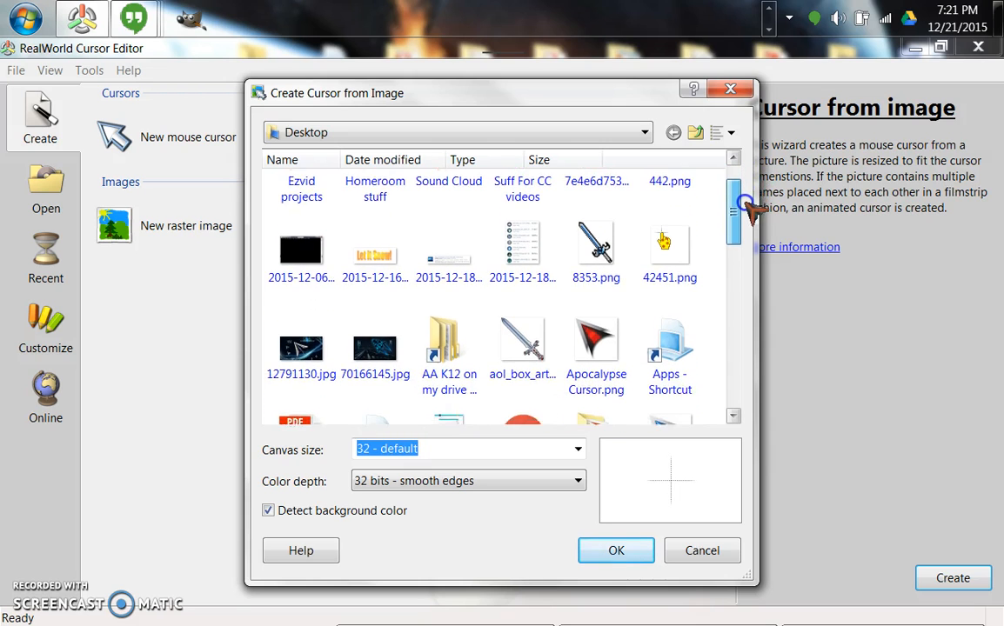
scroll("down", 3)
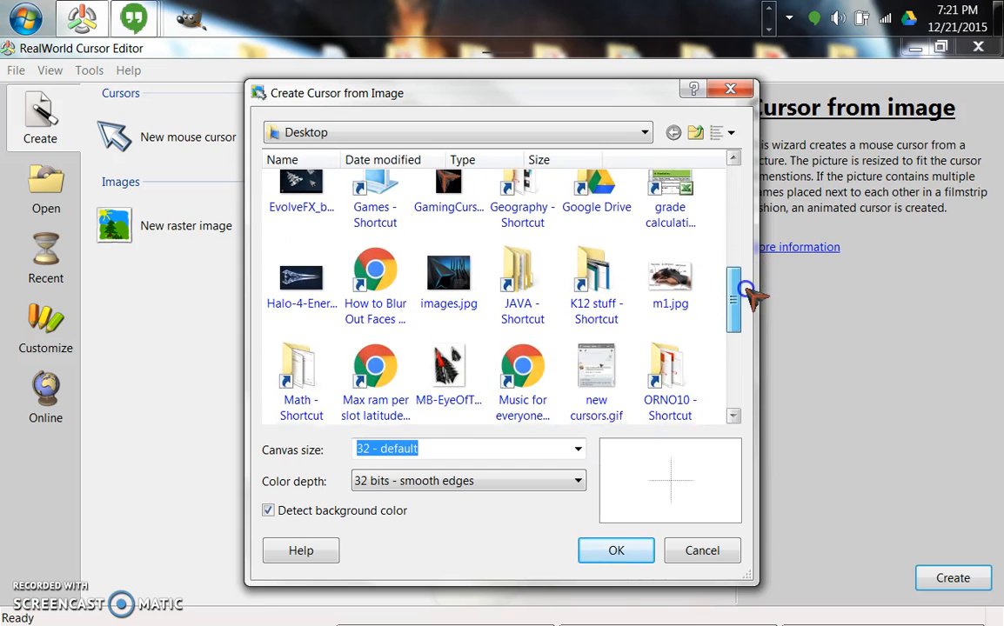
scroll("down", 3)
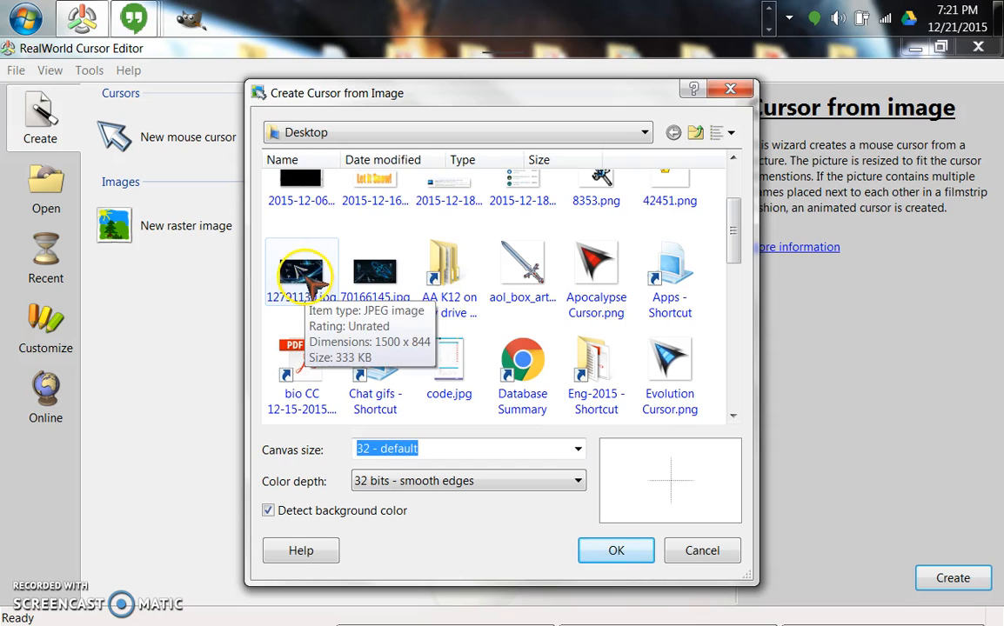
left_click(616, 550)
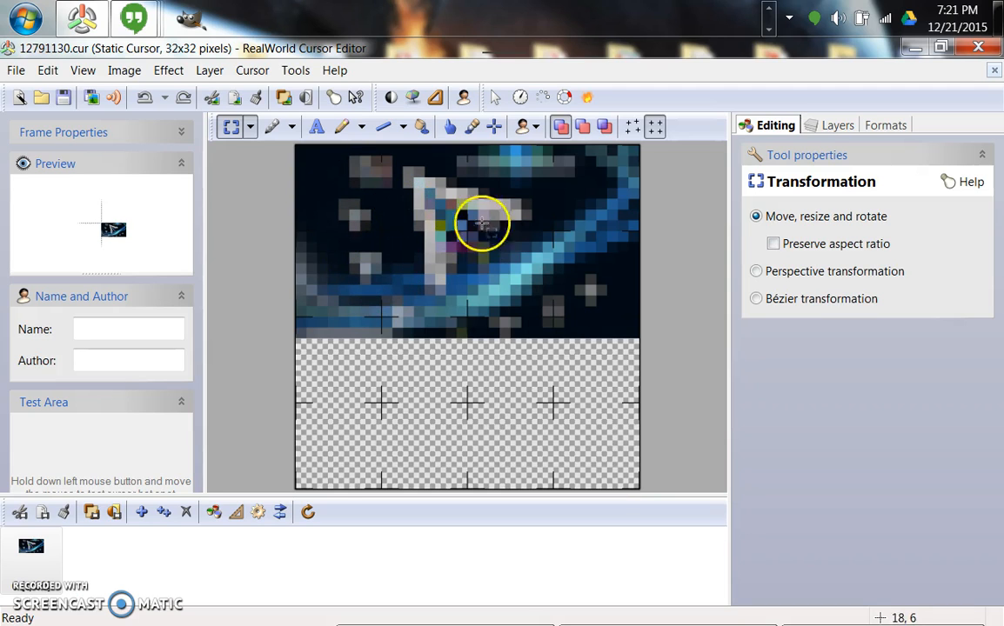
mouse_move(476, 206)
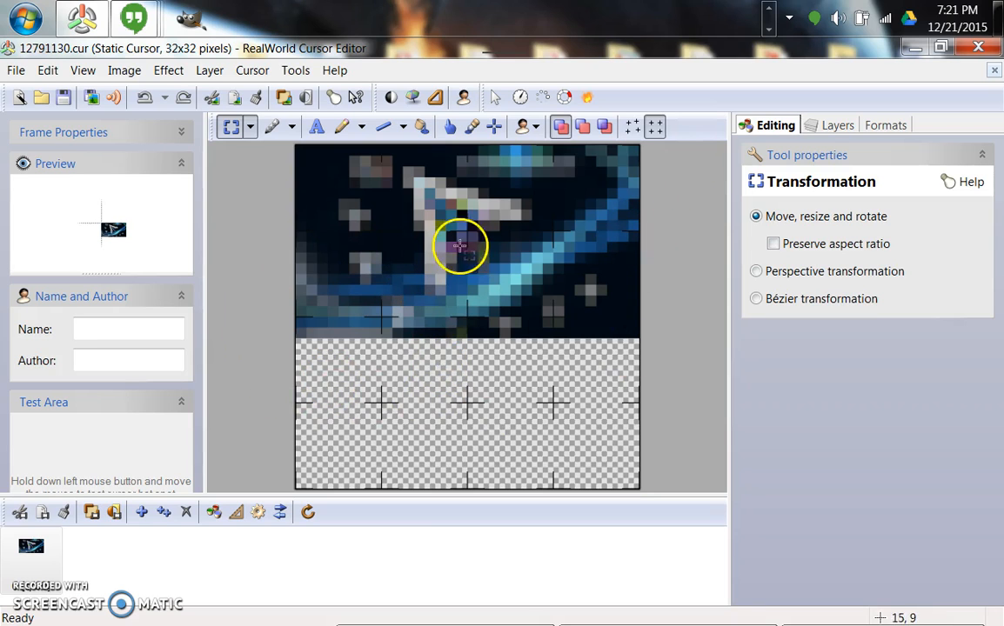
mouse_move(352, 228)
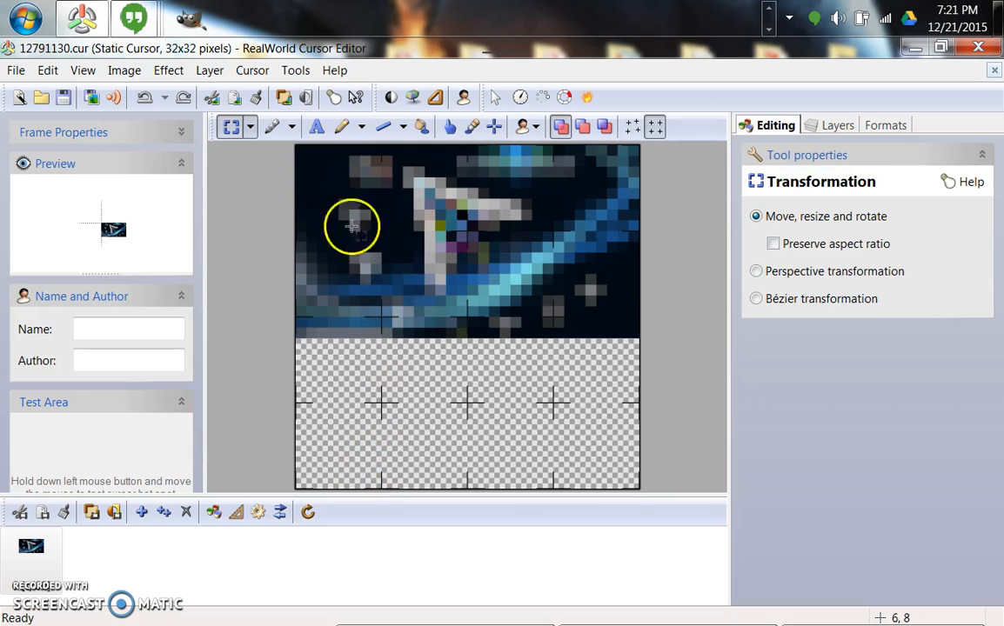
Check the single background layer on the Layers tab, then return to Editing.
left_click(836, 124)
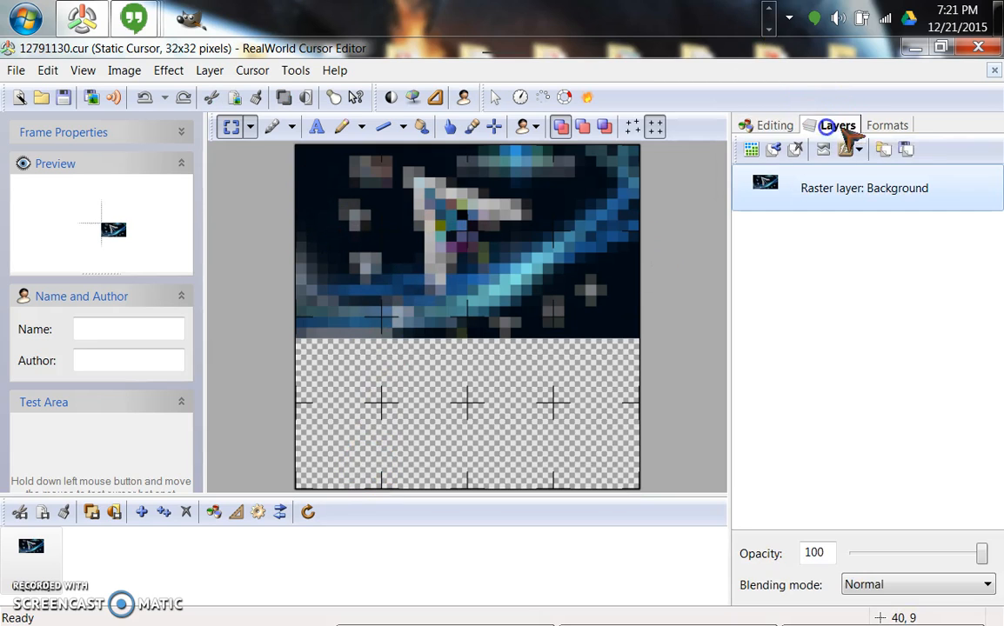
left_click(765, 124)
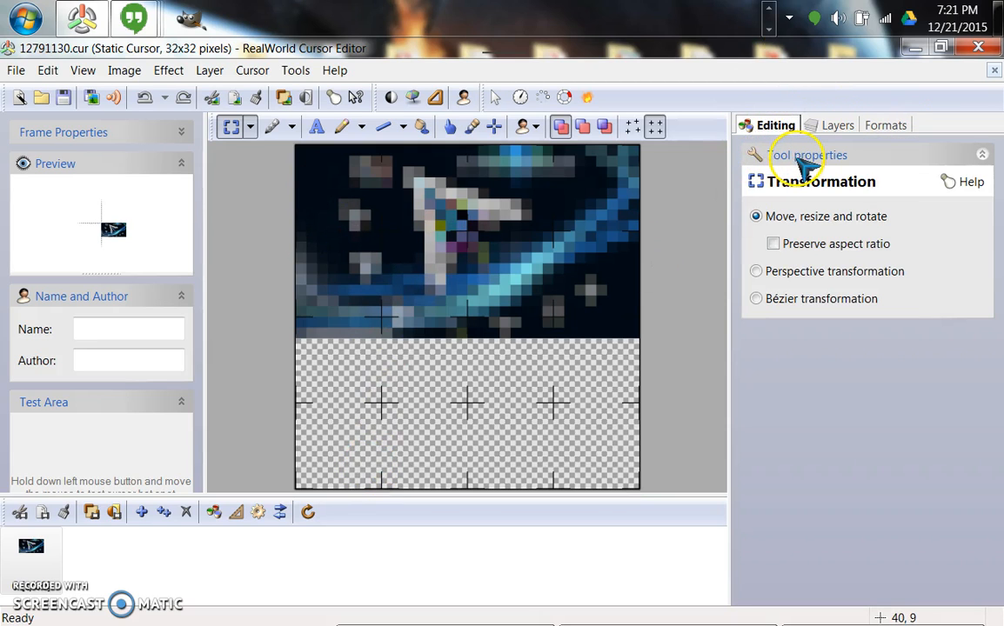
mouse_move(256, 290)
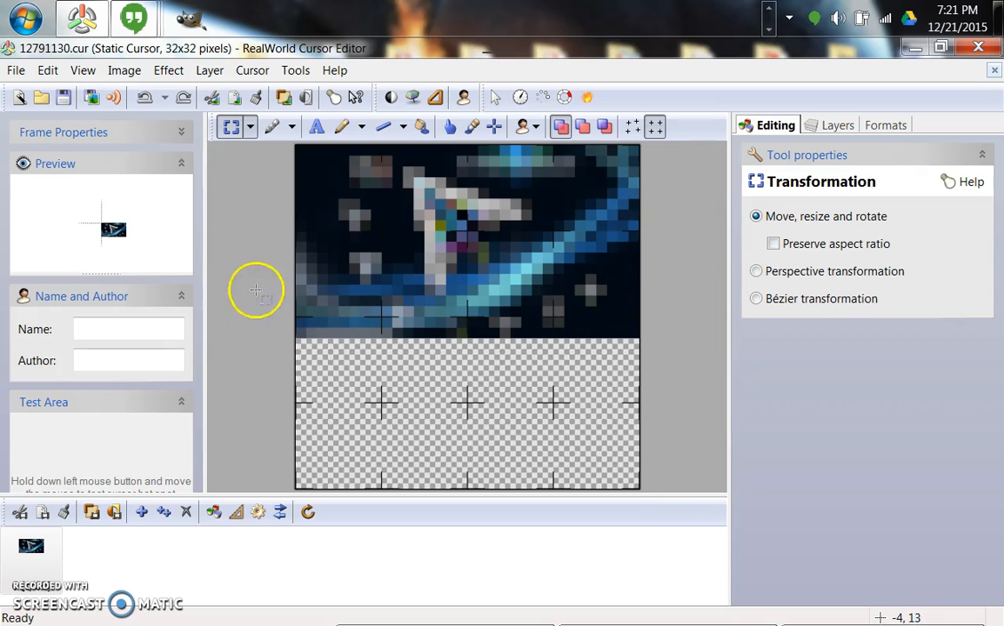
mouse_move(339, 219)
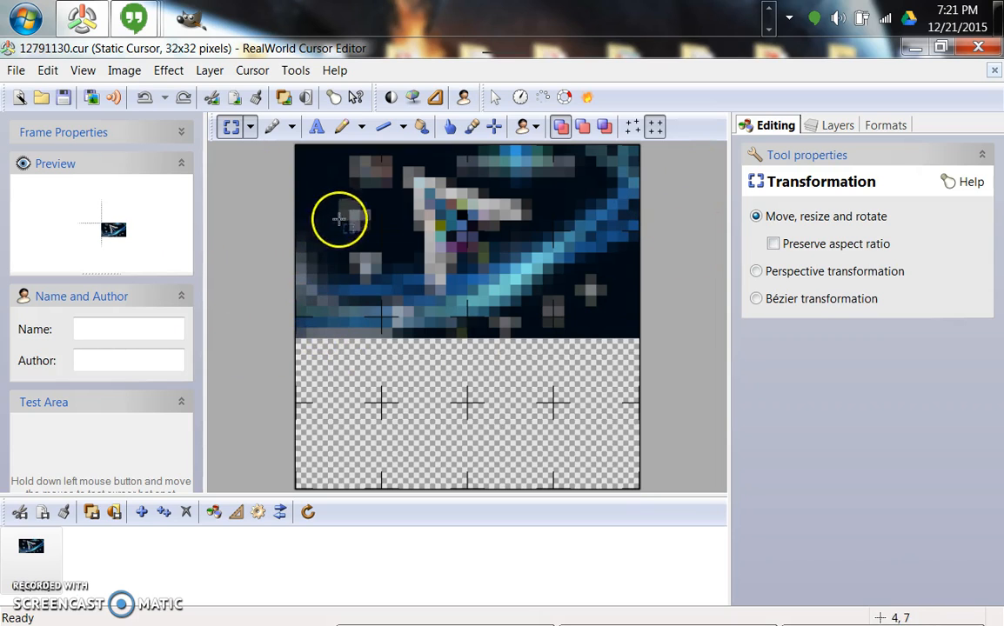
mouse_move(398, 224)
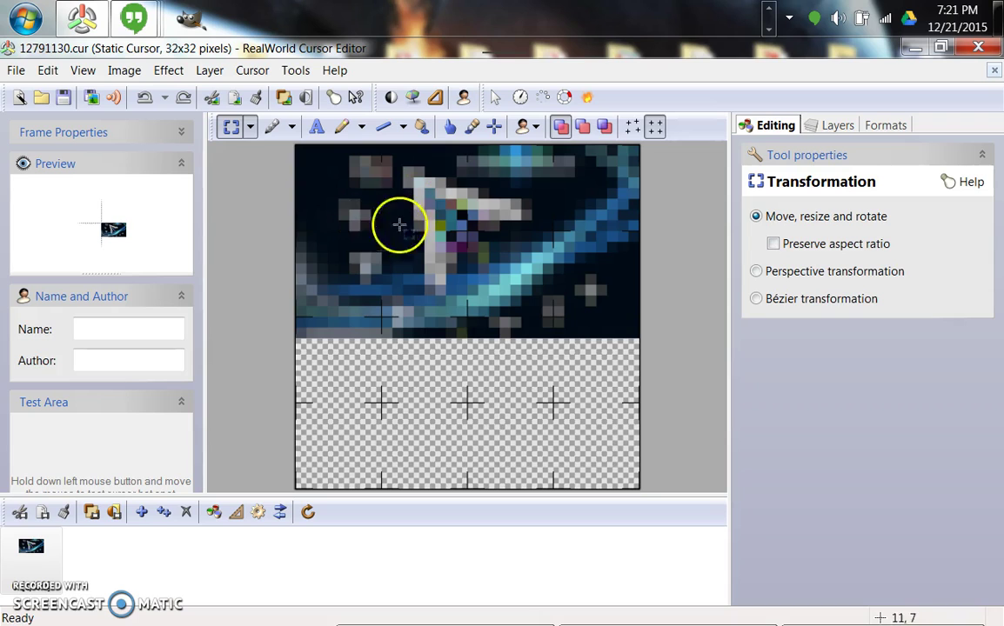
mouse_move(721, 210)
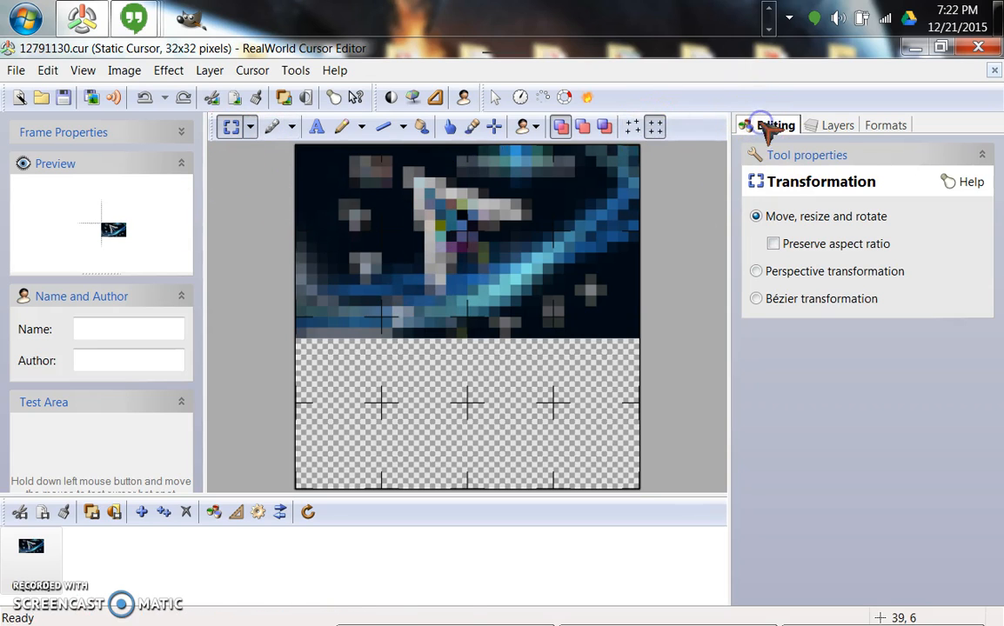
Brush away the lower-left dark background to transparency with the round Brush tool.
left_click(347, 127)
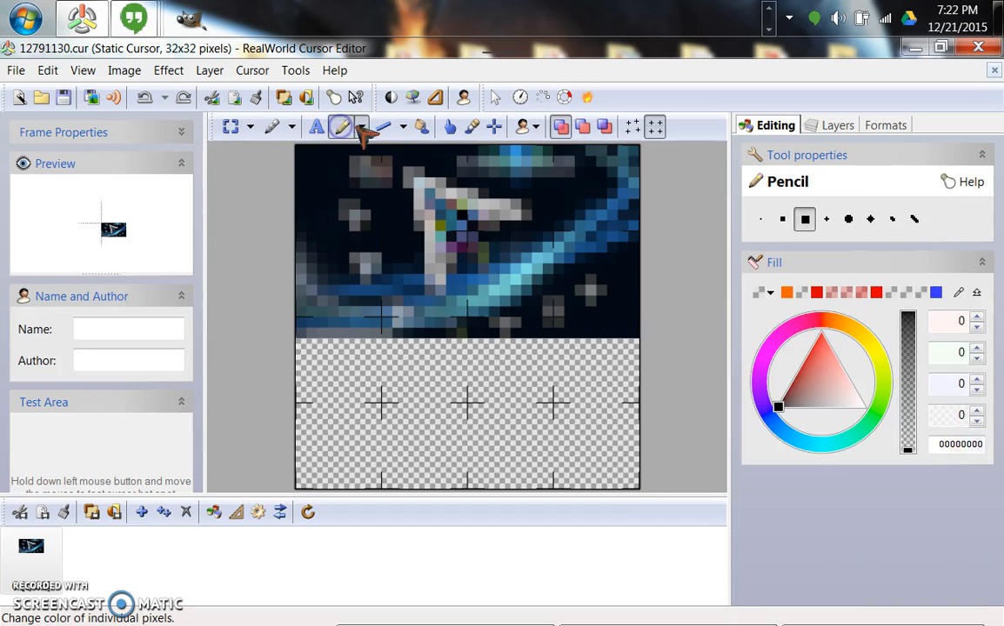
left_click(362, 127)
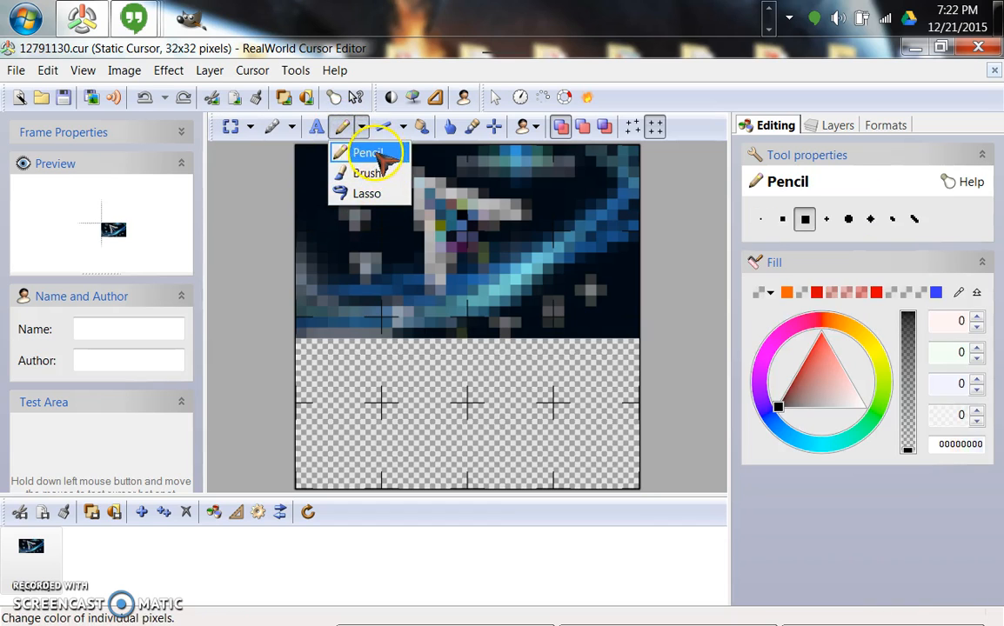
mouse_move(365, 128)
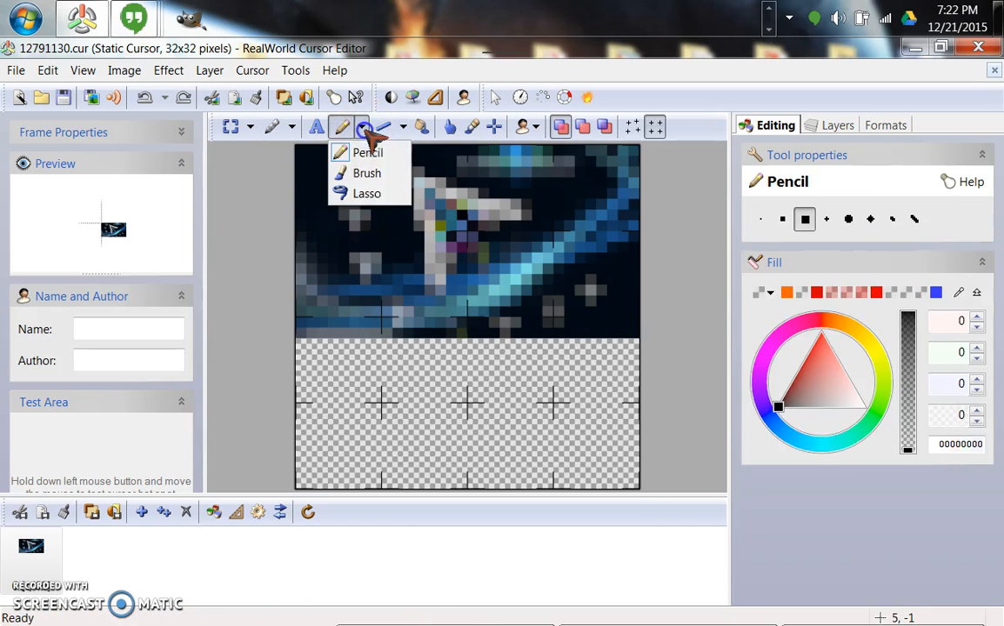
left_click(363, 173)
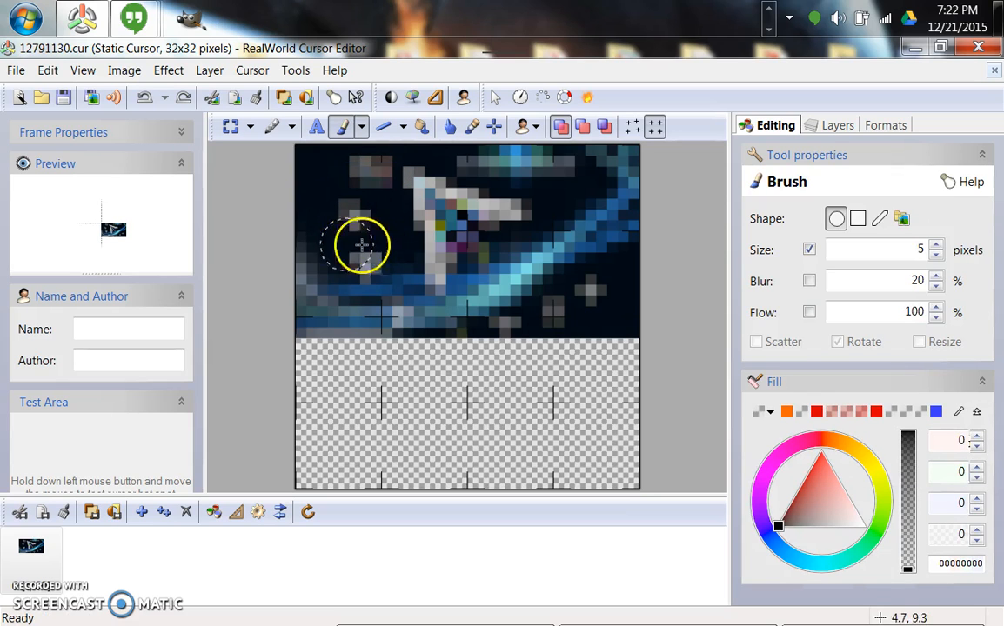
left_click_drag(361, 244, 383, 278)
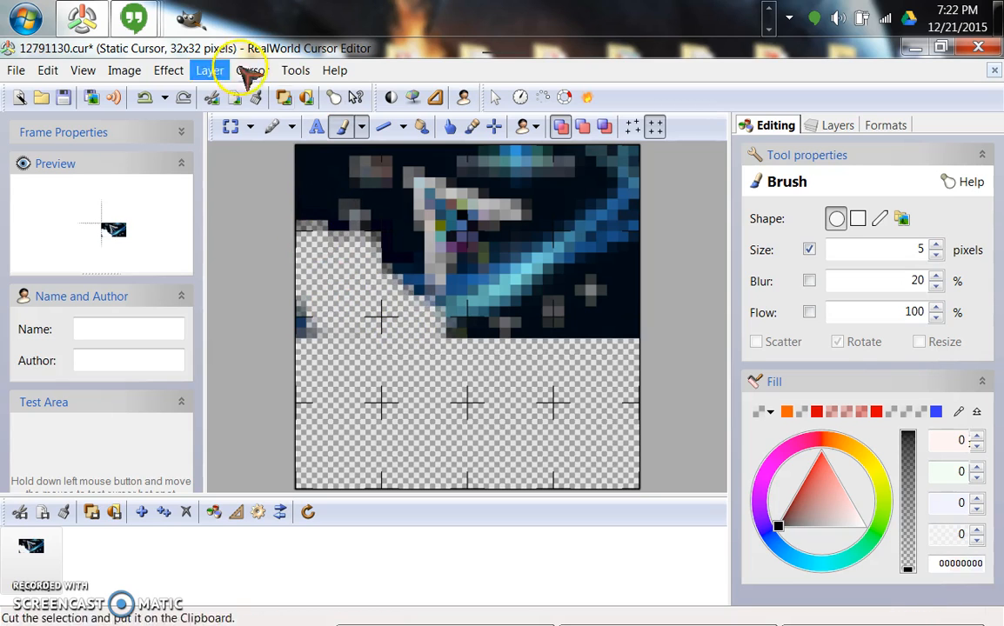
left_click(369, 127)
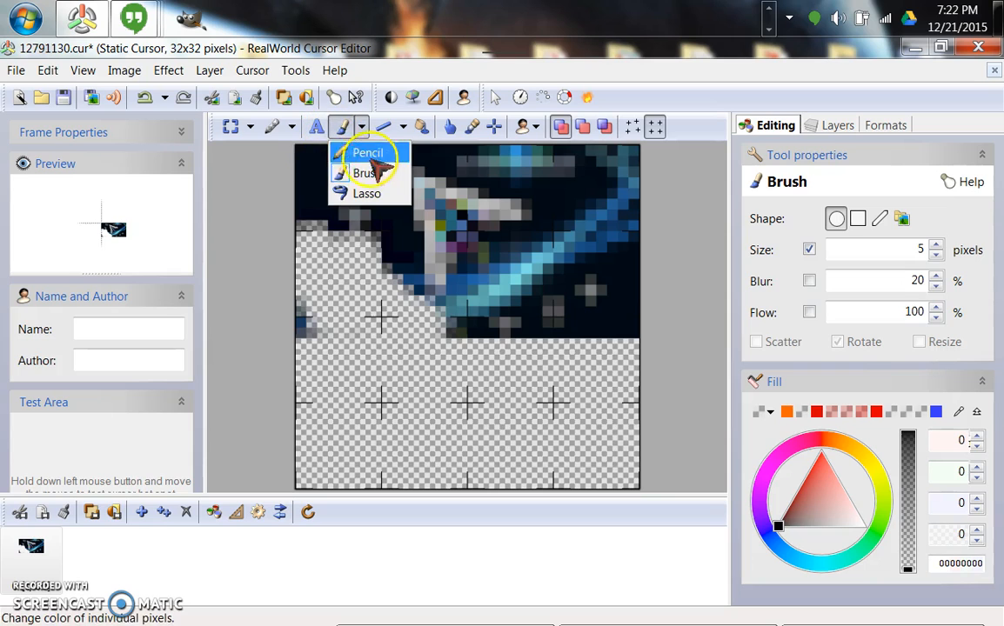
Switch the drawing tool back to the single-pixel Pencil.
left_click(367, 152)
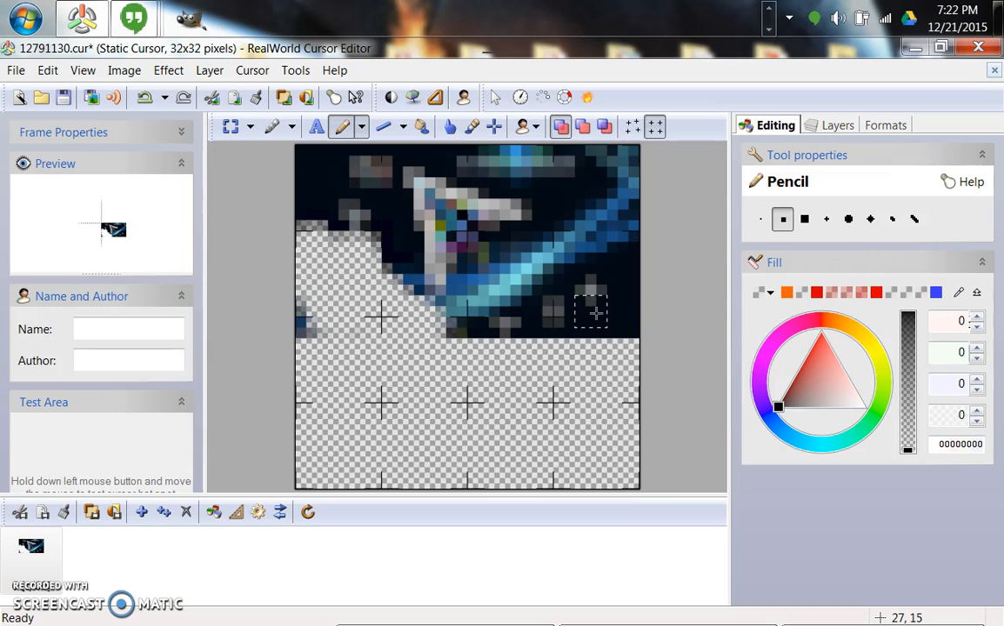
mouse_move(735, 303)
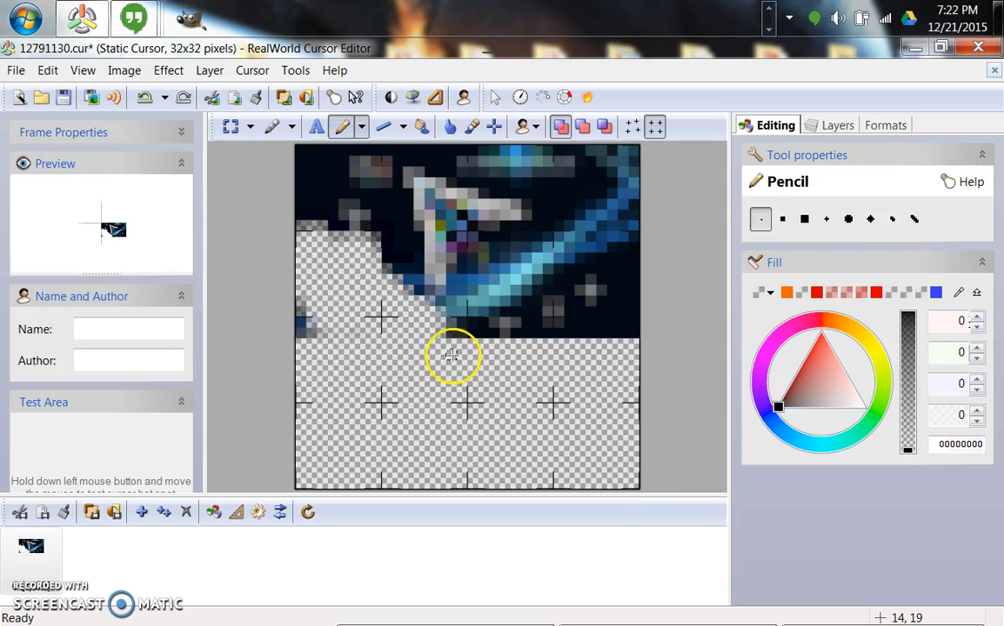
Undo the brushed erase, then pencil away the background around, left of and below the ship.
left_click(143, 96)
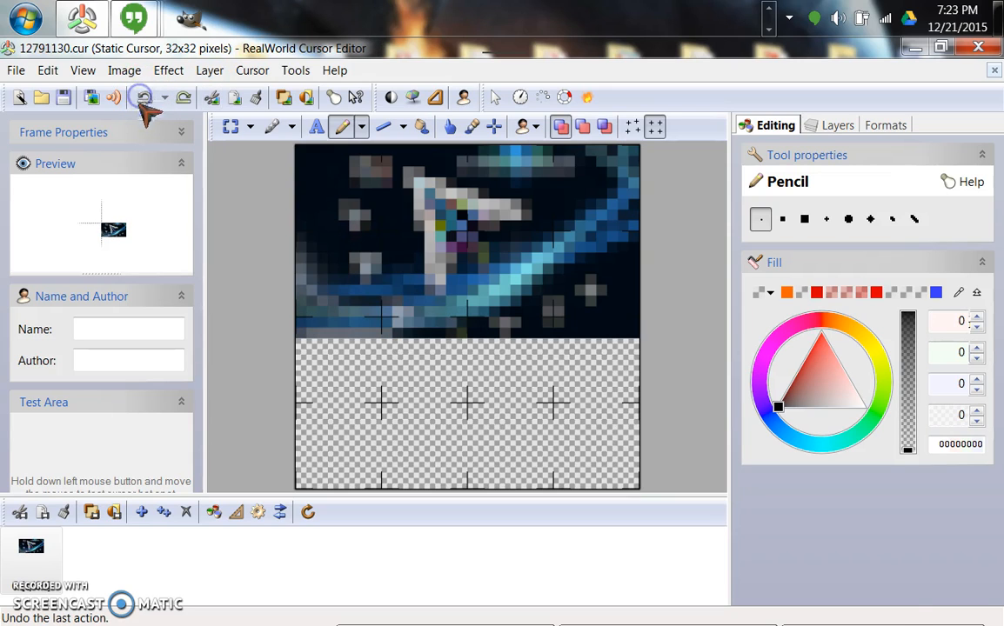
mouse_move(408, 200)
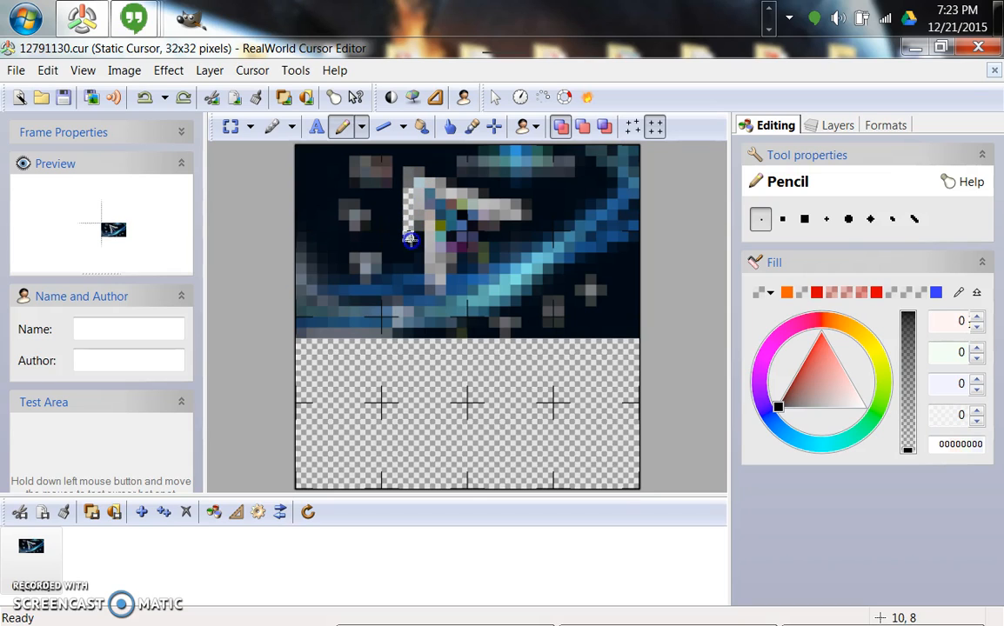
left_click_drag(409, 239, 419, 293)
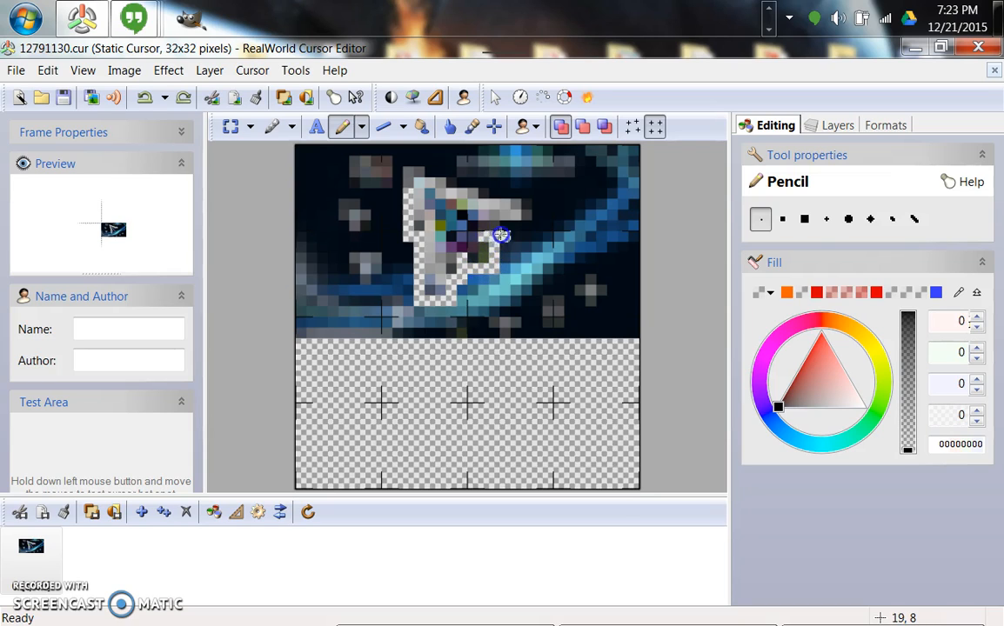
left_click_drag(501, 235, 539, 222)
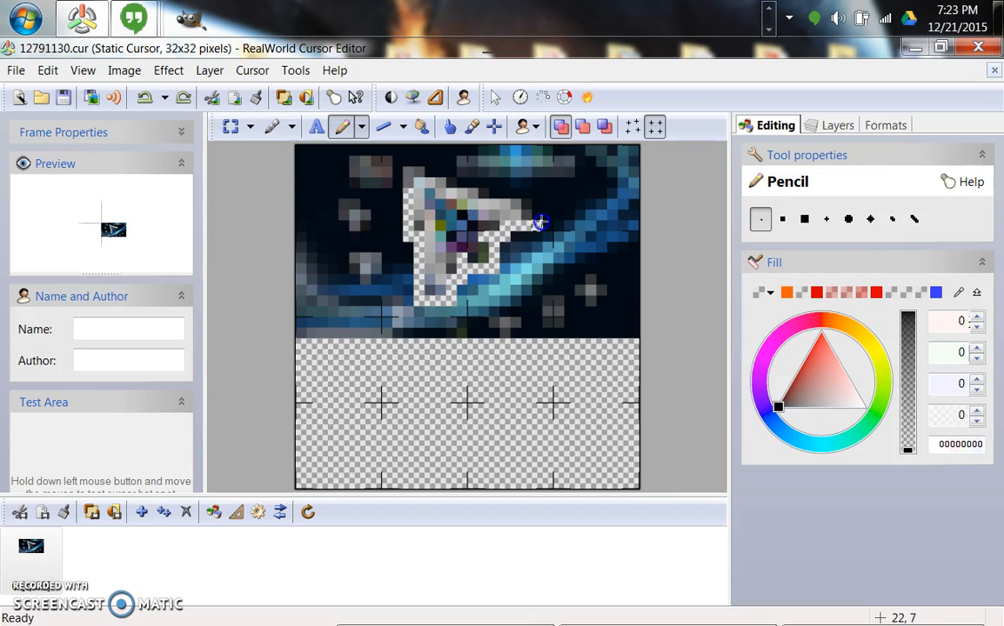
left_click(538, 201)
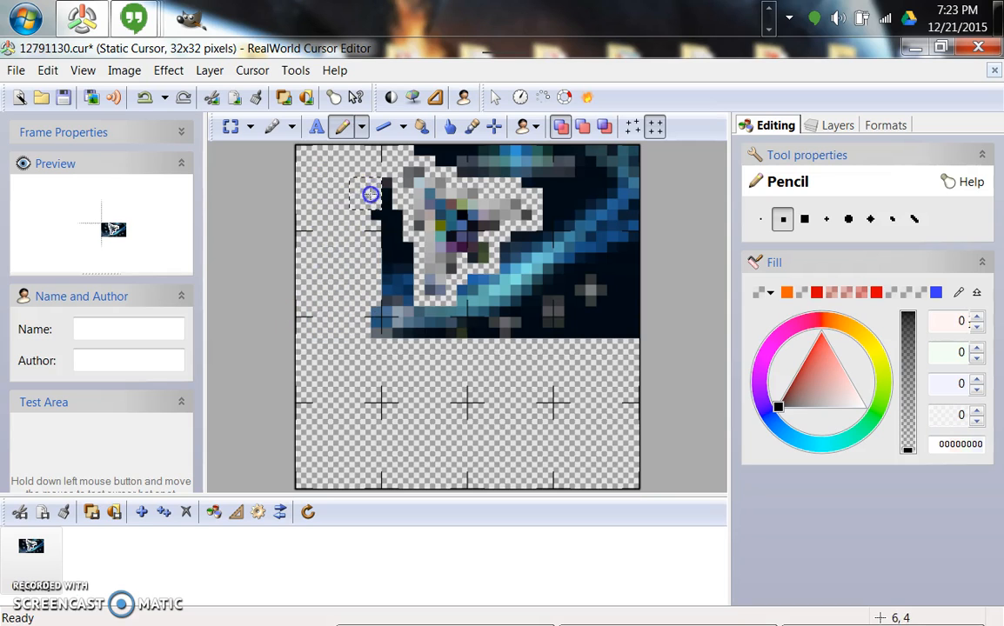
left_click_drag(370, 193, 399, 299)
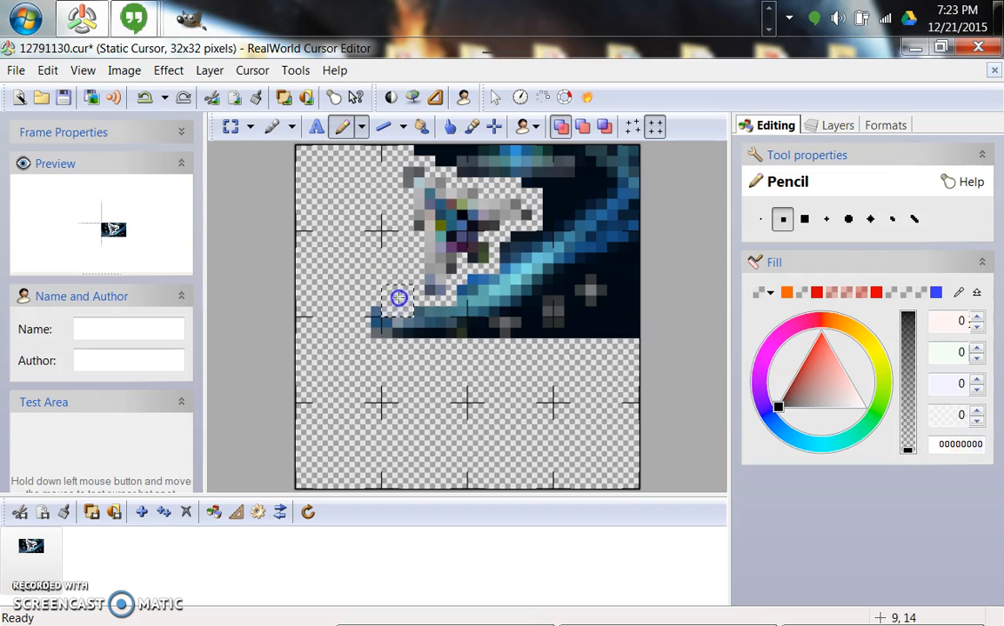
left_click_drag(399, 299, 478, 303)
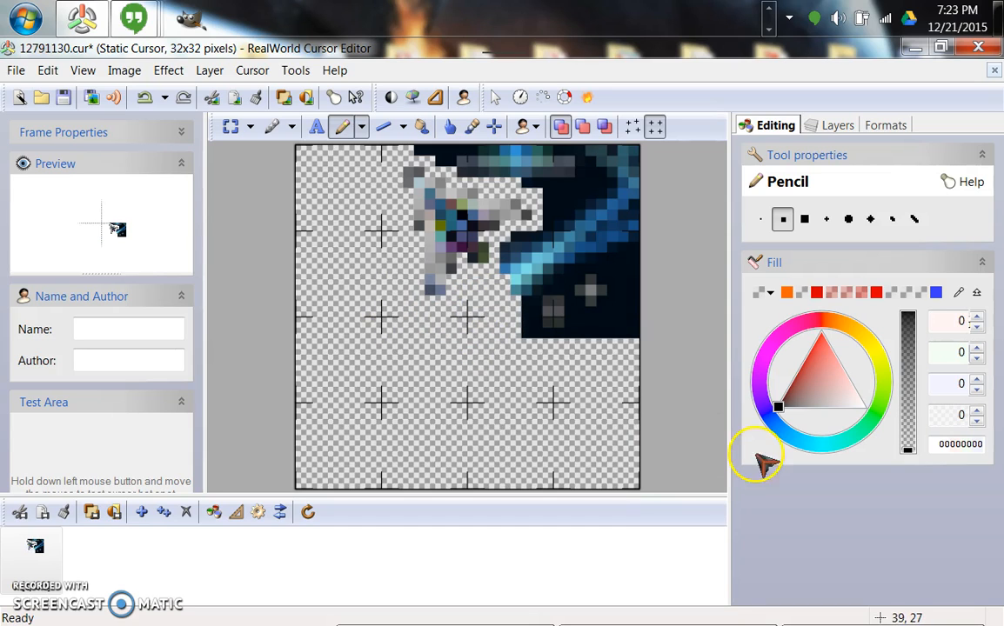
mouse_move(783, 413)
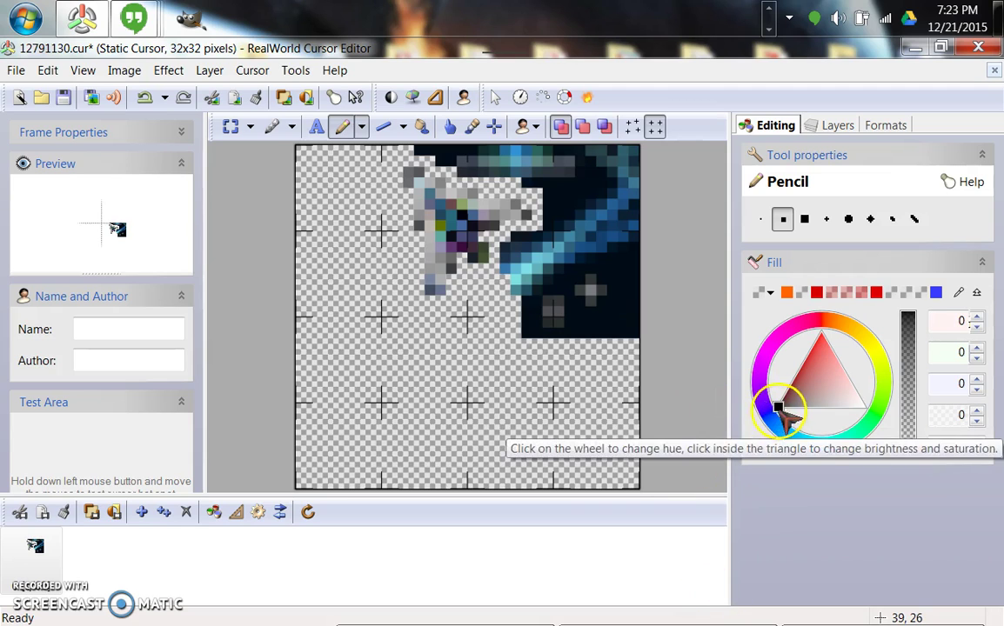
left_click(823, 336)
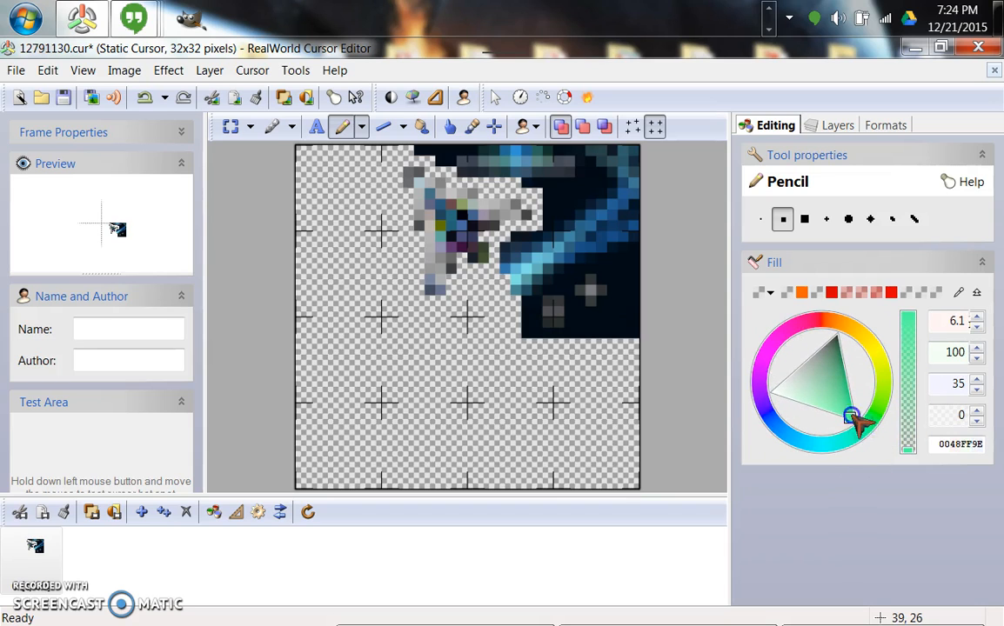
left_click_drag(851, 417, 828, 384)
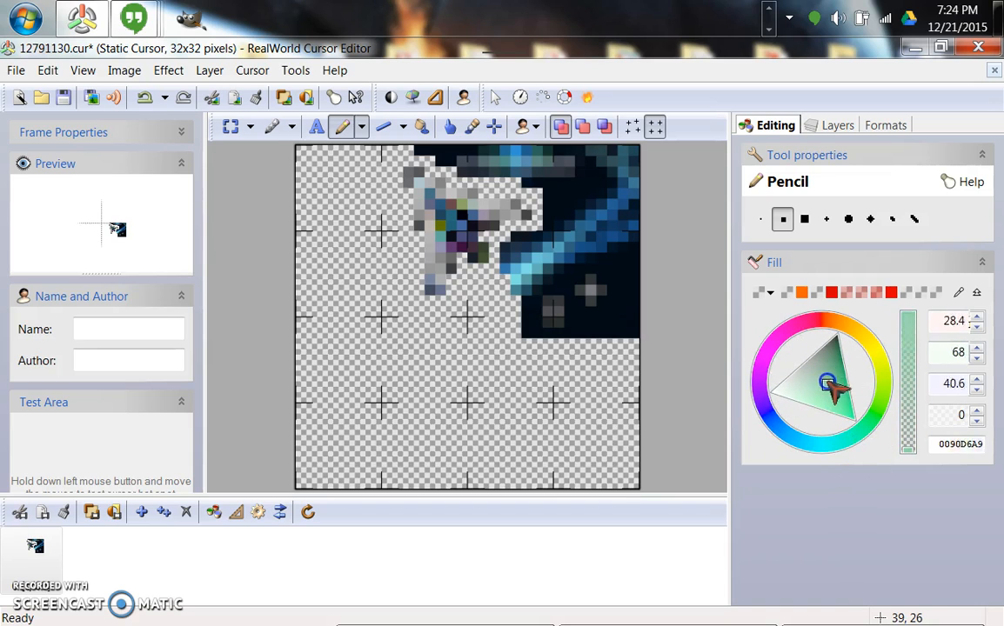
left_click(838, 329)
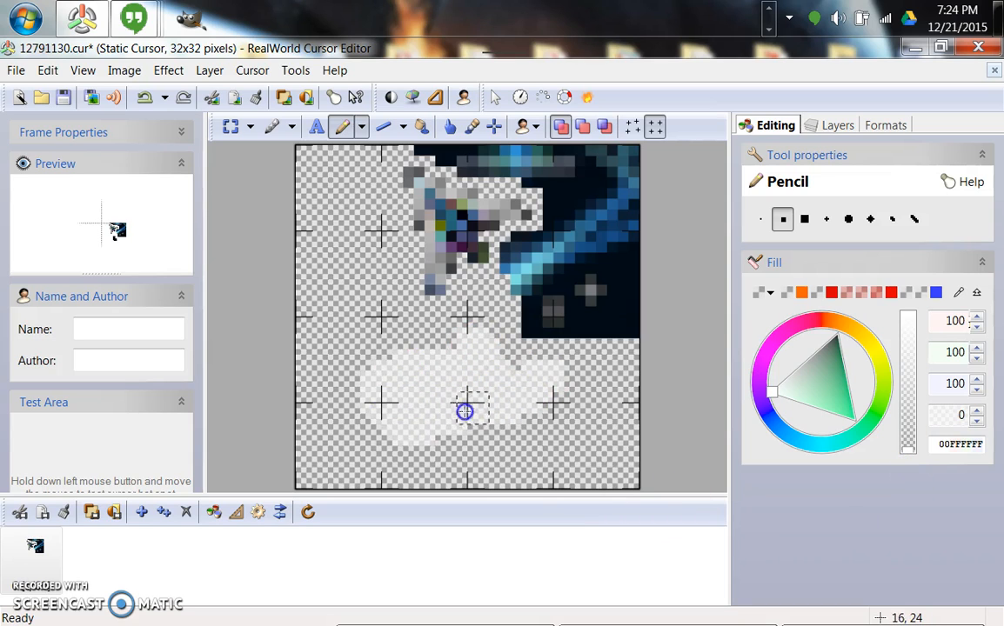
mouse_move(457, 439)
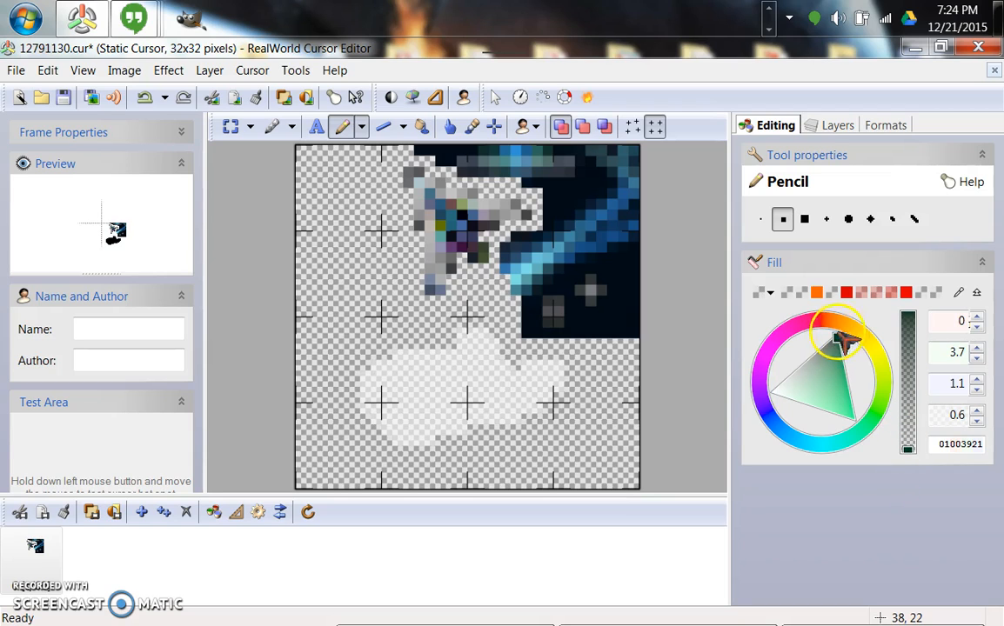
left_click(768, 396)
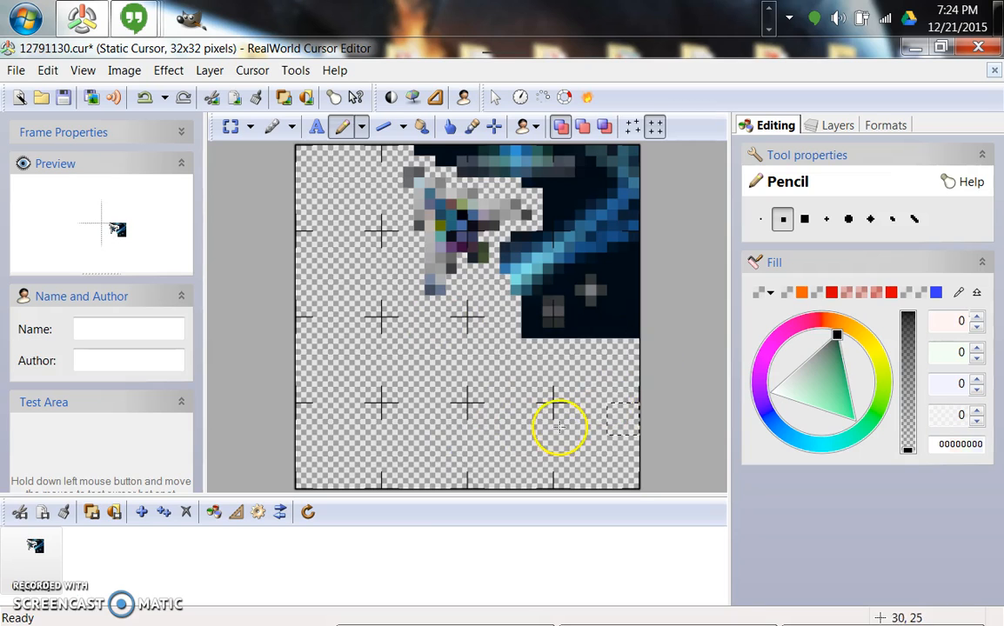
Sample the dark background with the Dropper and erase the remaining right-side streak.
left_click(460, 127)
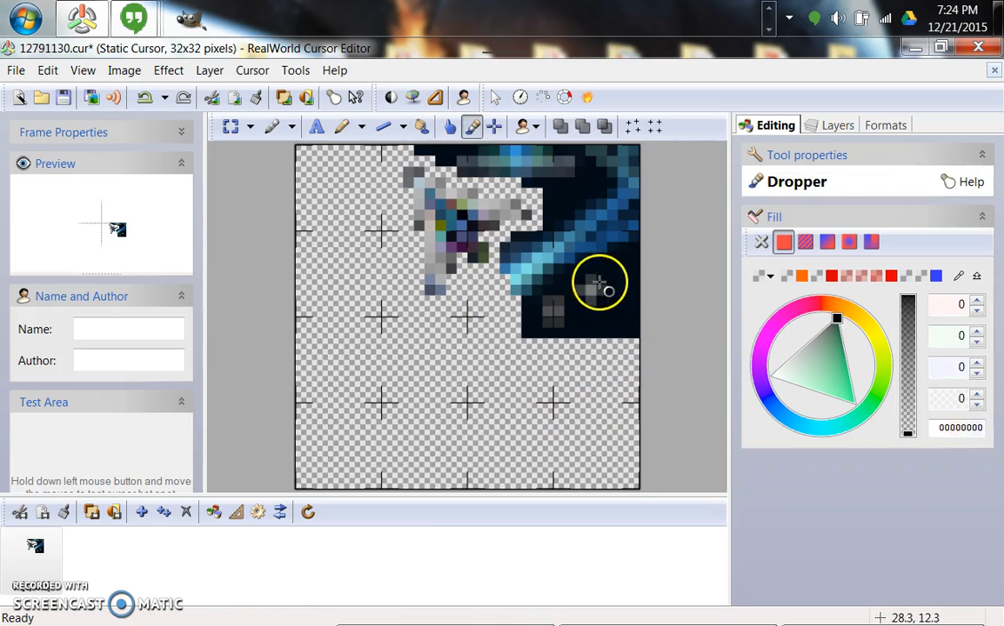
left_click(598, 282)
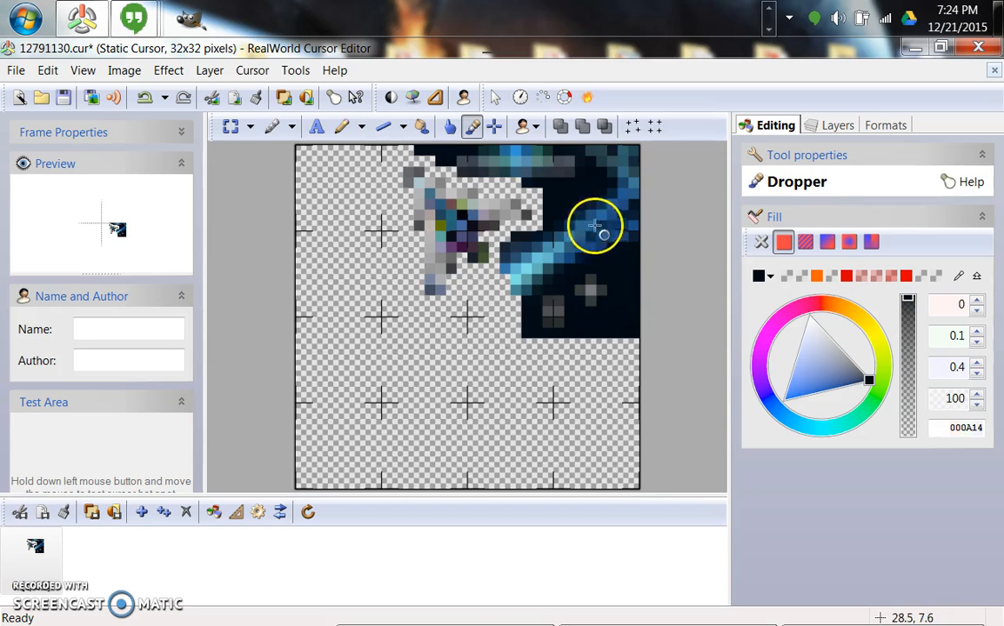
left_click(349, 127)
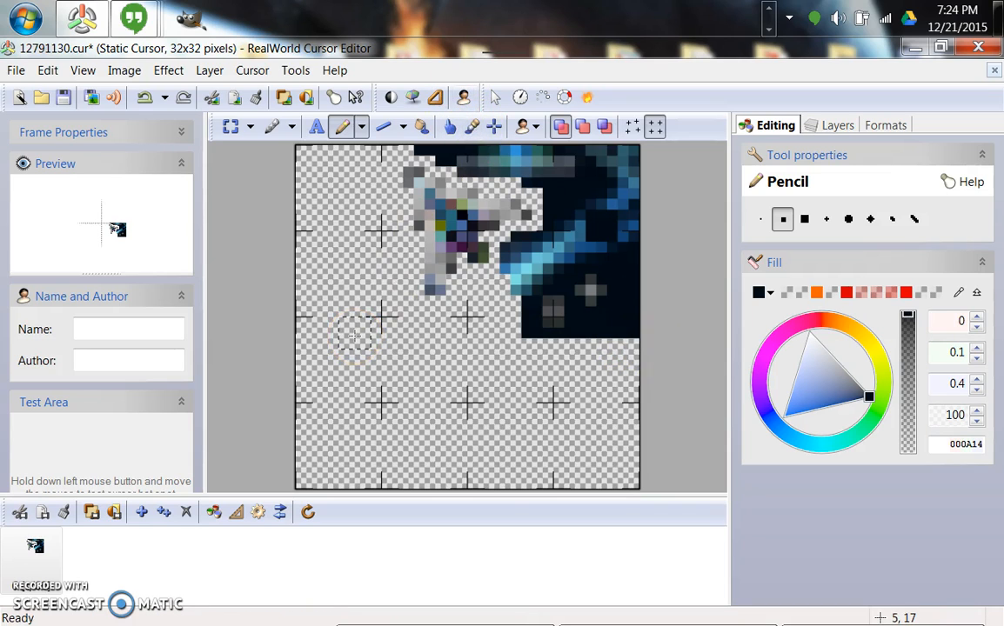
mouse_move(483, 383)
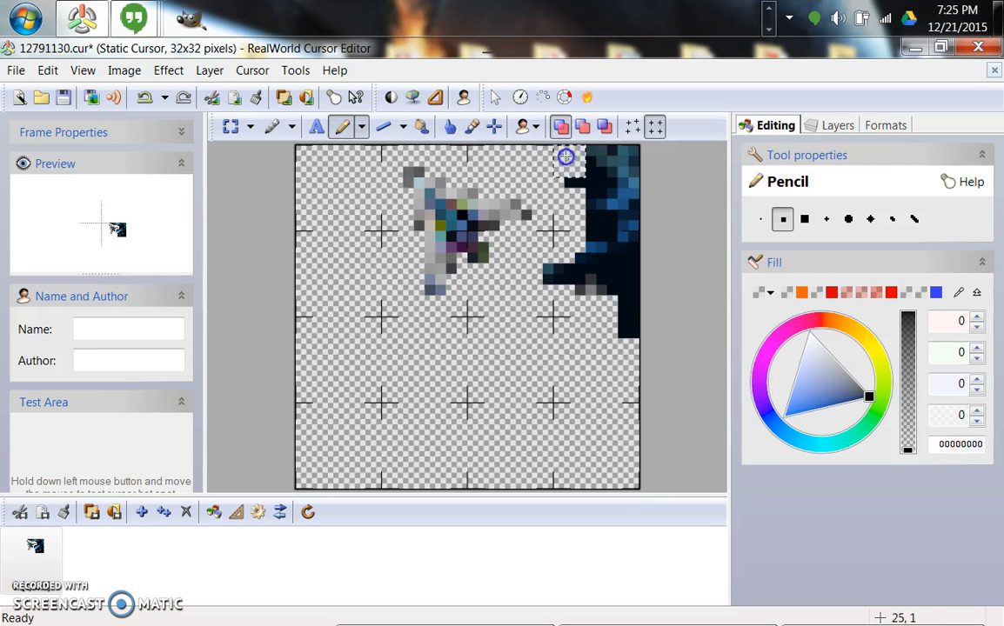
left_click_drag(566, 156, 626, 212)
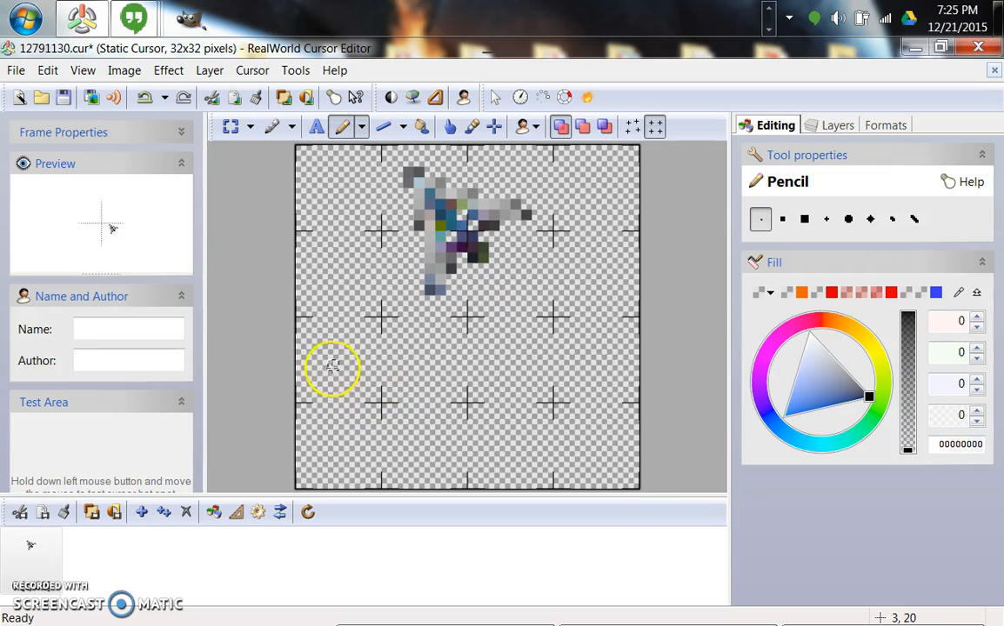
Select the ship, move it to the top-left corner, and scale it to fill 32×32.
left_click(239, 127)
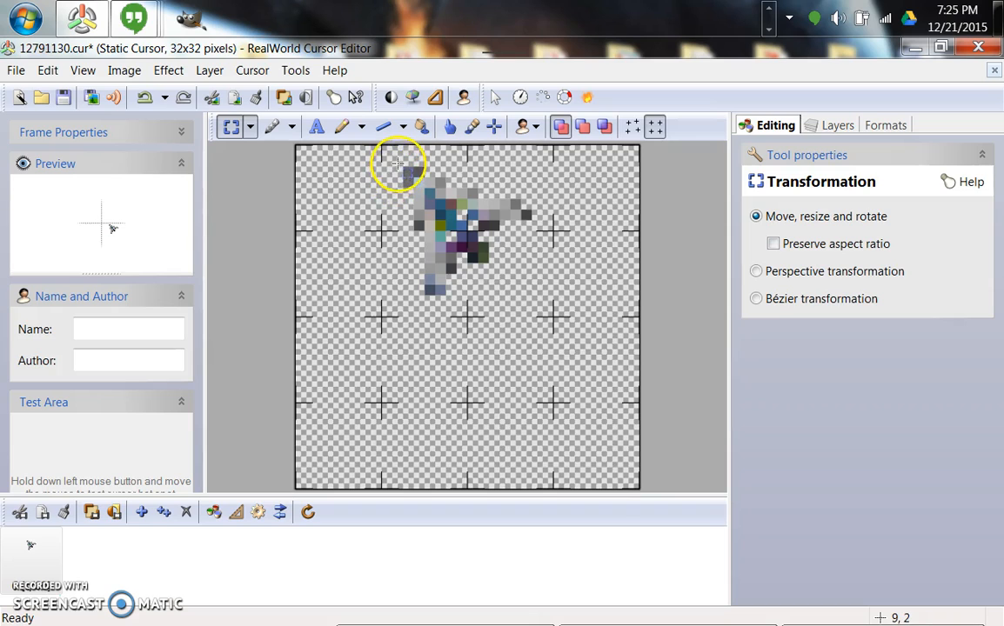
left_click_drag(398, 164, 507, 274)
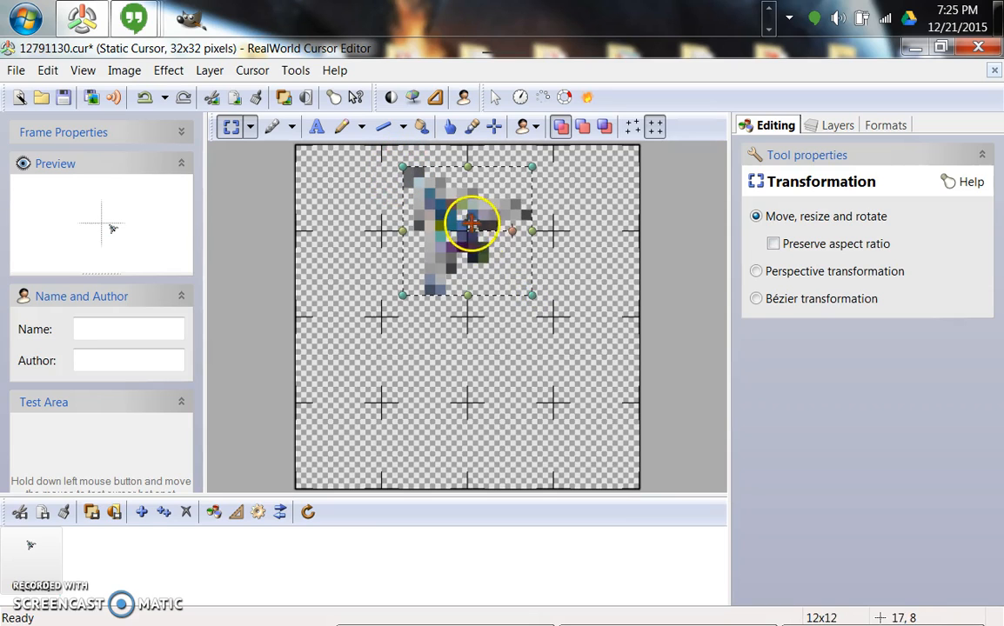
left_click_drag(470, 230, 370, 209)
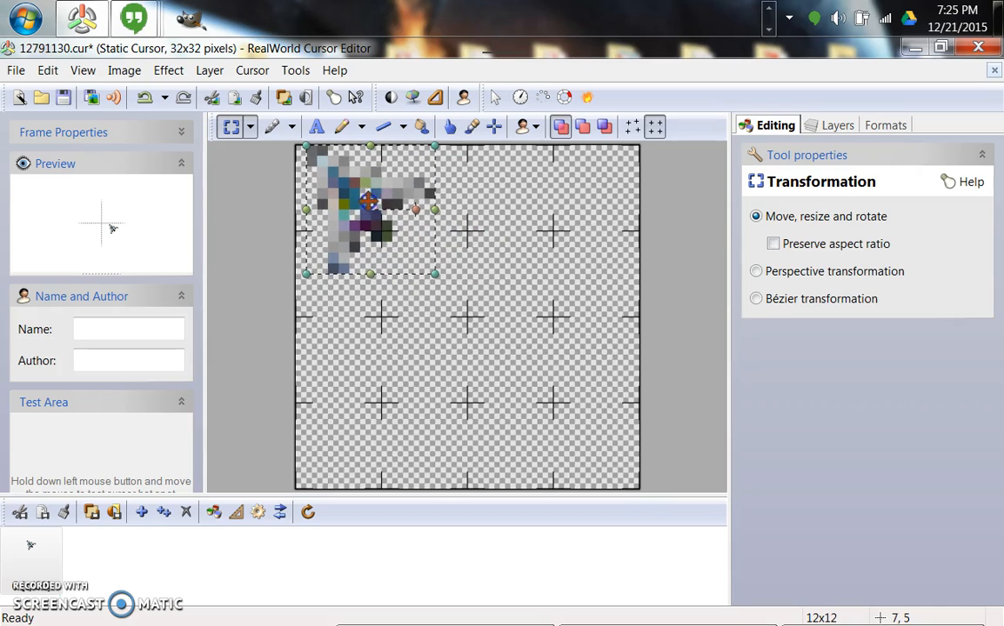
left_click_drag(435, 274, 426, 271)
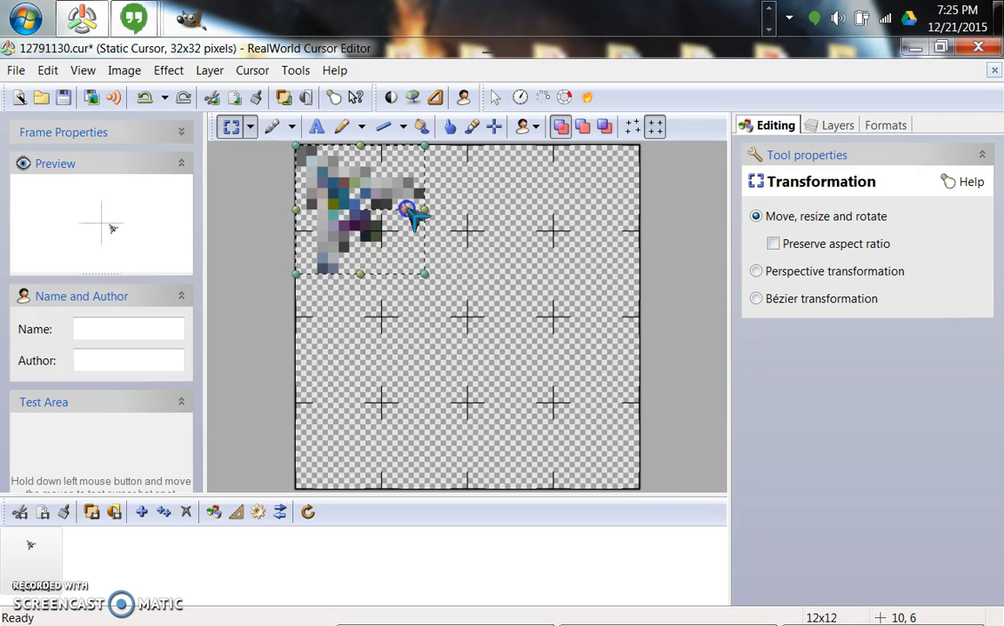
left_click_drag(423, 274, 478, 331)
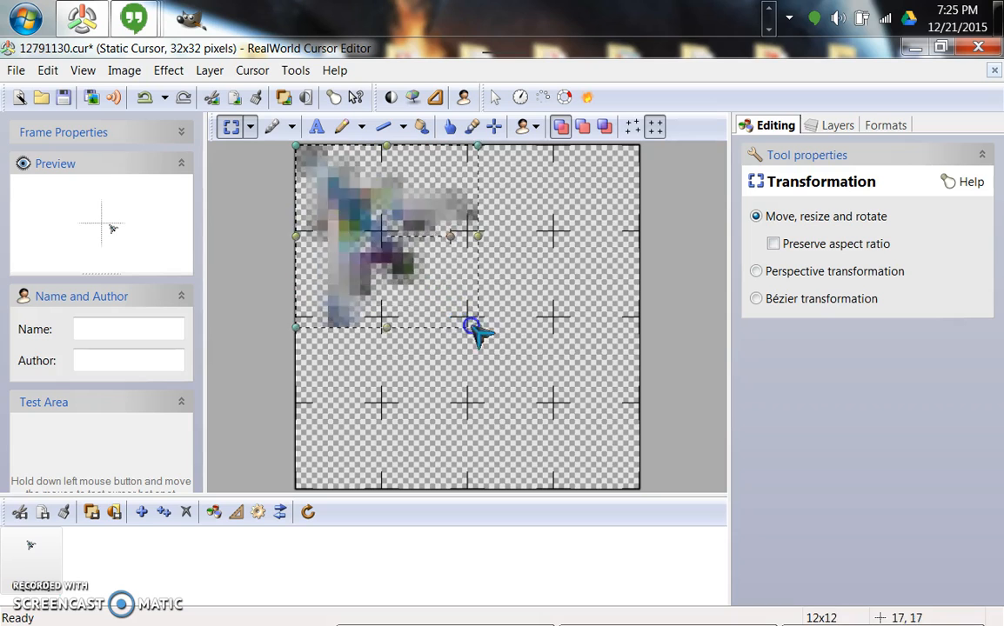
left_click_drag(478, 331, 629, 478)
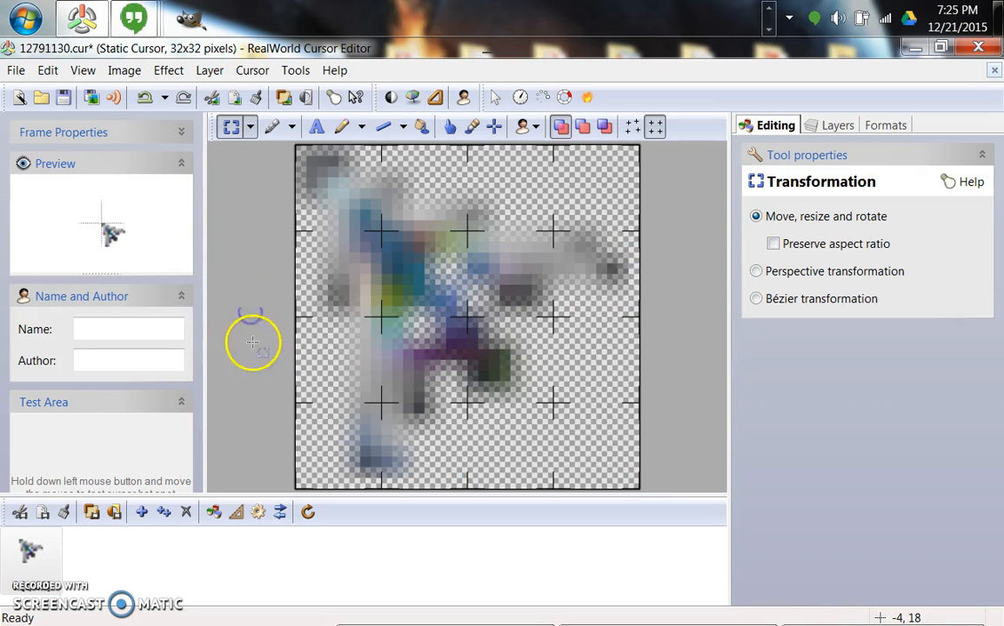
mouse_move(171, 300)
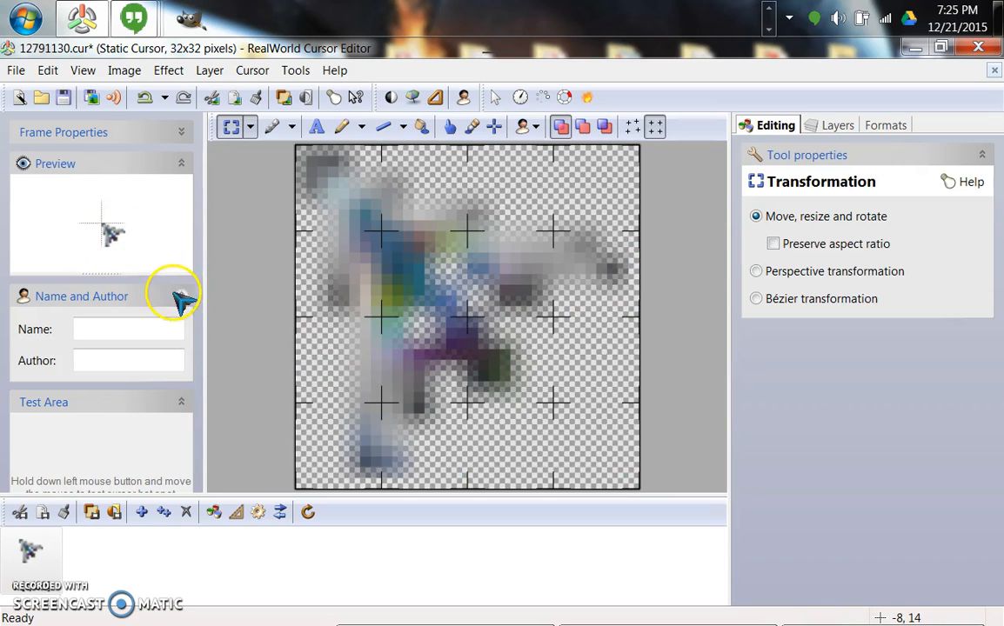
mouse_move(294, 253)
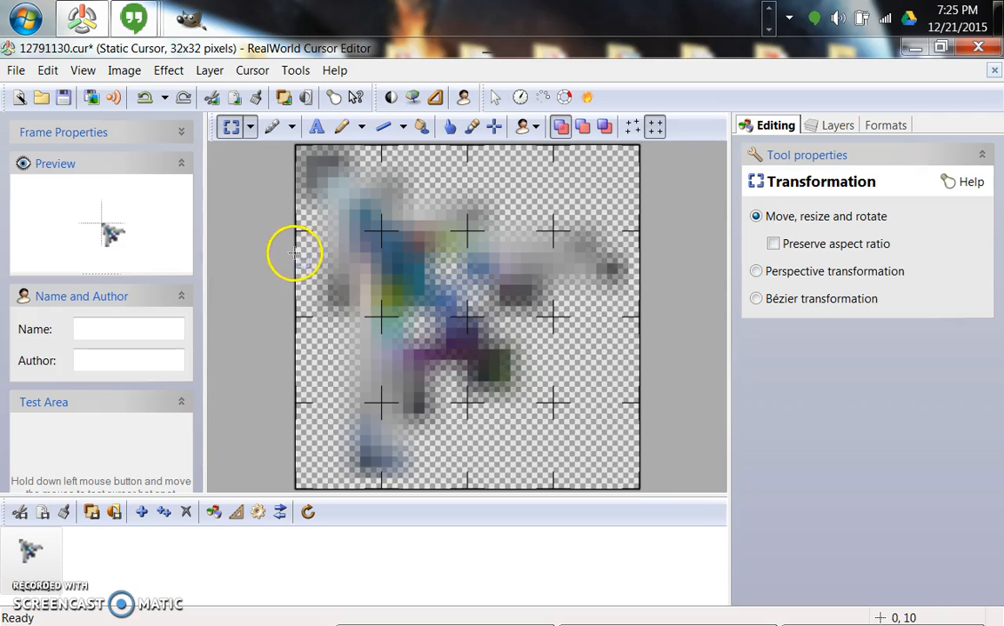
mouse_move(398, 226)
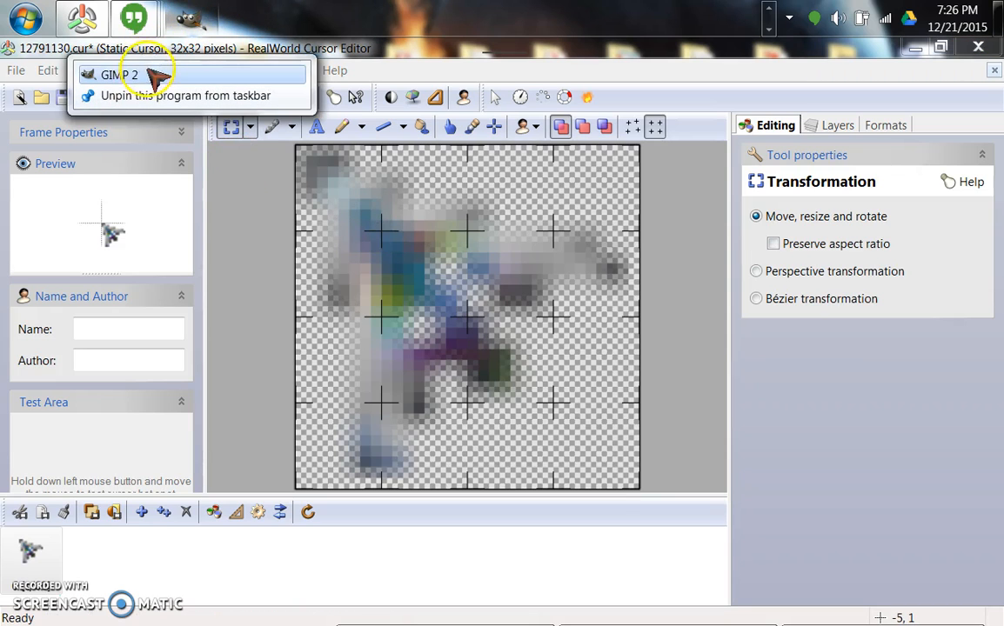
mouse_move(223, 174)
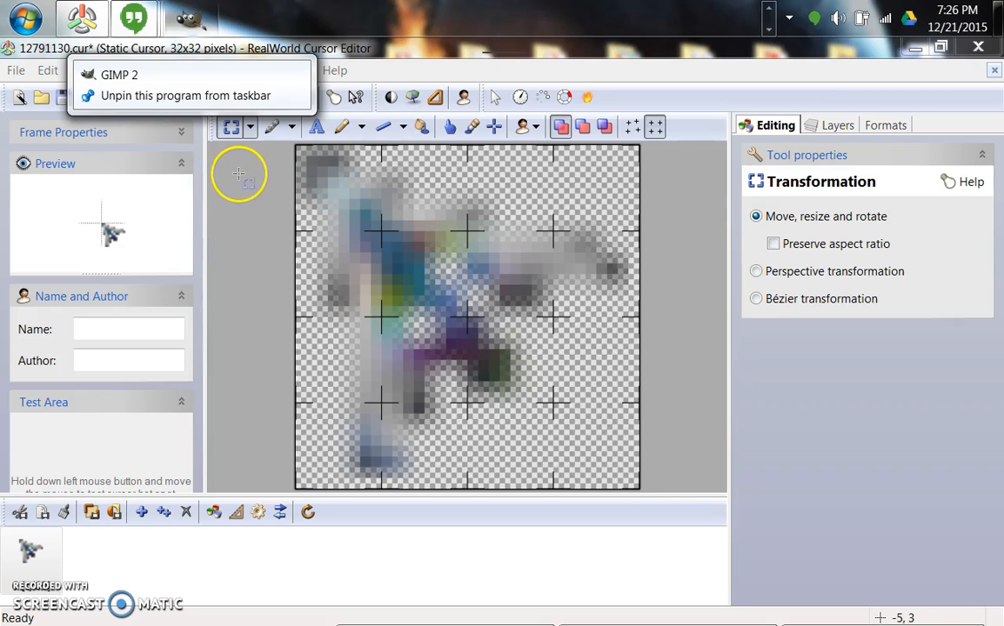
mouse_move(238, 211)
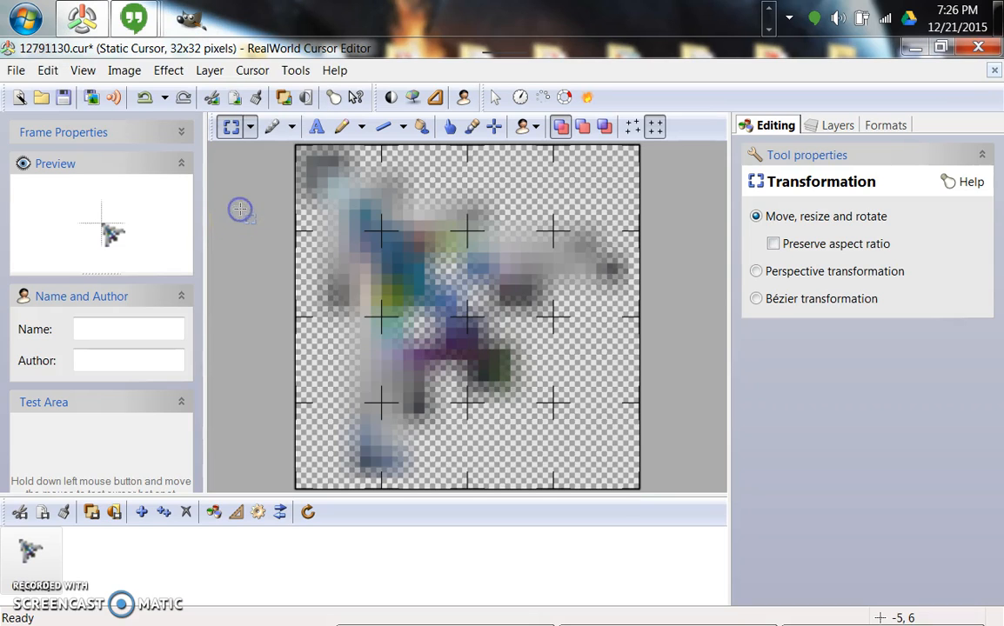
mouse_move(208, 156)
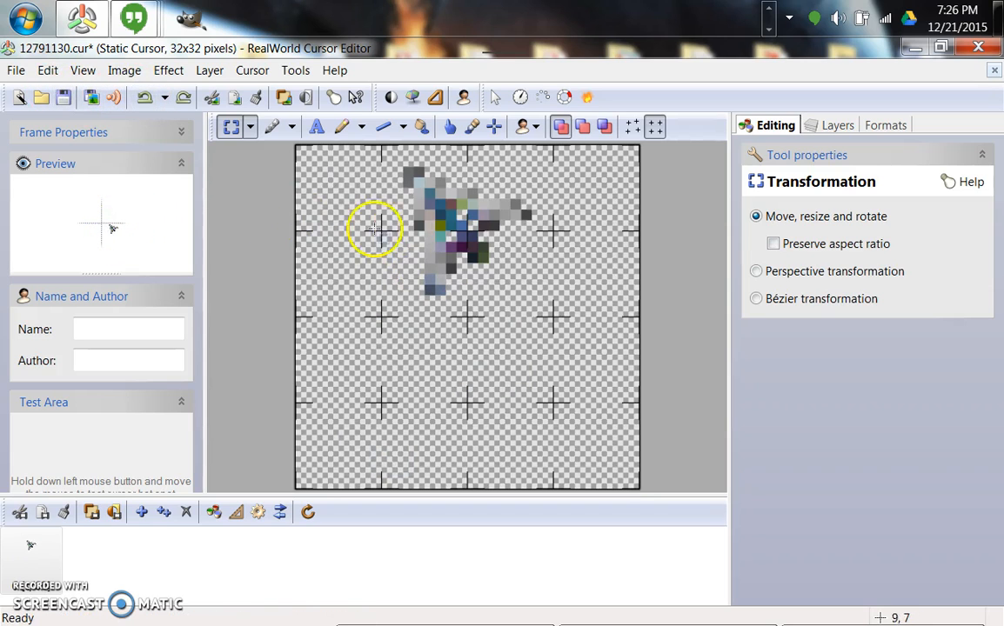
mouse_move(400, 176)
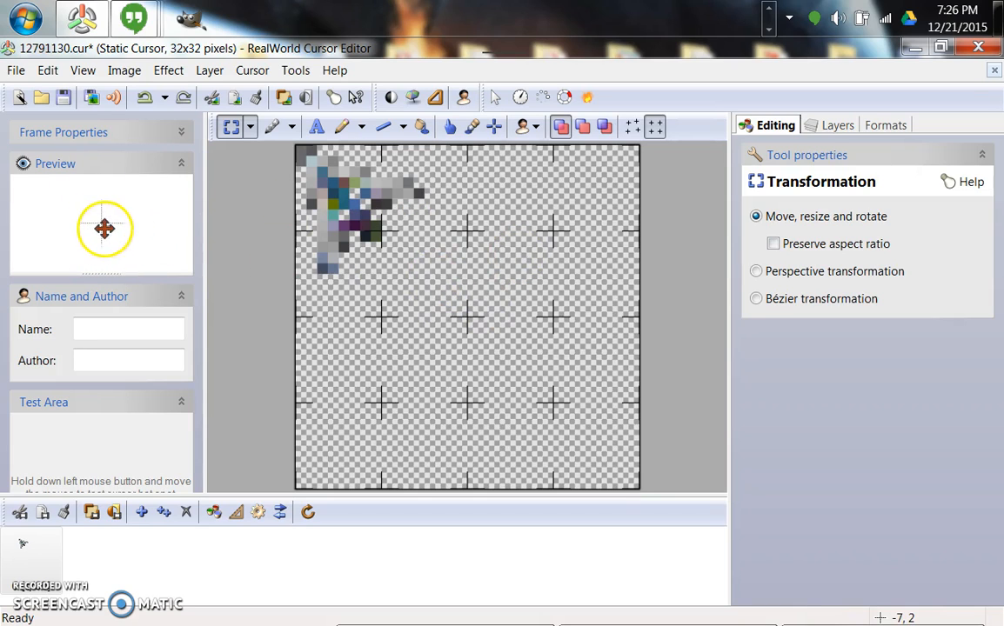
mouse_move(121, 241)
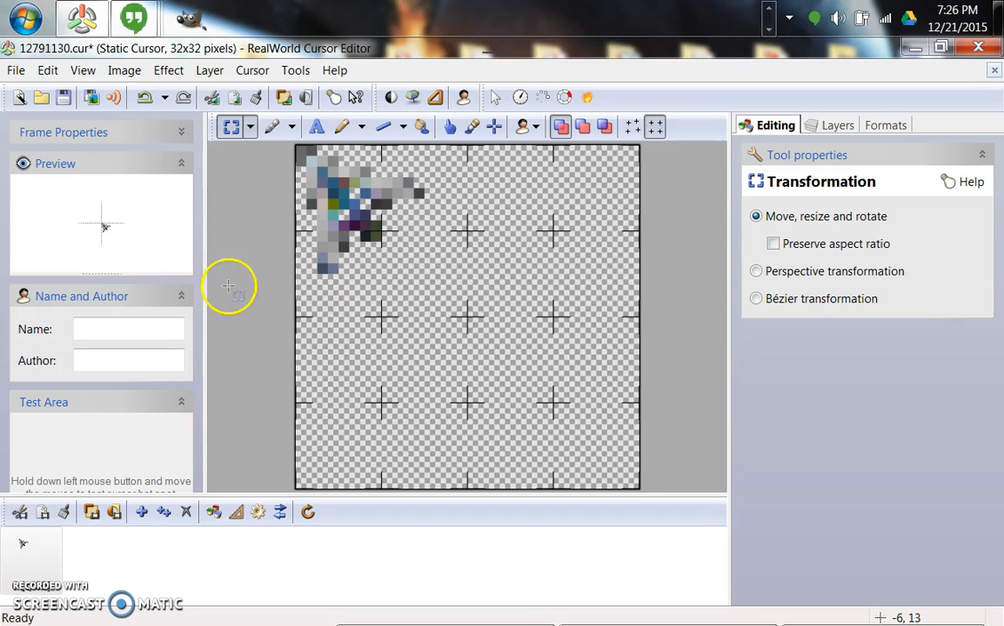
mouse_move(217, 41)
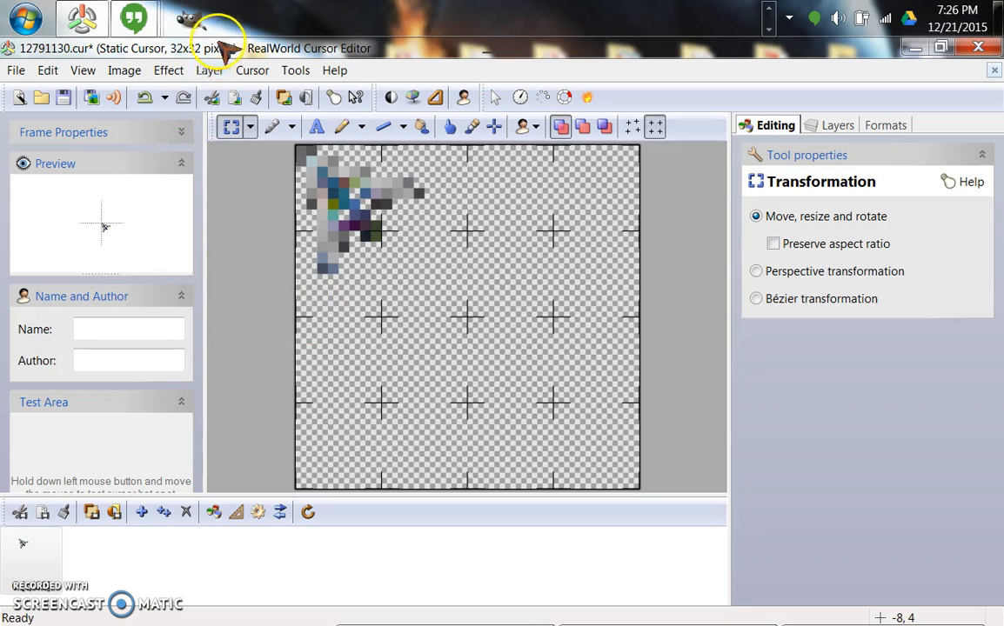
mouse_move(439, 52)
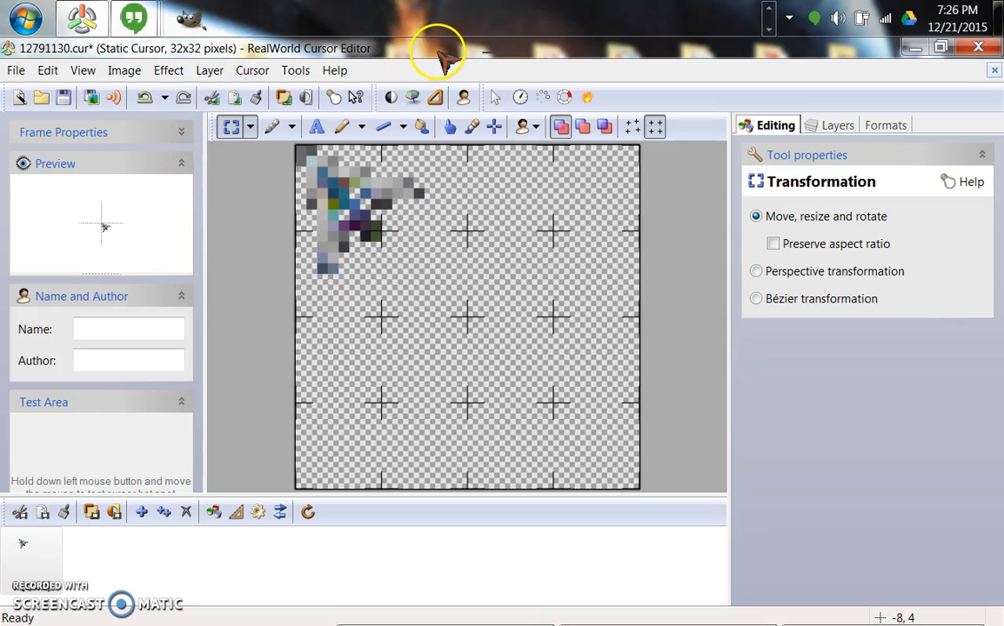
mouse_move(158, 167)
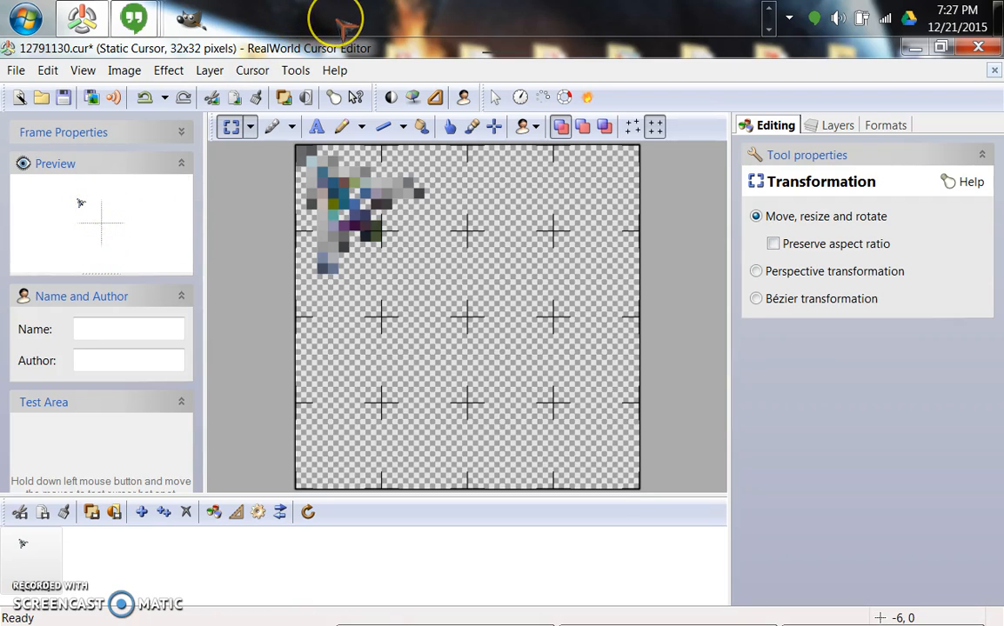
mouse_move(337, 19)
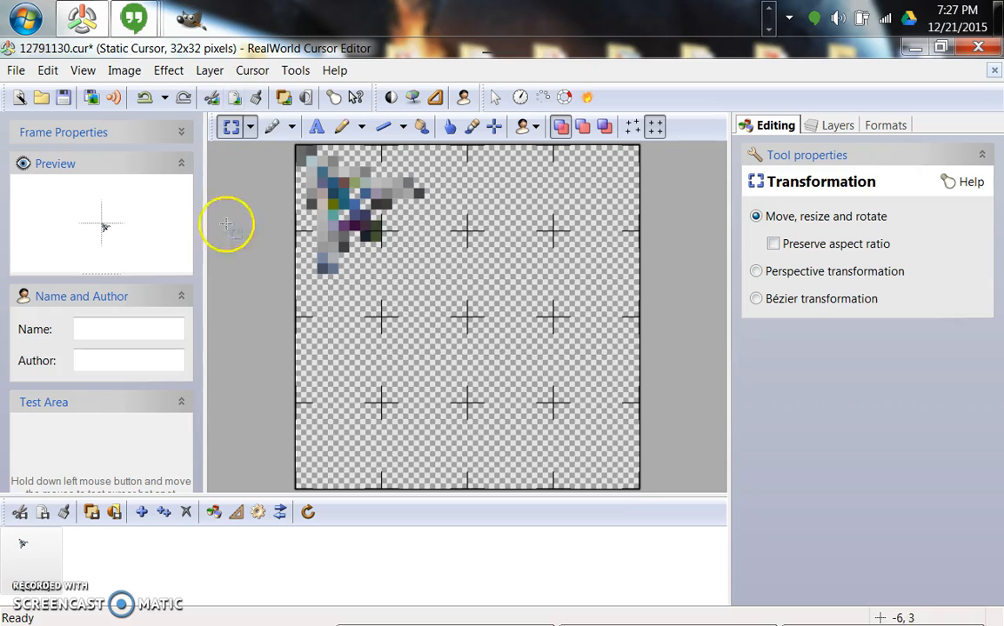
mouse_move(394, 127)
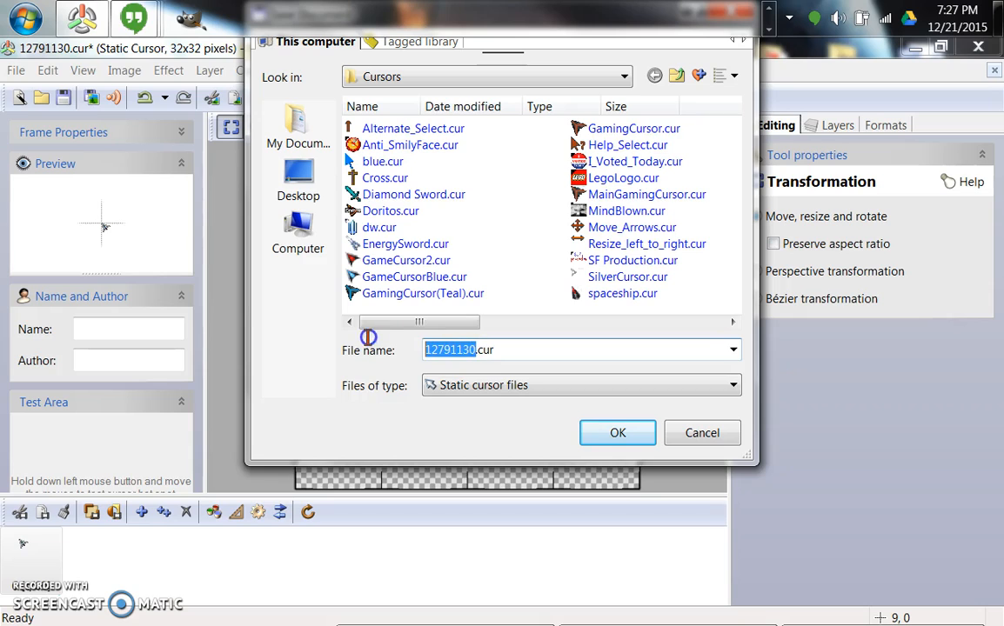
mouse_move(283, 314)
type("cursor")
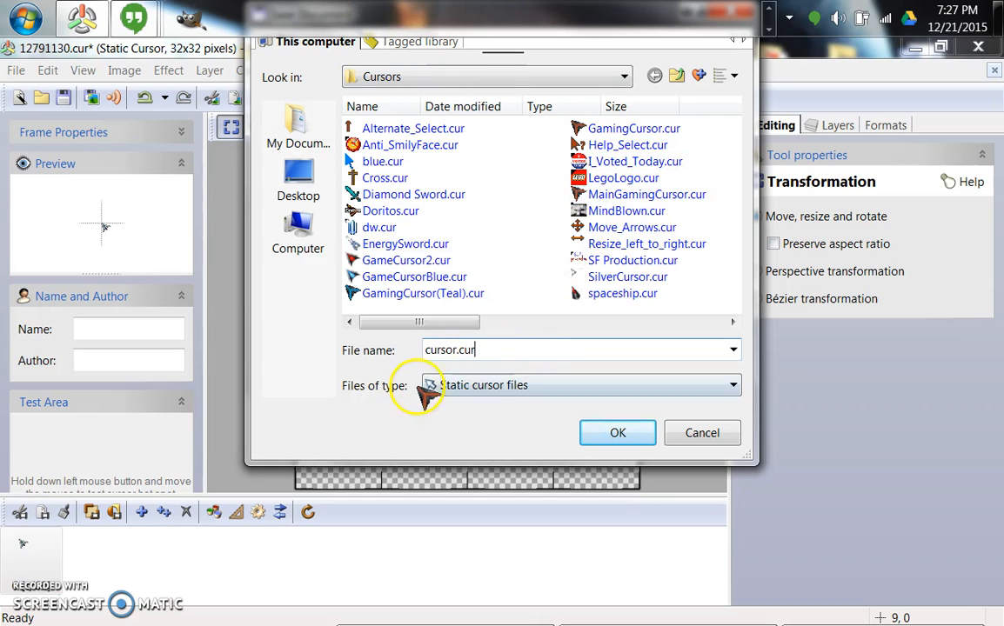
Confirm saving the starship cursor as cursor.cur in the Cursors folder.
left_click(616, 432)
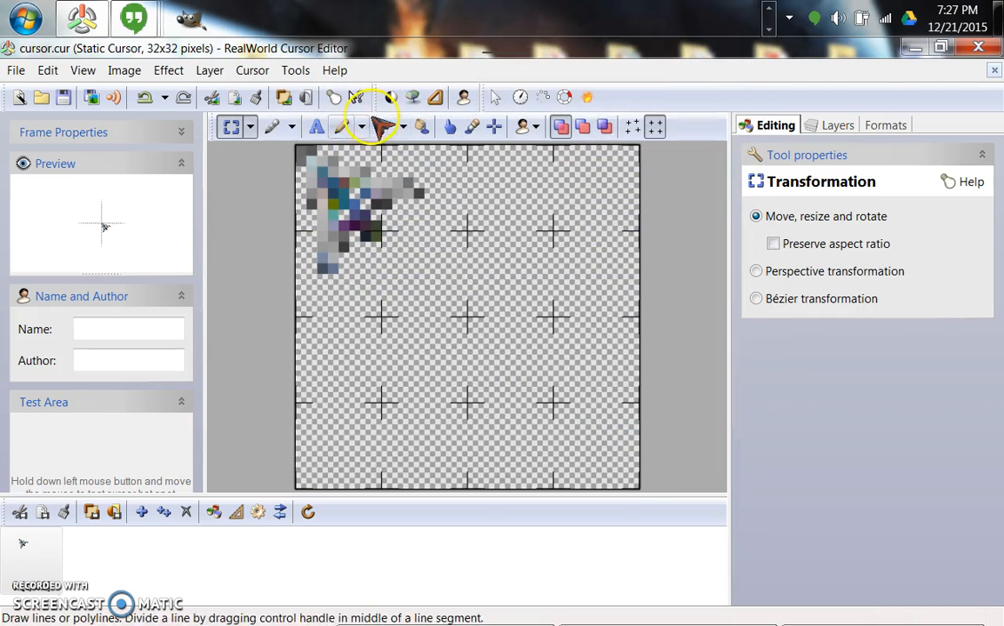
mouse_move(19, 97)
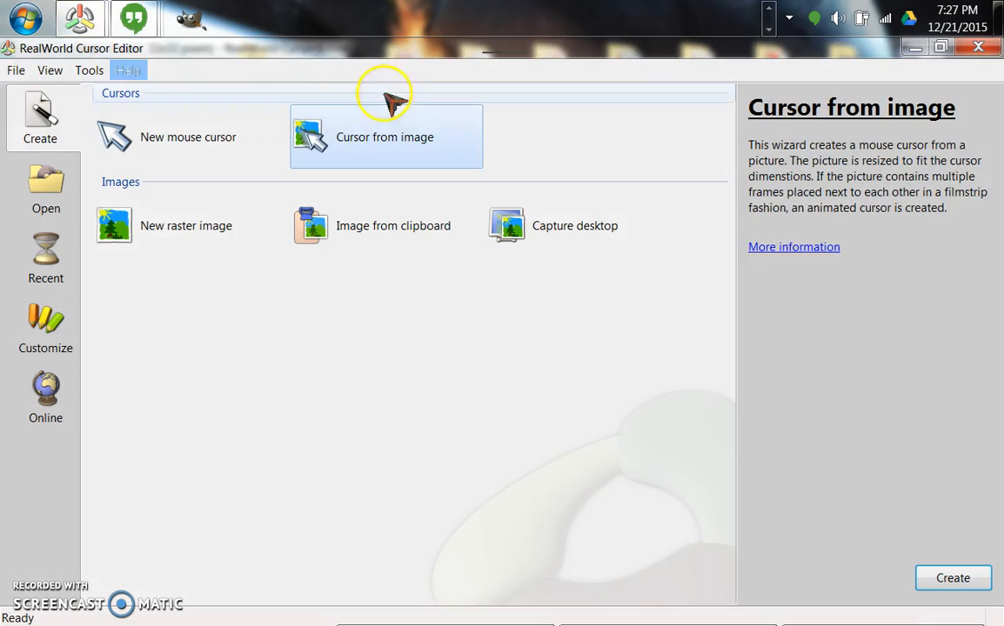
mouse_move(45, 122)
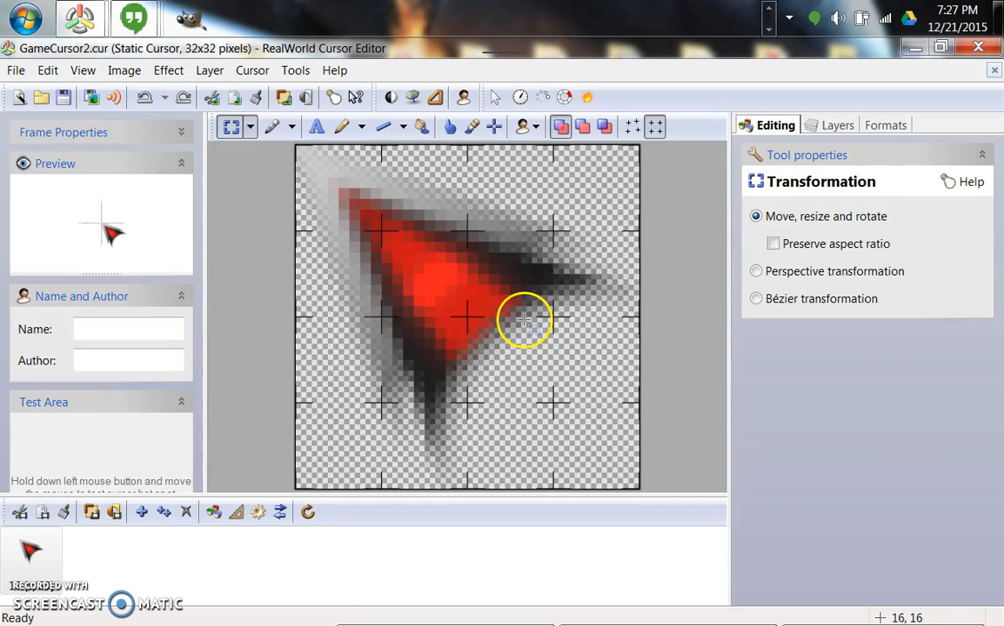
mouse_move(529, 437)
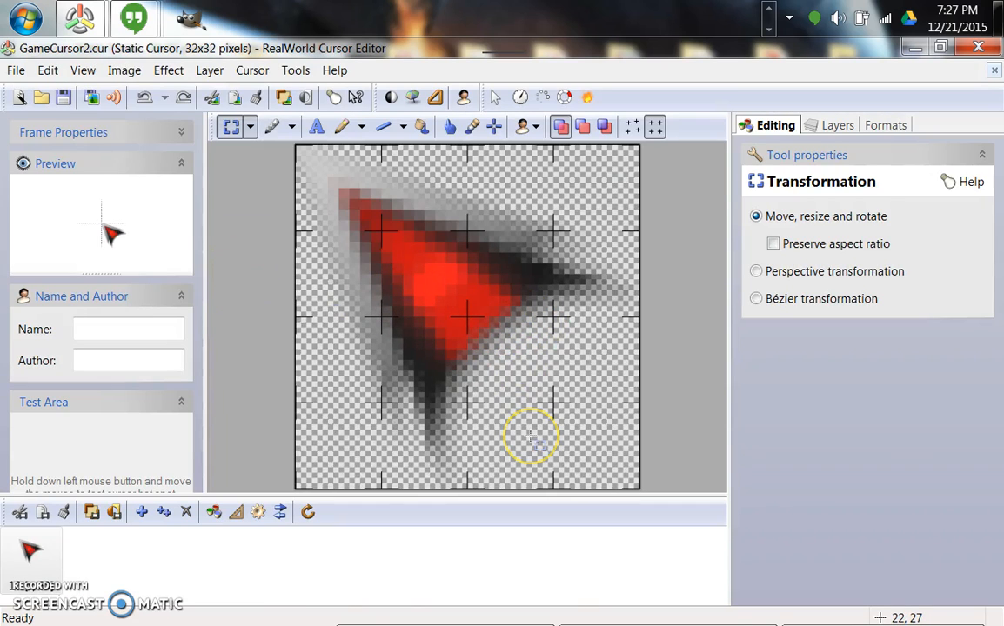
mouse_move(361, 415)
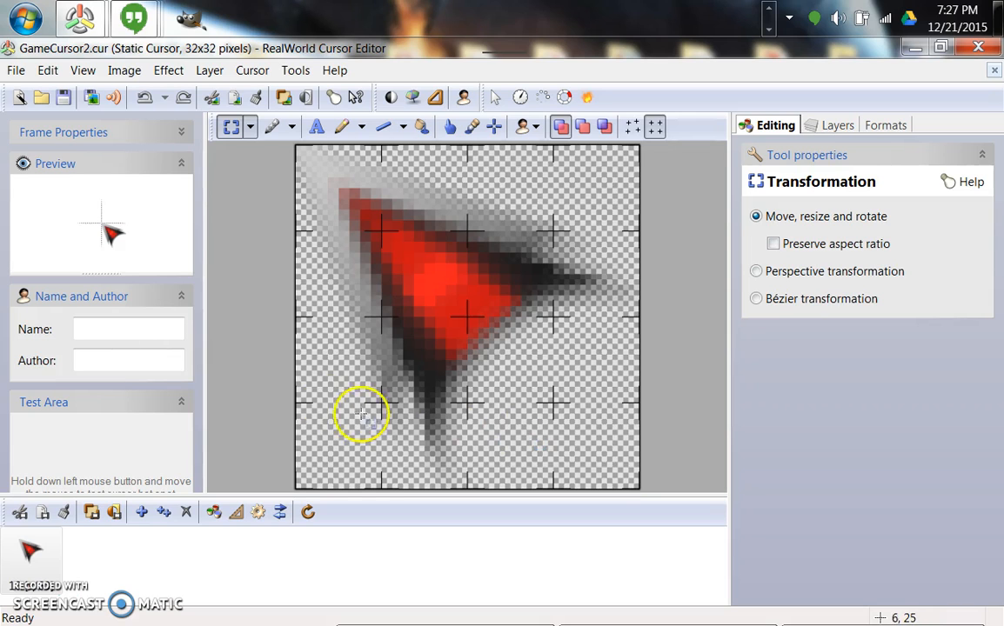
mouse_move(246, 229)
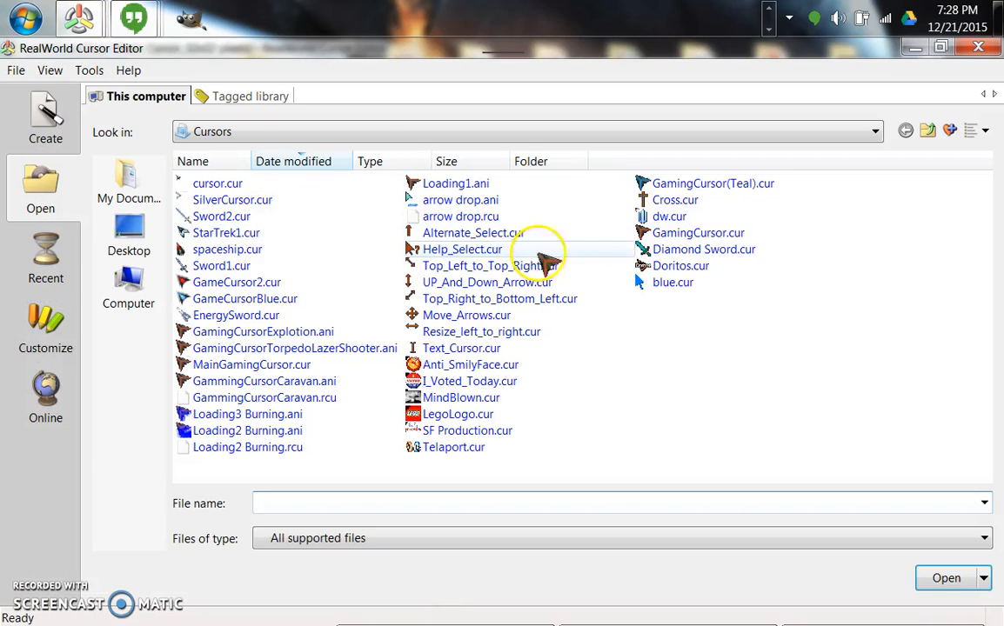
mouse_move(500, 272)
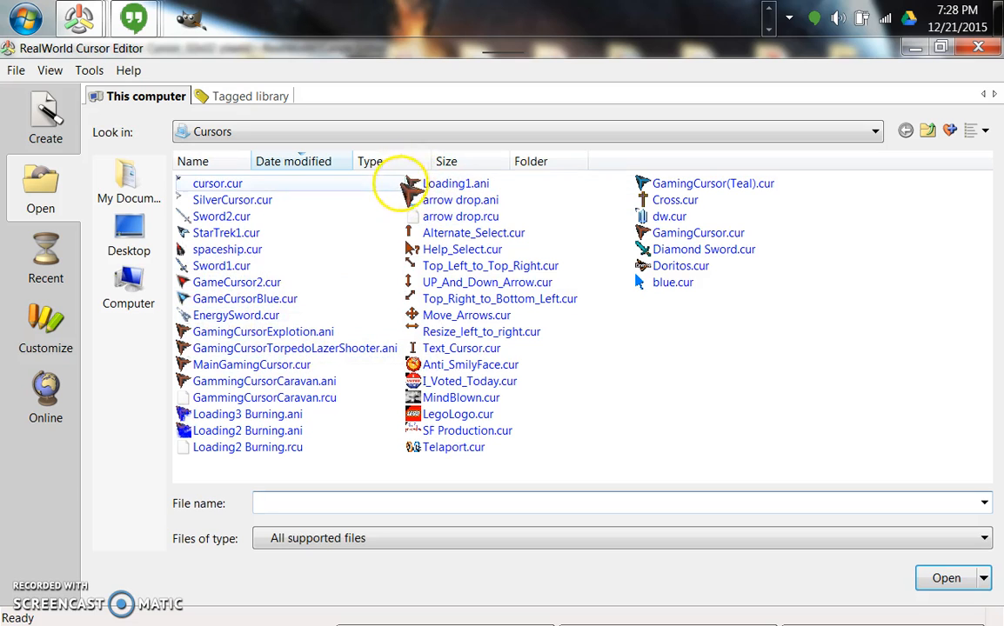
mouse_move(335, 188)
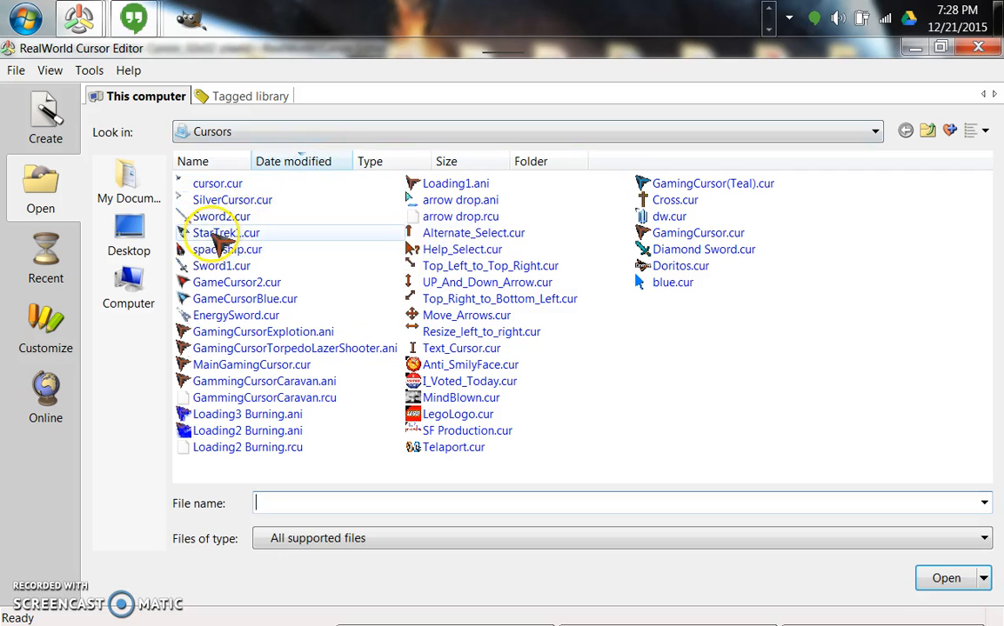
Open StarTrek1.cur, the blue starship arrow cursor, from the Cursors list.
double_click(222, 233)
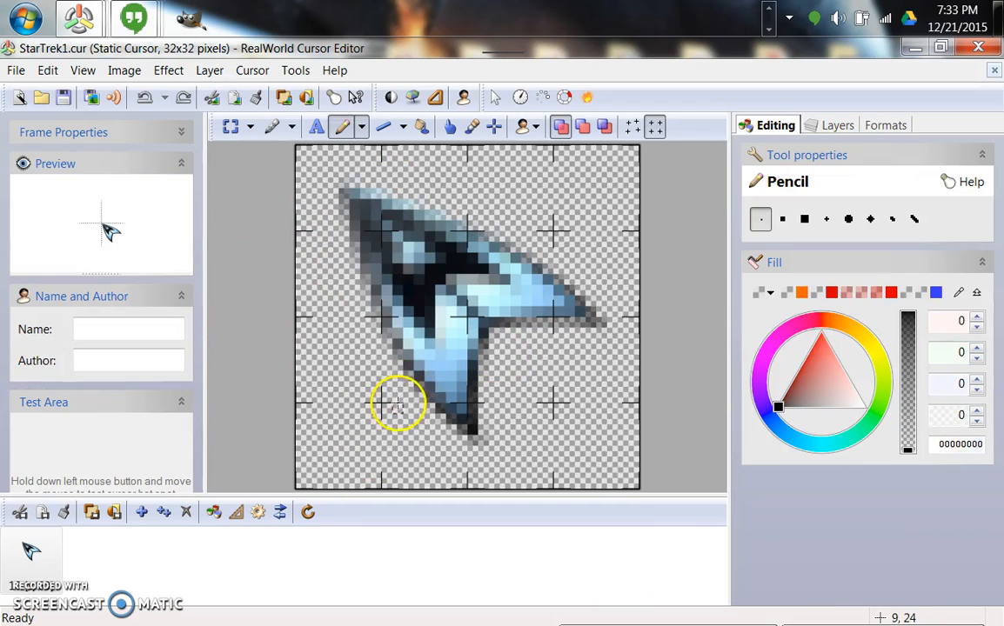
mouse_move(340, 244)
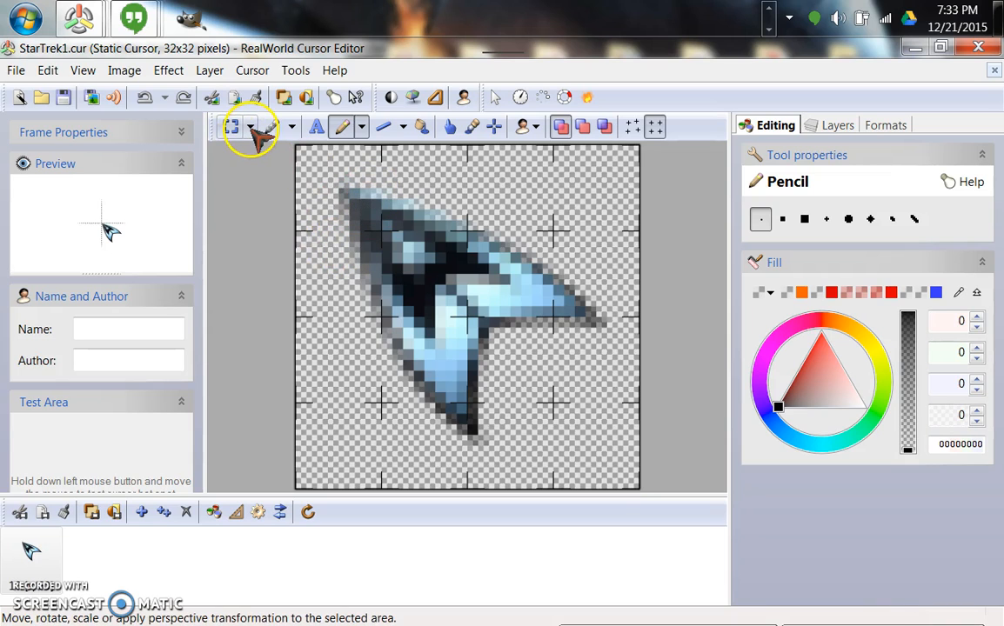
Select the ship with the Transformation tool and shift it into the top-left corner.
left_click(229, 128)
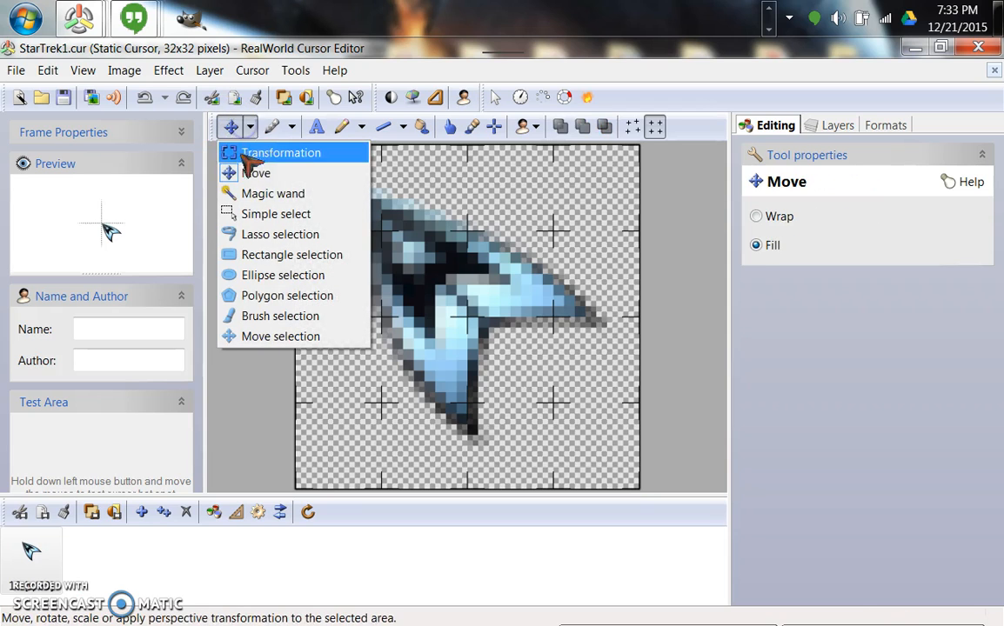
left_click(282, 153)
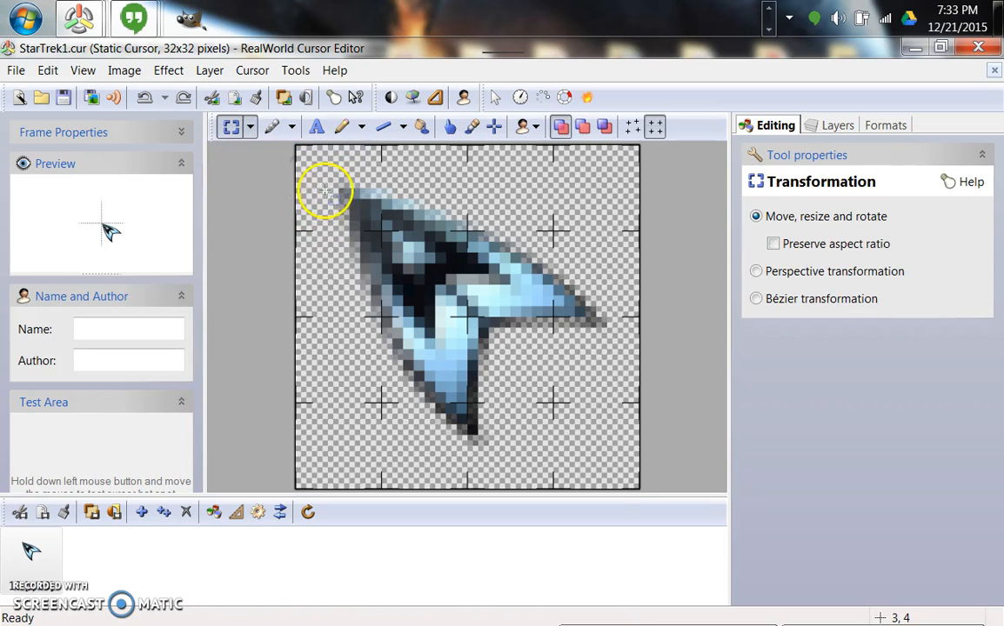
mouse_move(342, 190)
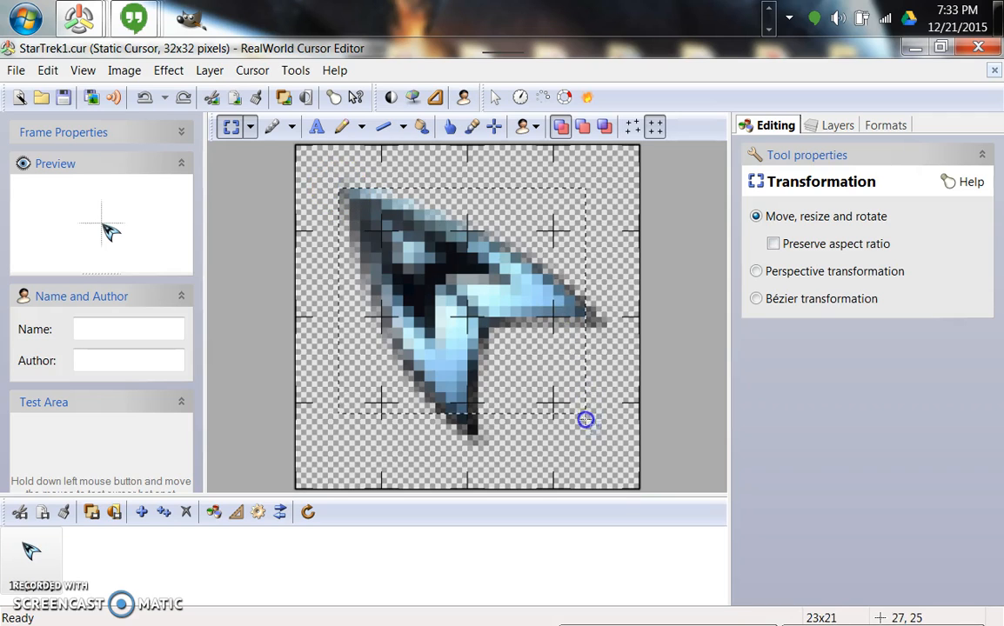
left_click_drag(586, 420, 603, 450)
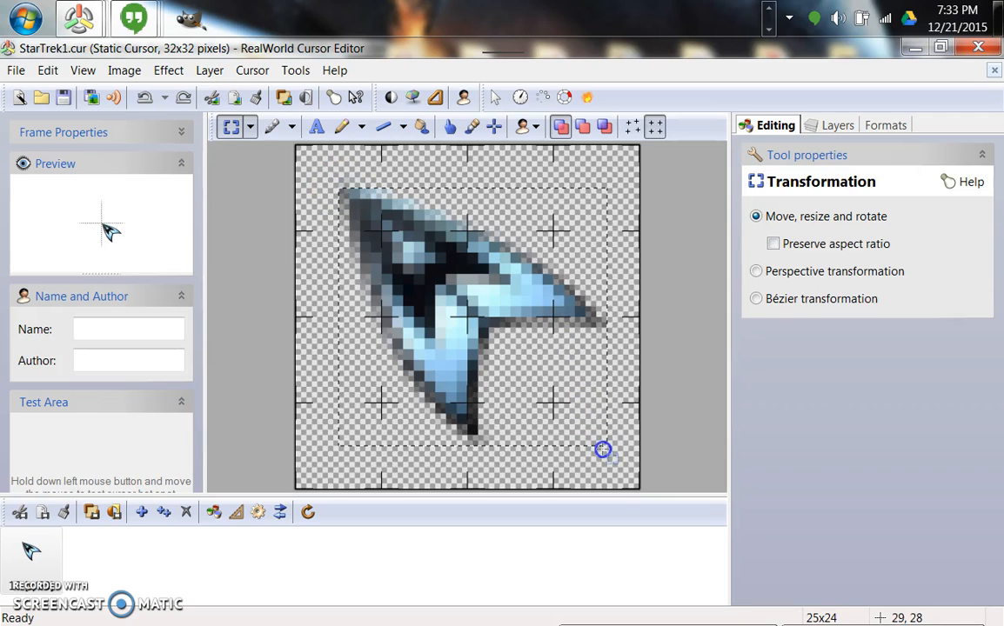
left_click(601, 450)
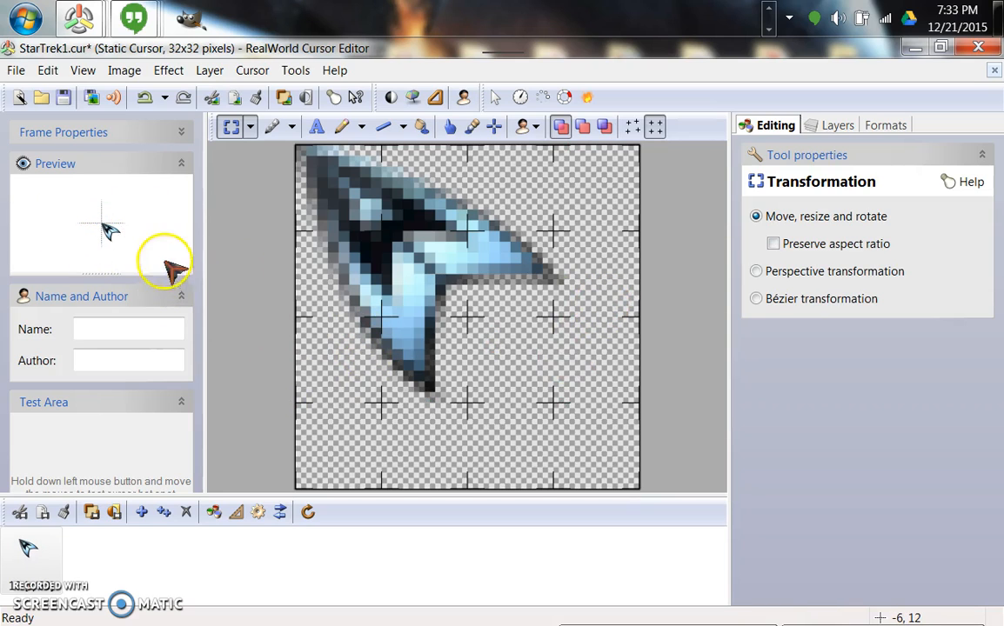
mouse_move(281, 250)
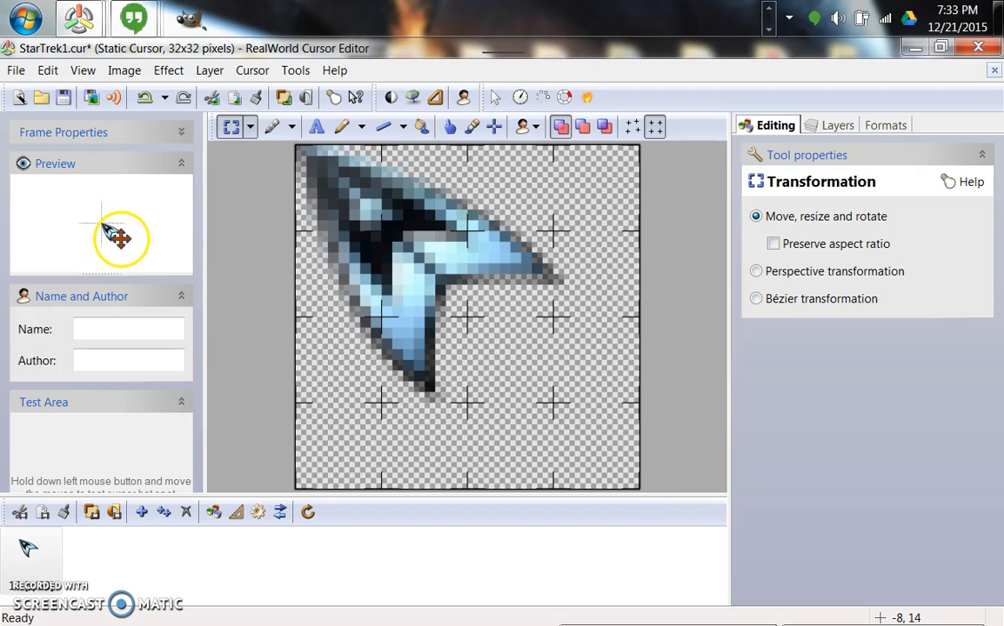
mouse_move(114, 246)
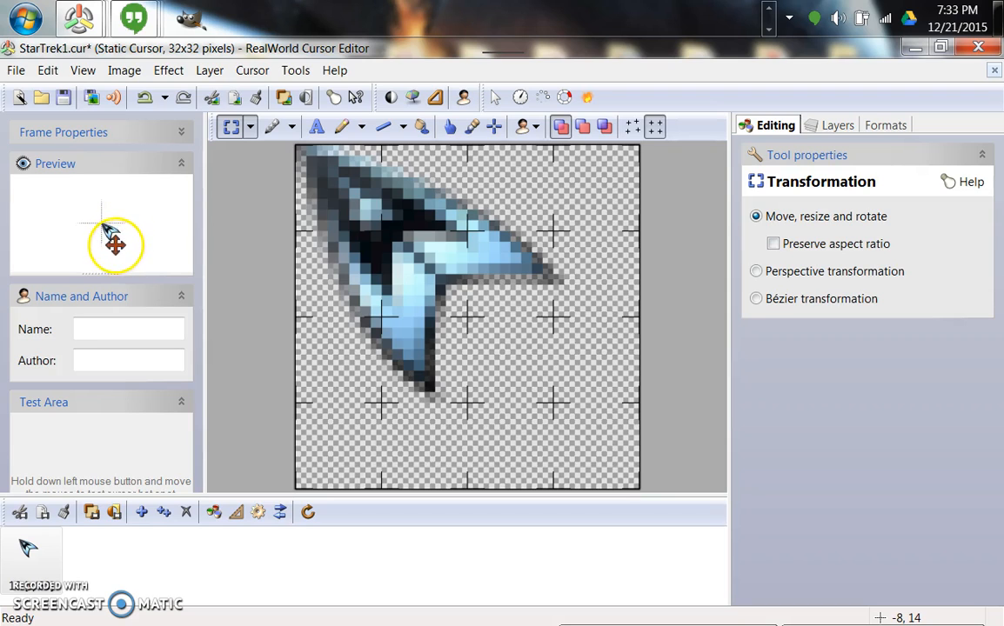
mouse_move(222, 313)
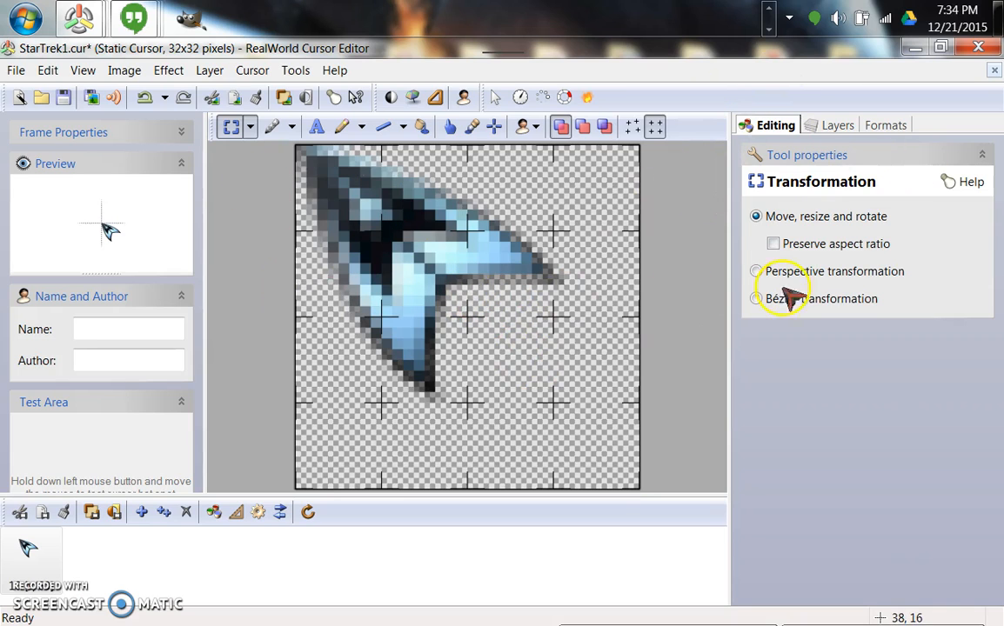
Add a new raster layer named Torpedo.
left_click(837, 124)
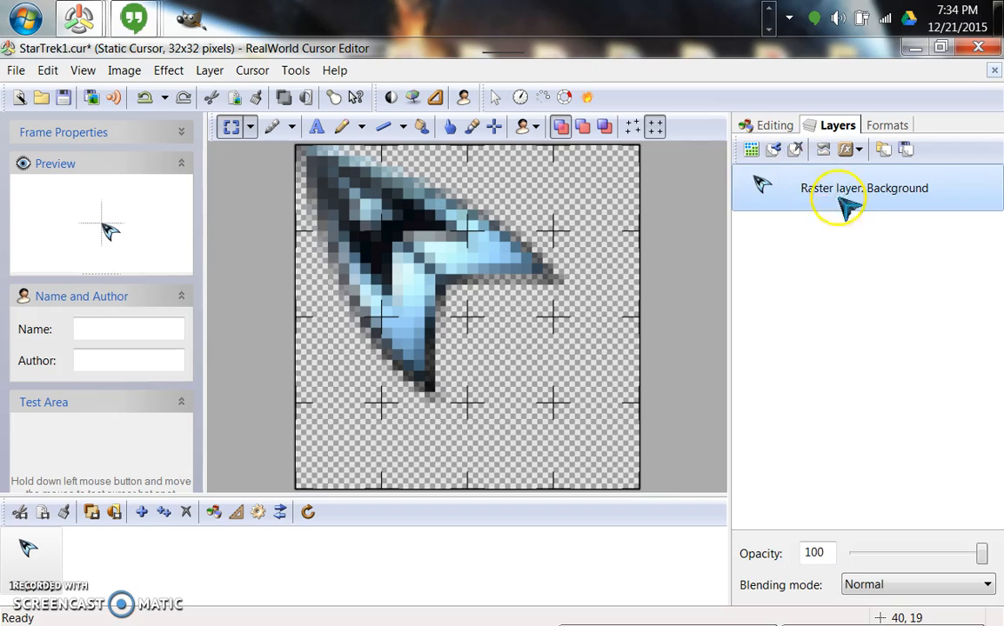
mouse_move(751, 150)
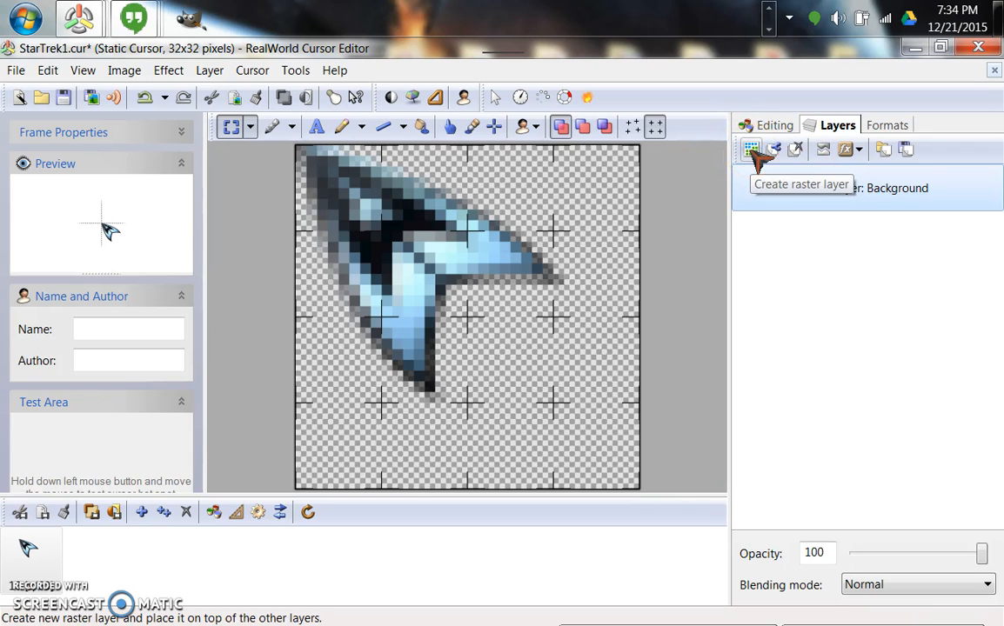
left_click(752, 149)
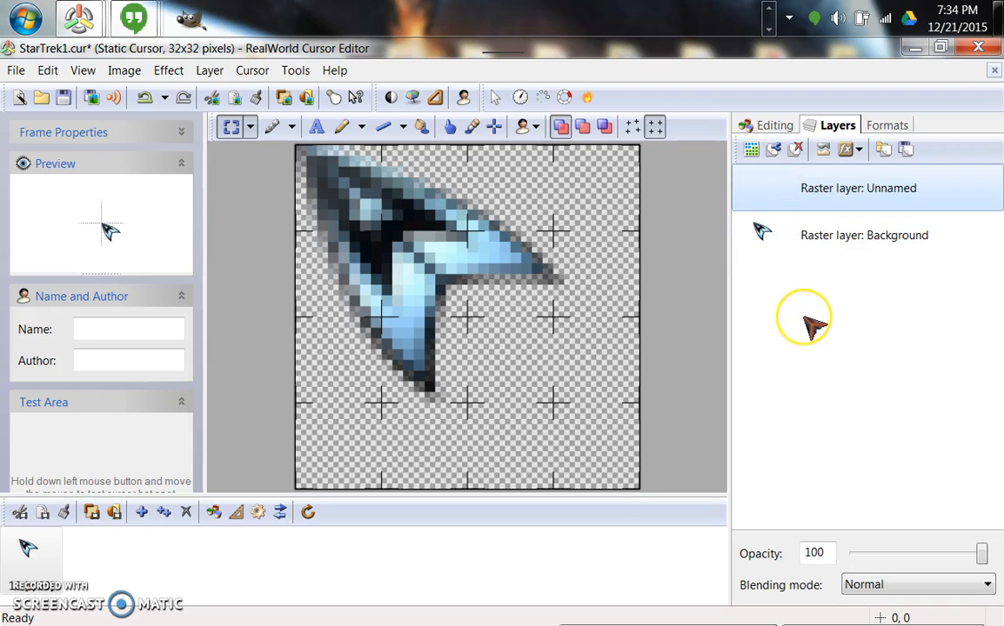
mouse_move(816, 331)
type("T")
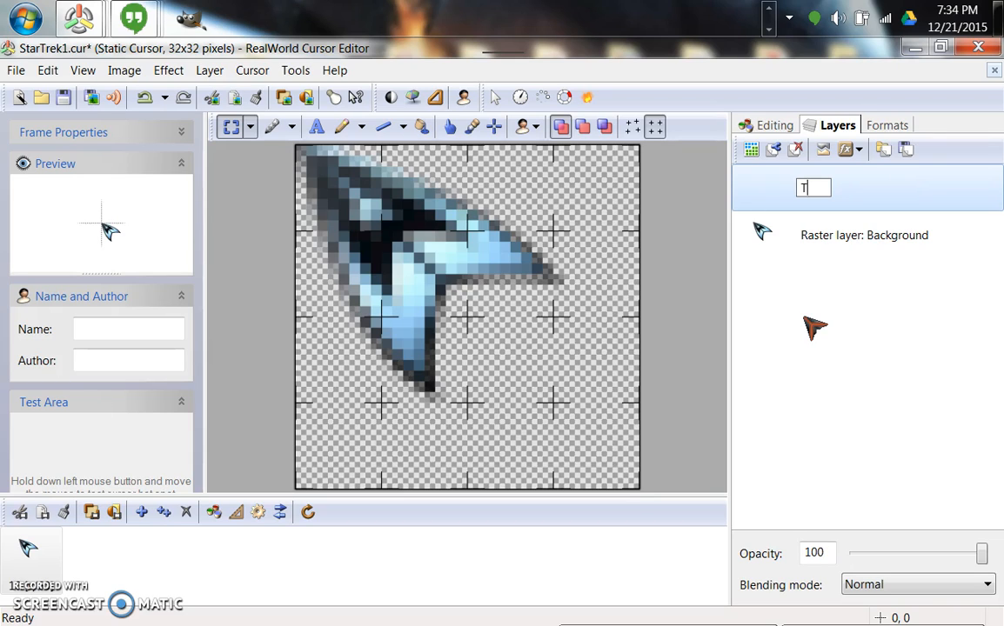
type("orp")
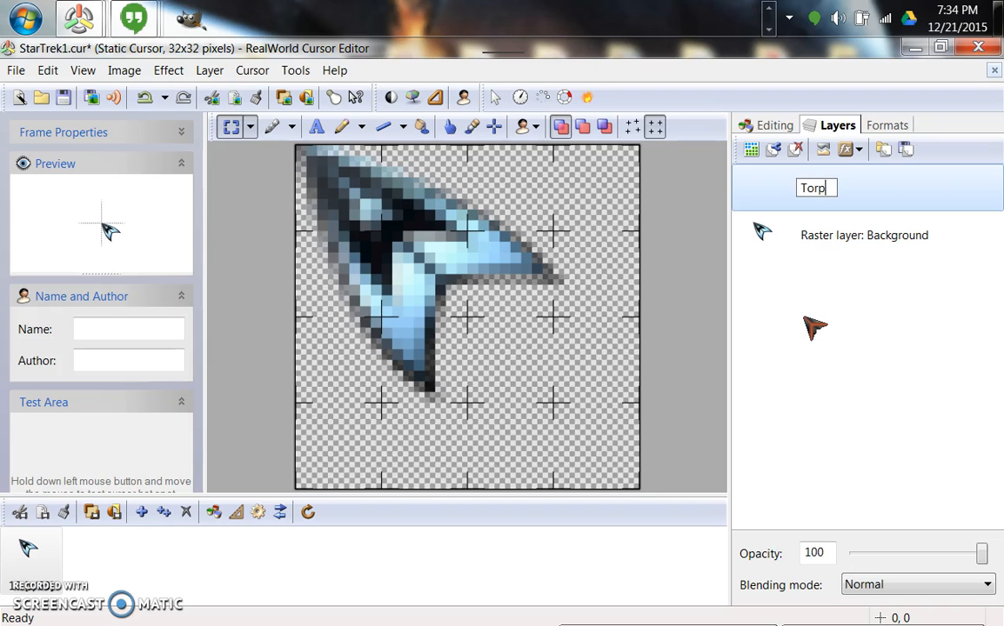
type("edo")
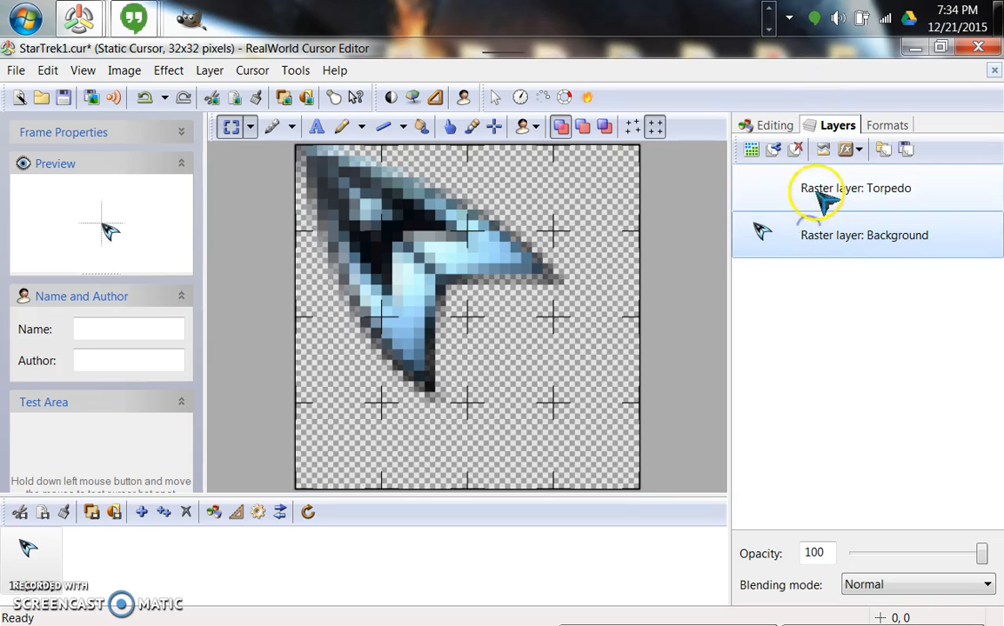
Stack Background above the Torpedo layer and make Torpedo the active layer.
left_click(858, 188)
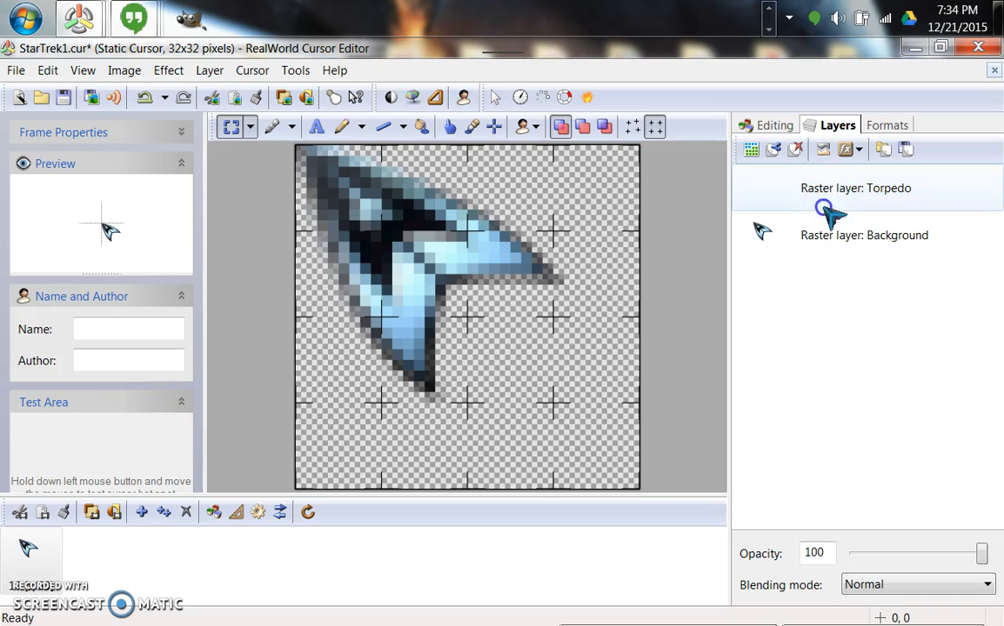
mouse_move(757, 211)
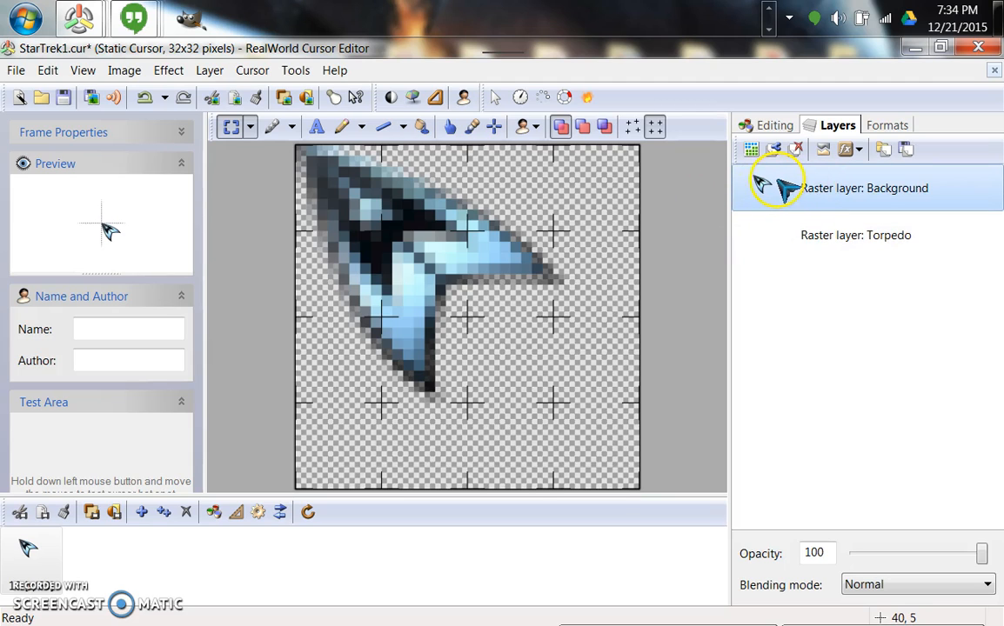
left_click(856, 235)
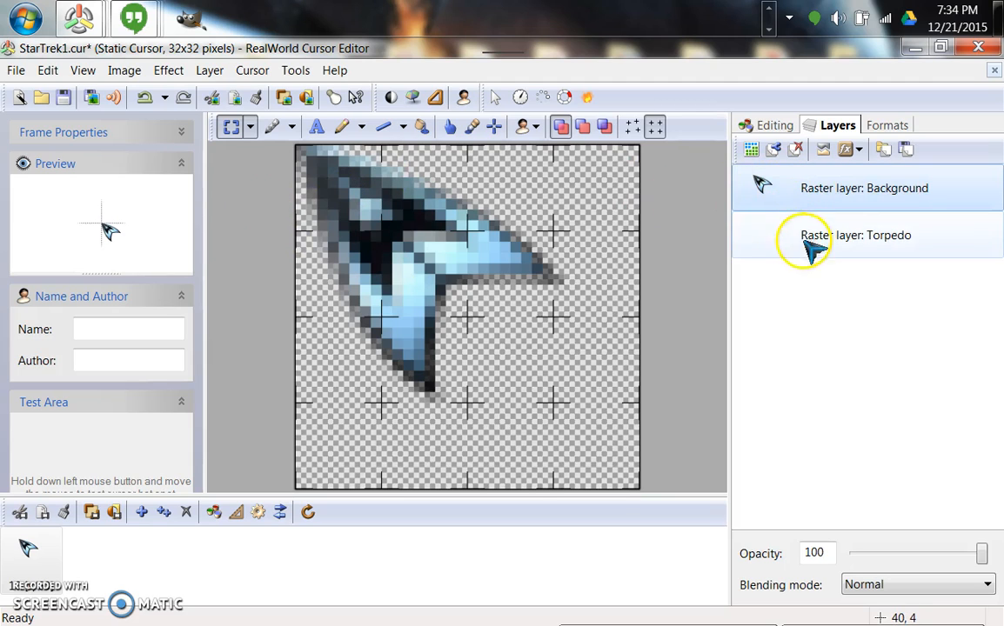
left_click(856, 235)
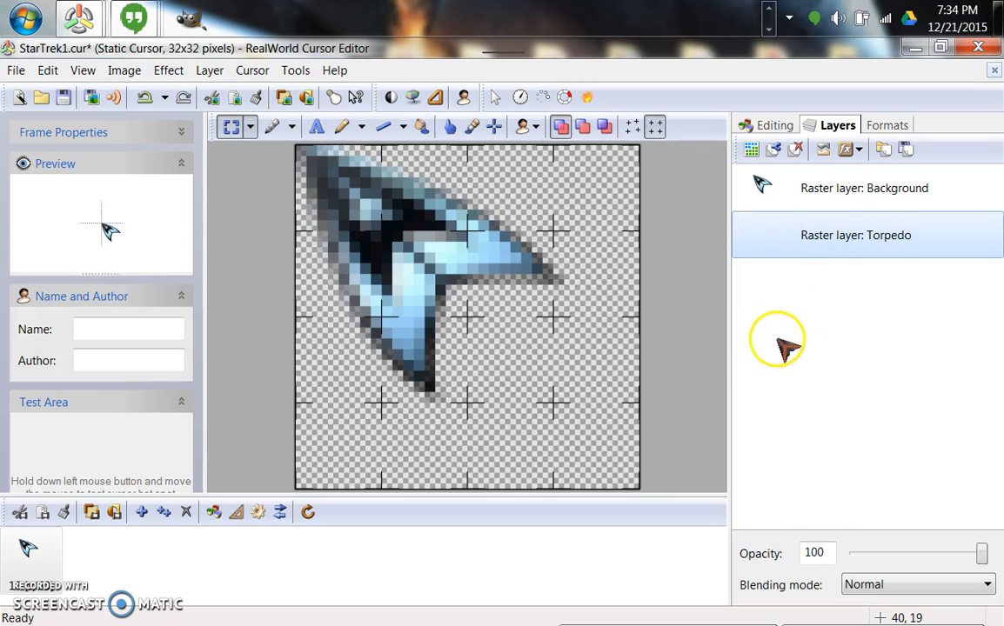
mouse_move(773, 236)
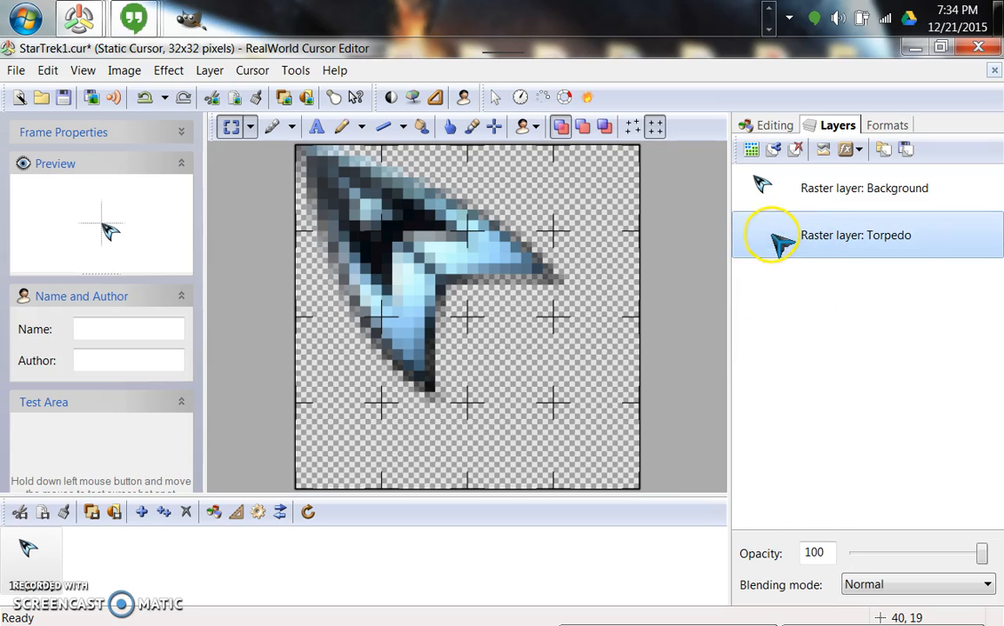
left_click(765, 124)
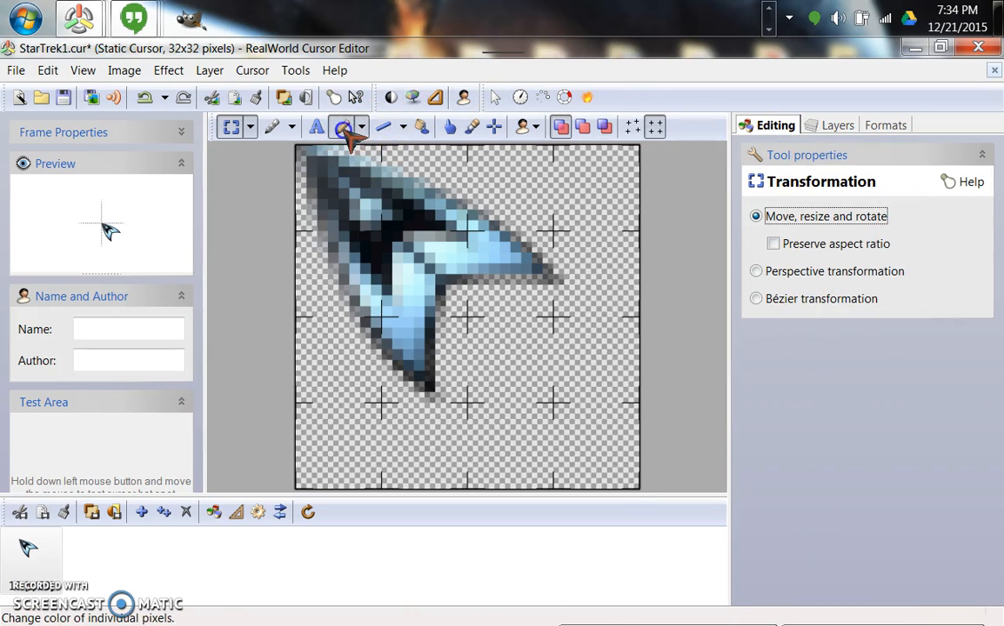
Set the Pencil to paint red at alpha 100 with a plus-shaped brush tip.
left_click(341, 127)
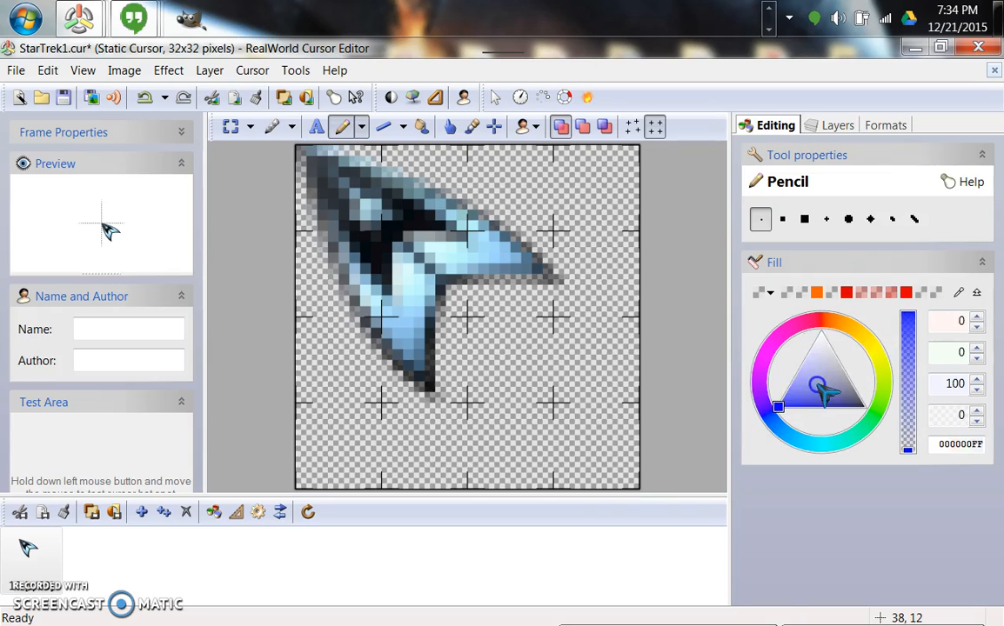
left_click(818, 317)
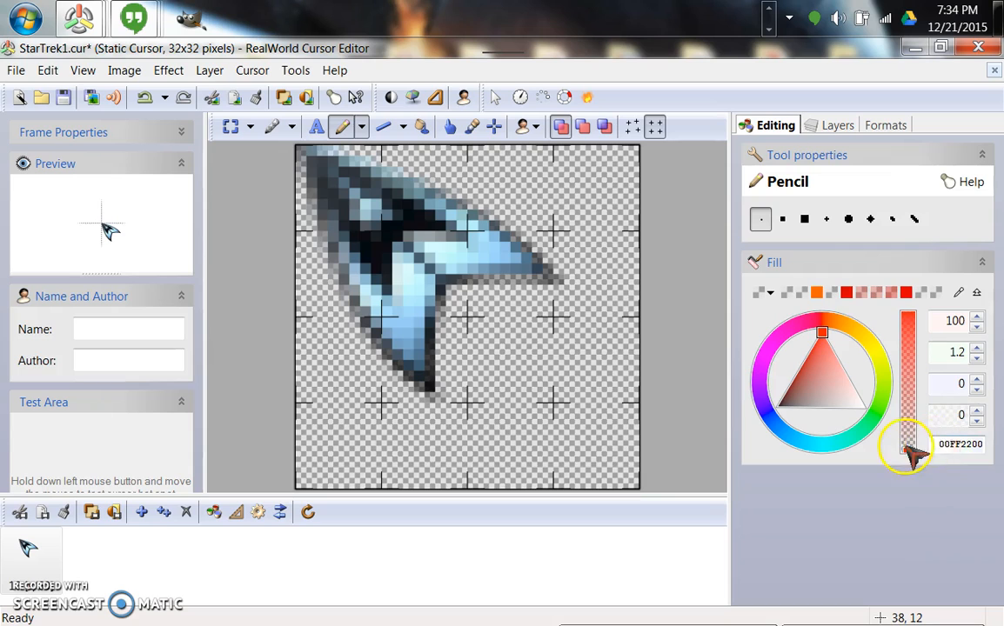
left_click(770, 348)
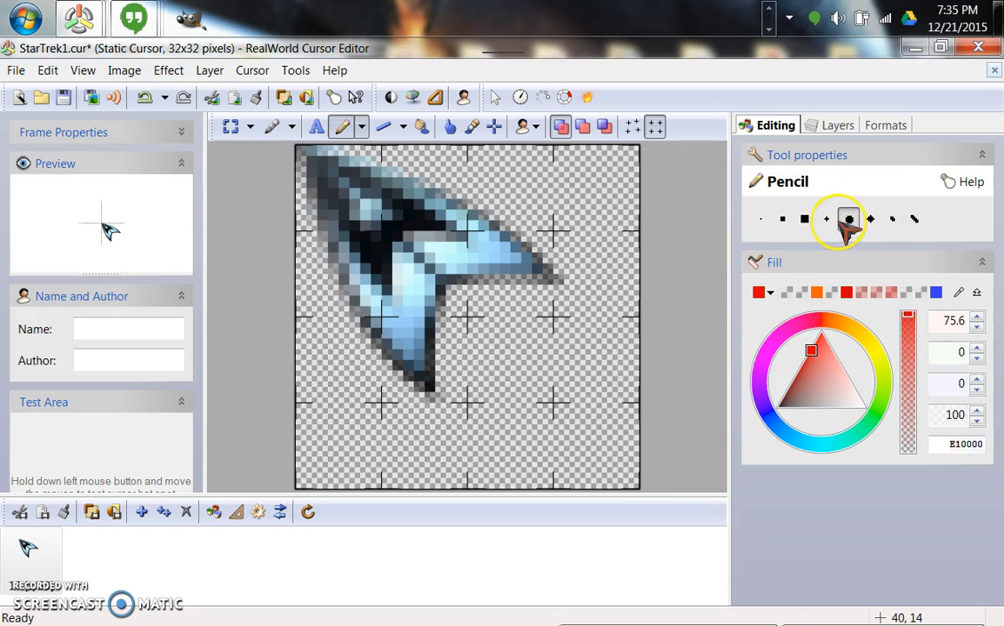
left_click(826, 218)
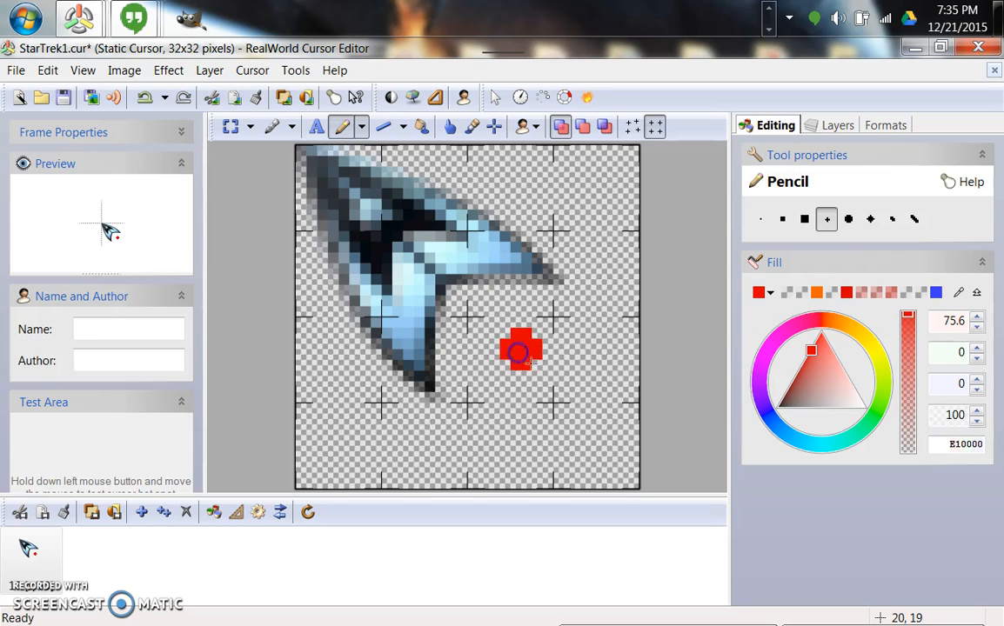
left_click(515, 344)
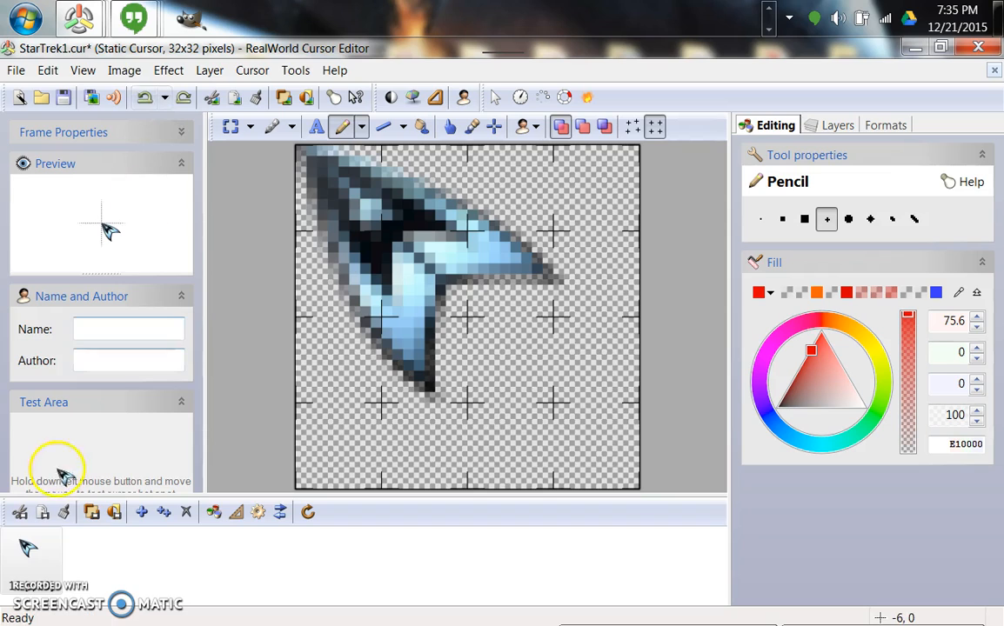
mouse_move(164, 513)
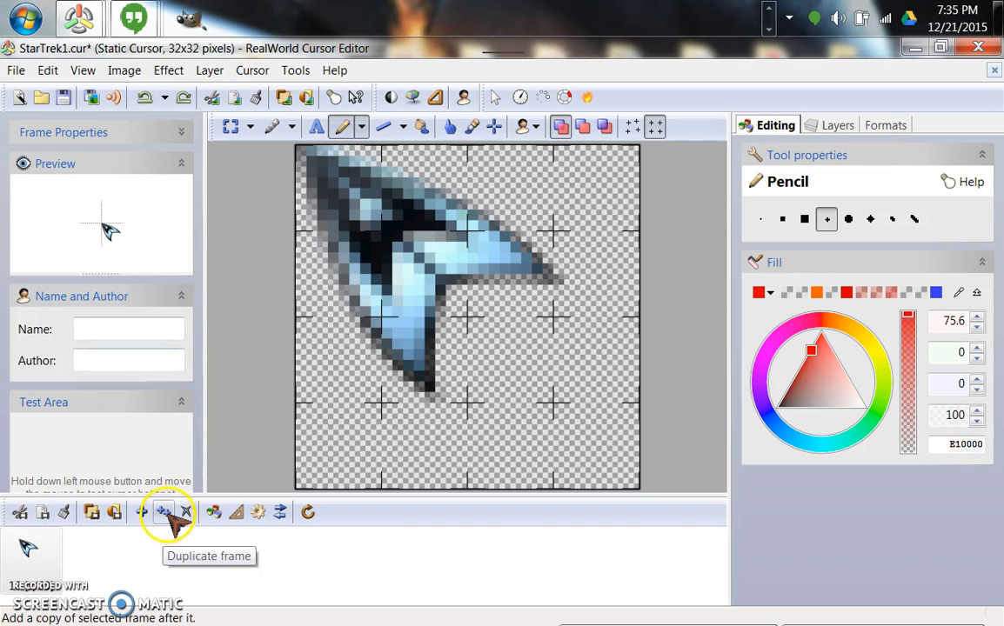
mouse_move(178, 518)
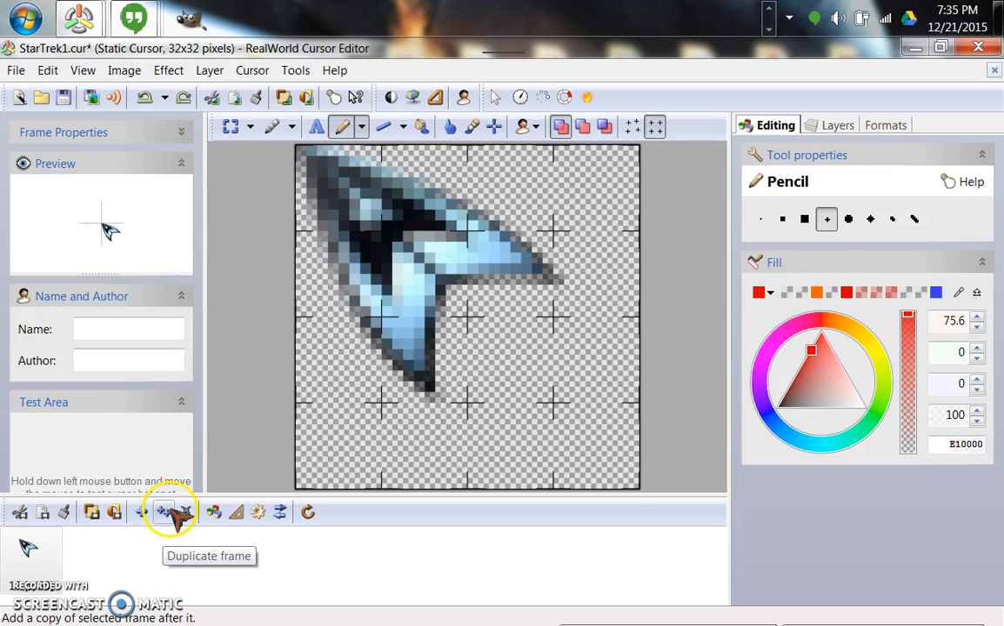
Duplicate the ship frame and stamp a red cross torpedo right of the ship in frame 2.
left_click(164, 512)
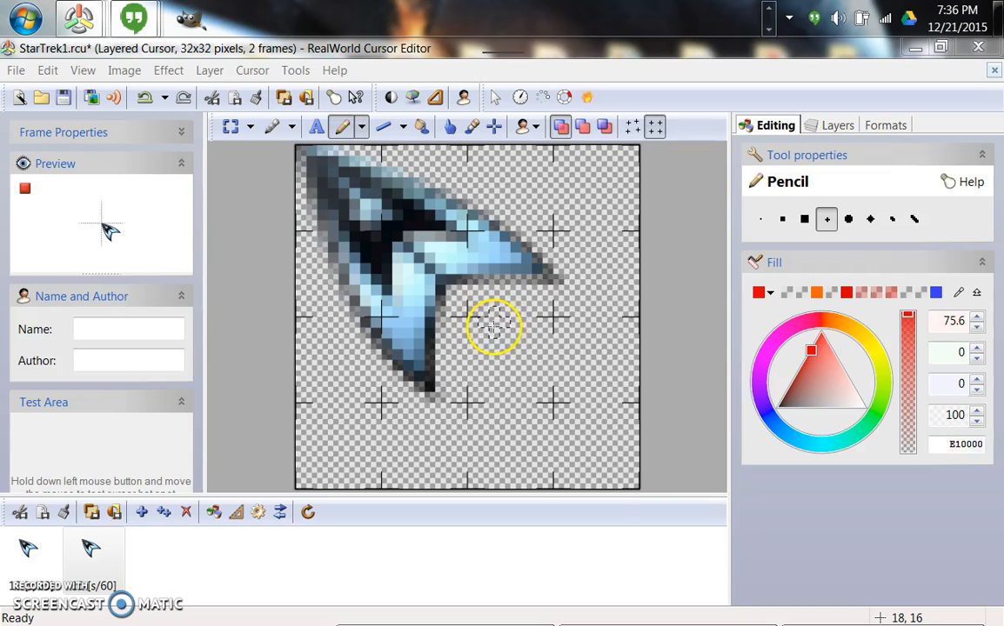
left_click(504, 325)
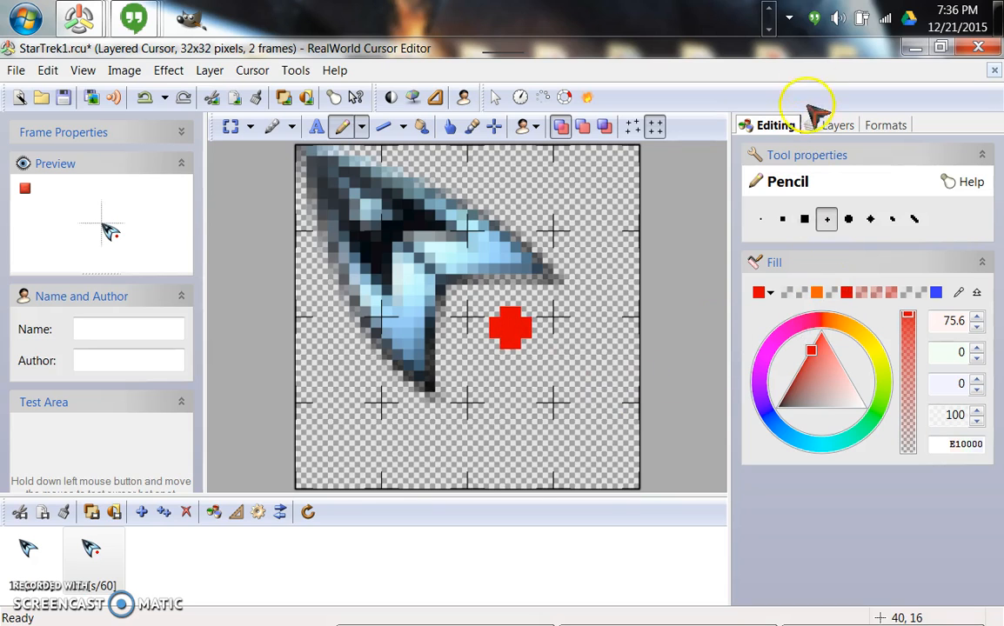
mouse_move(190, 309)
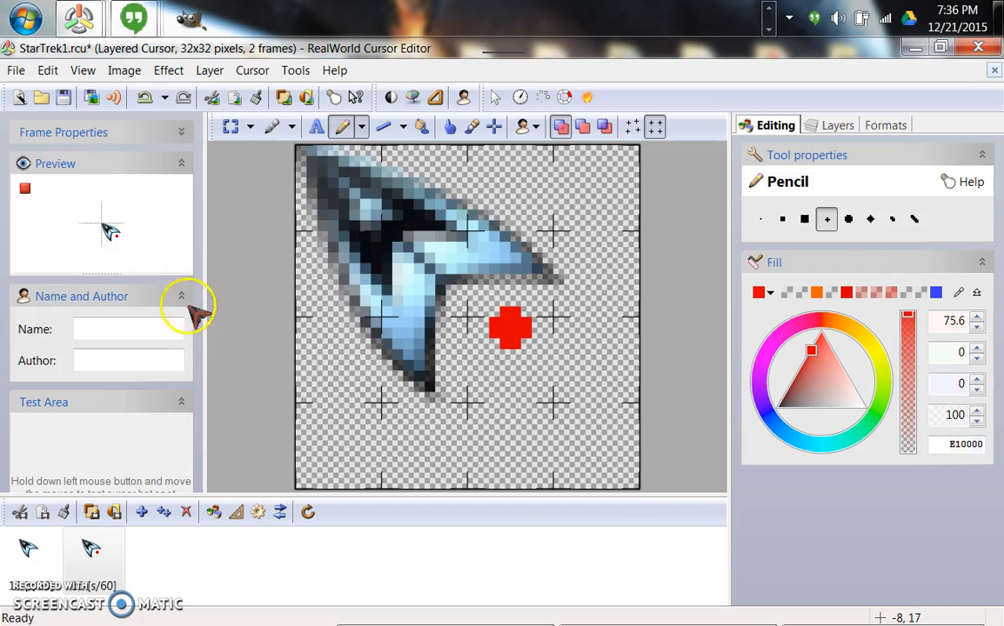
mouse_move(122, 253)
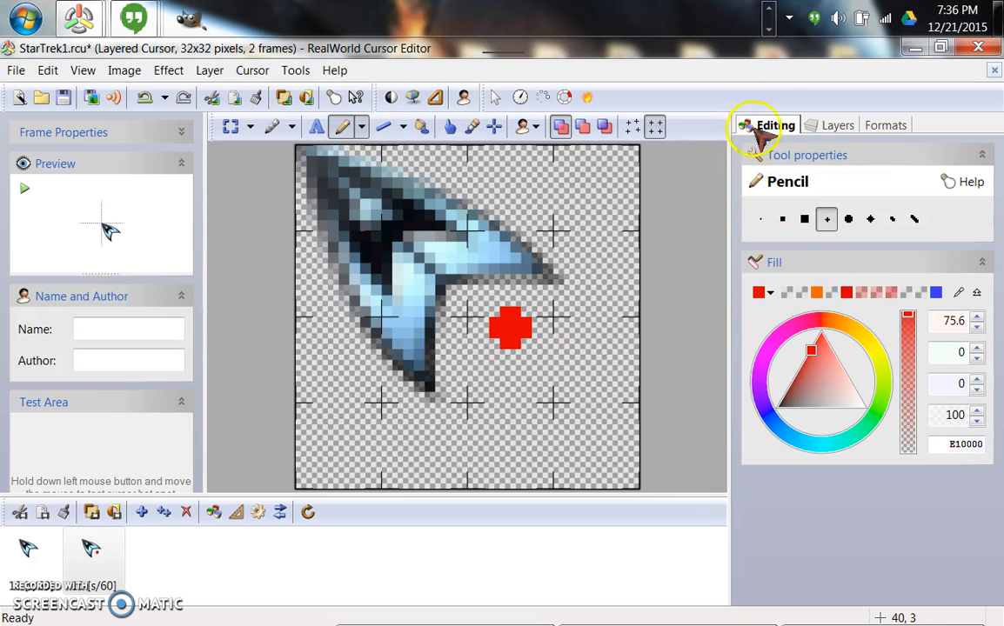
Cut the torpedo from Background, paste it on Torpedo, and drag it against the ship.
left_click(837, 125)
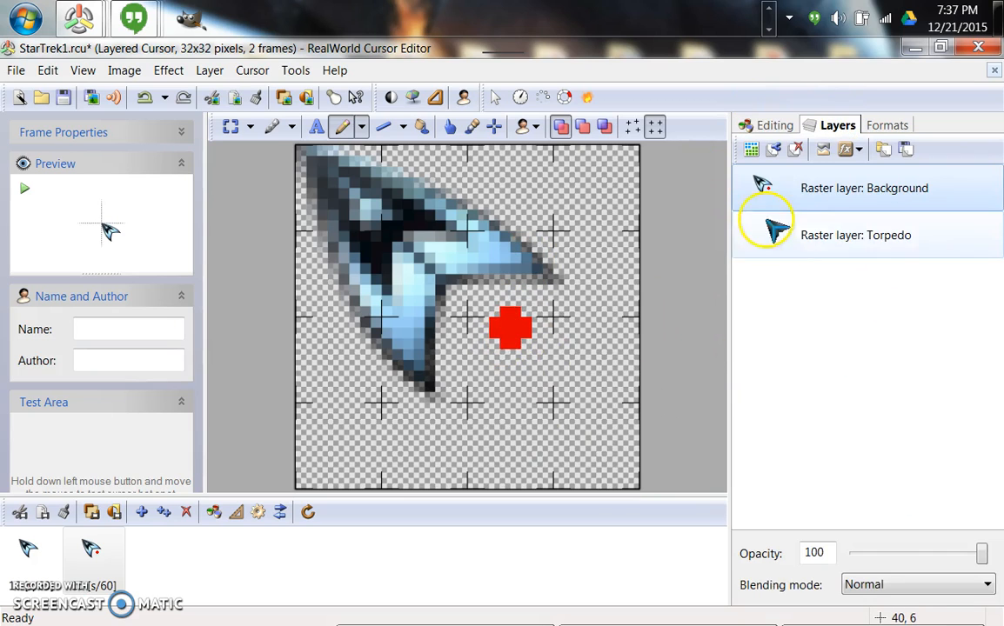
left_click(864, 187)
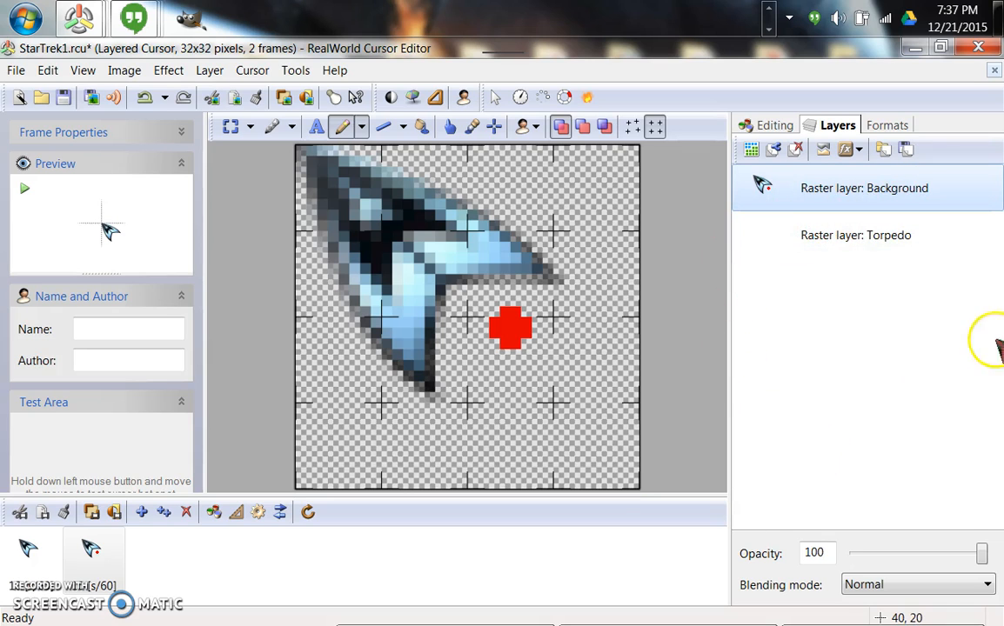
left_click(250, 127)
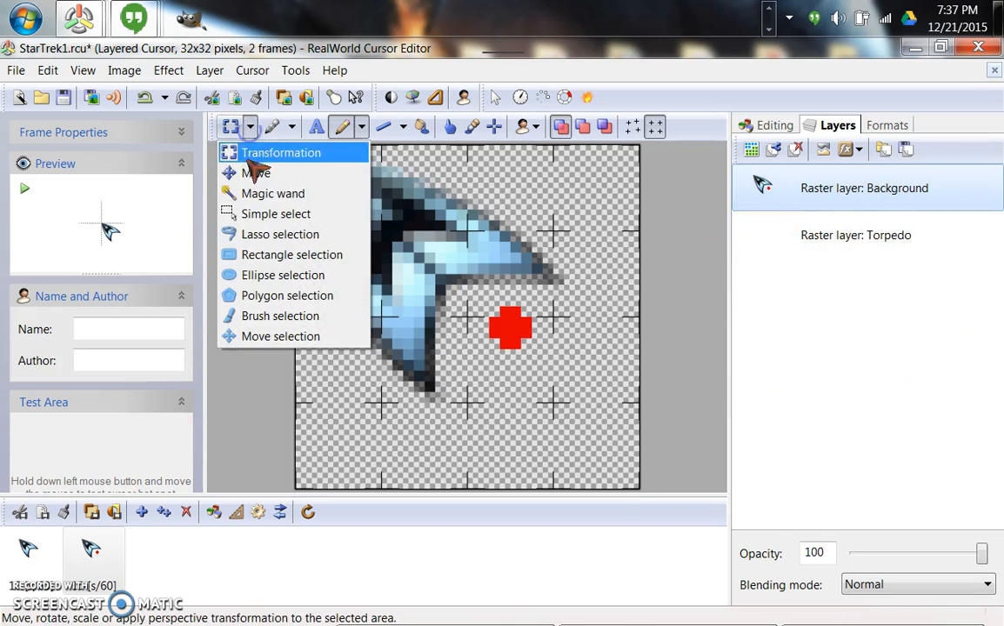
left_click(280, 152)
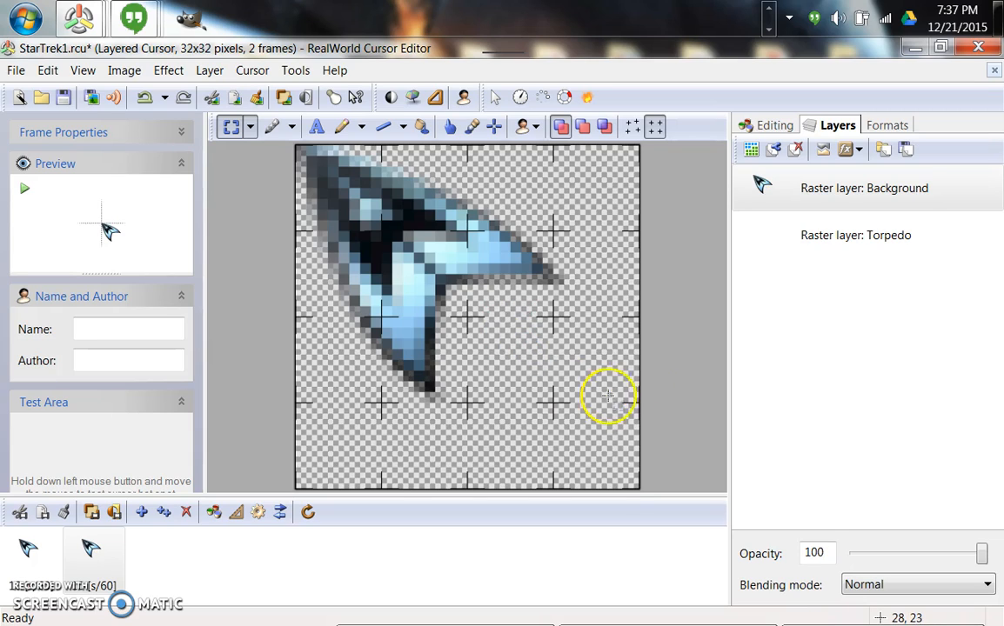
left_click(856, 235)
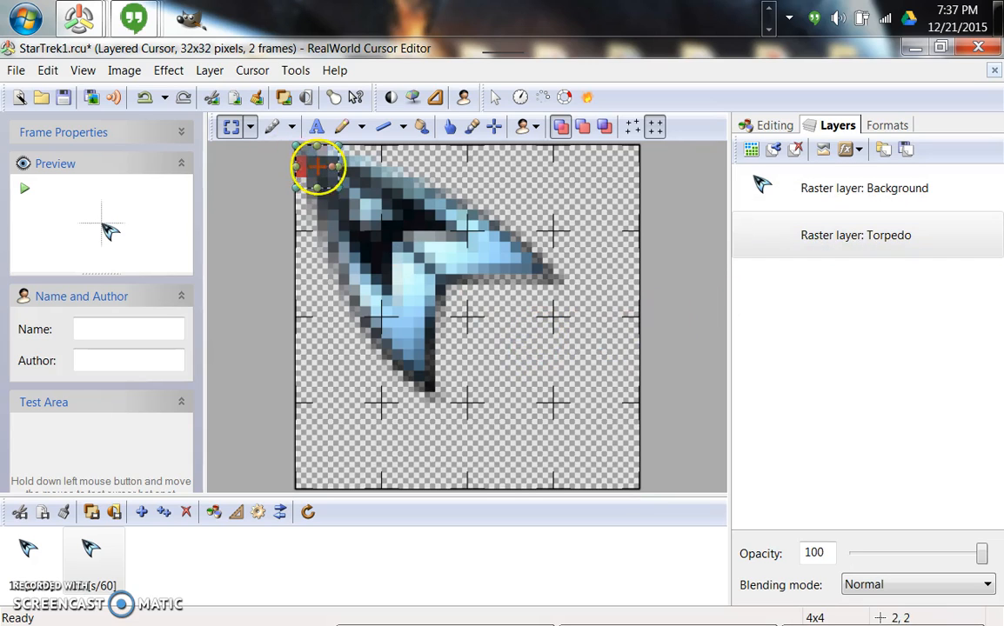
left_click_drag(316, 167, 450, 296)
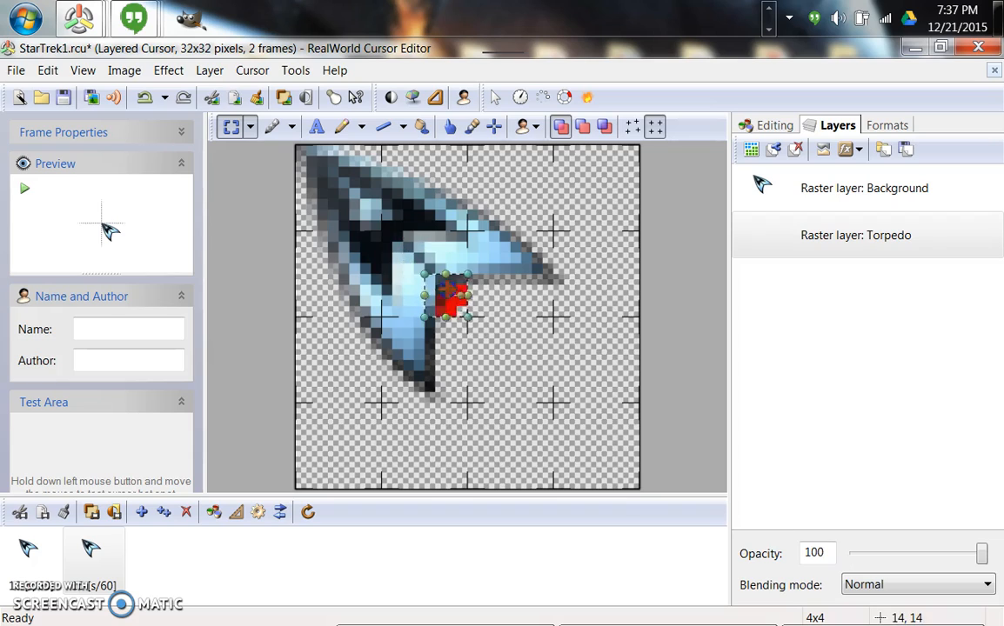
left_click_drag(448, 300, 468, 310)
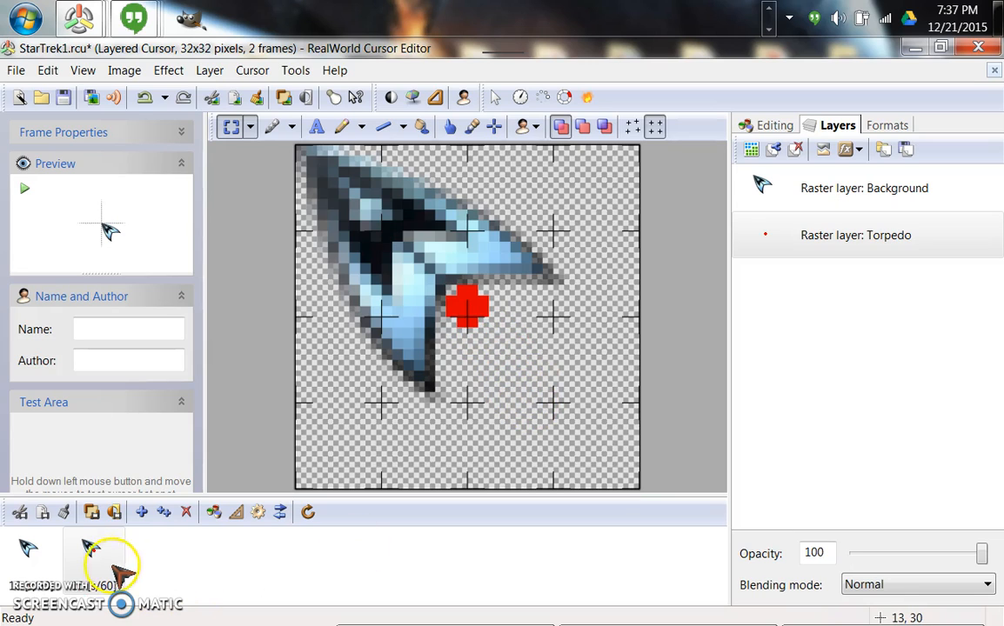
mouse_move(164, 515)
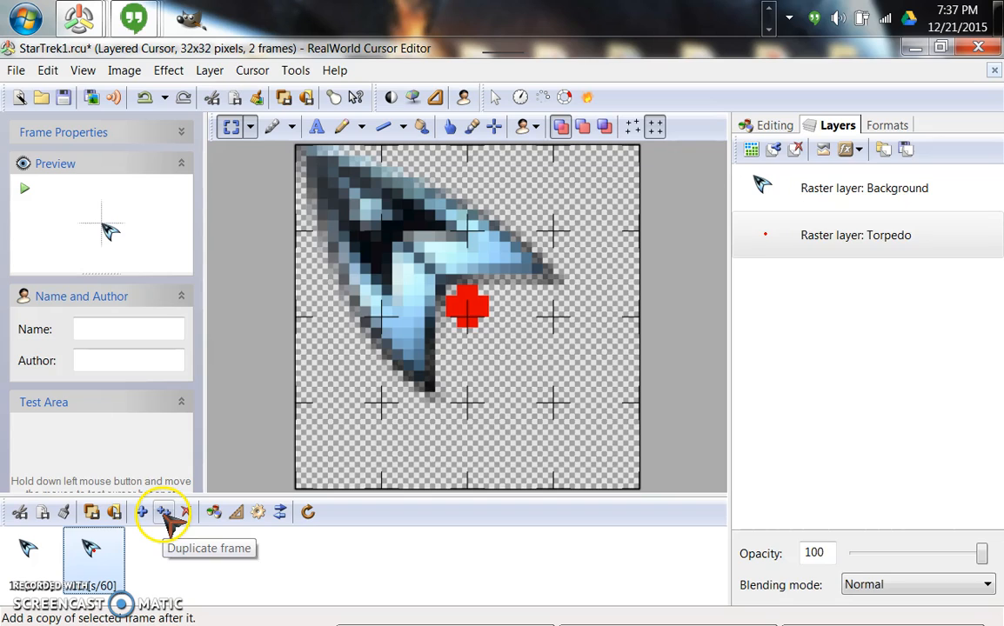
Duplicate frame 2, delete the extra copy to keep four frames, and select frame 1.
left_click(164, 513)
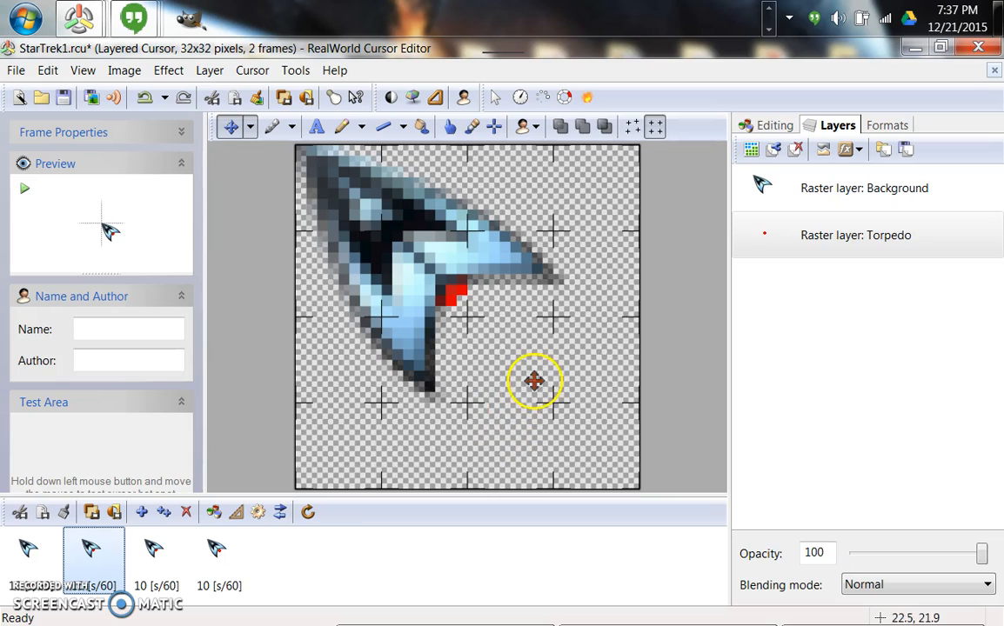
mouse_move(151, 513)
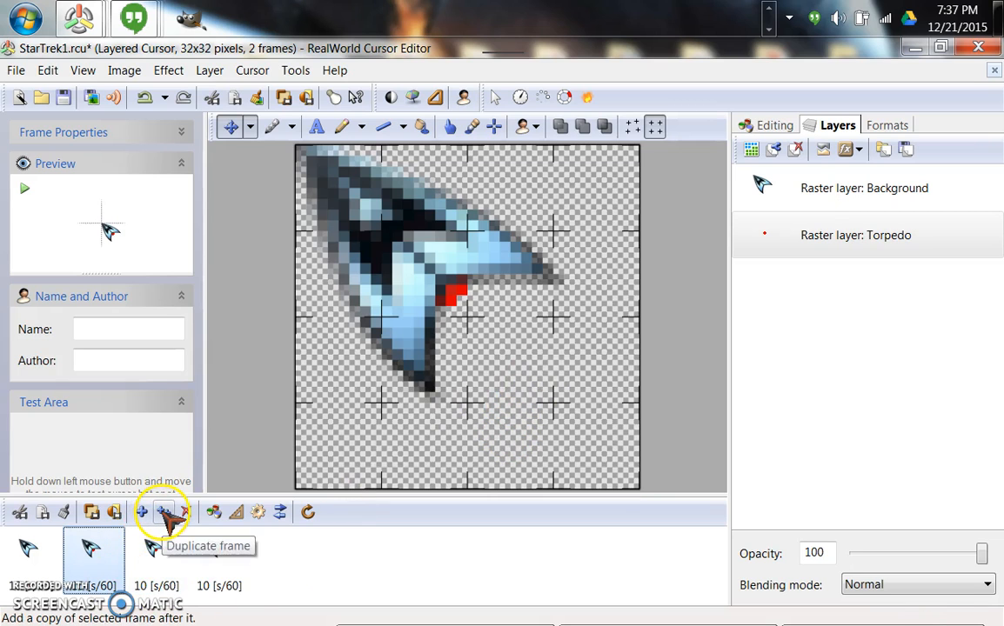
left_click(164, 512)
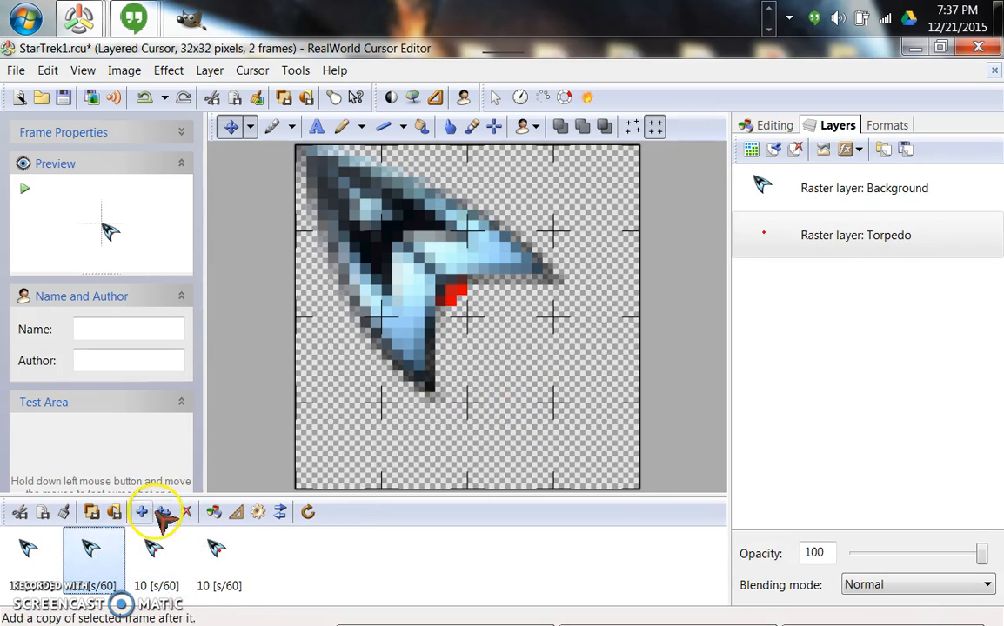
left_click(141, 511)
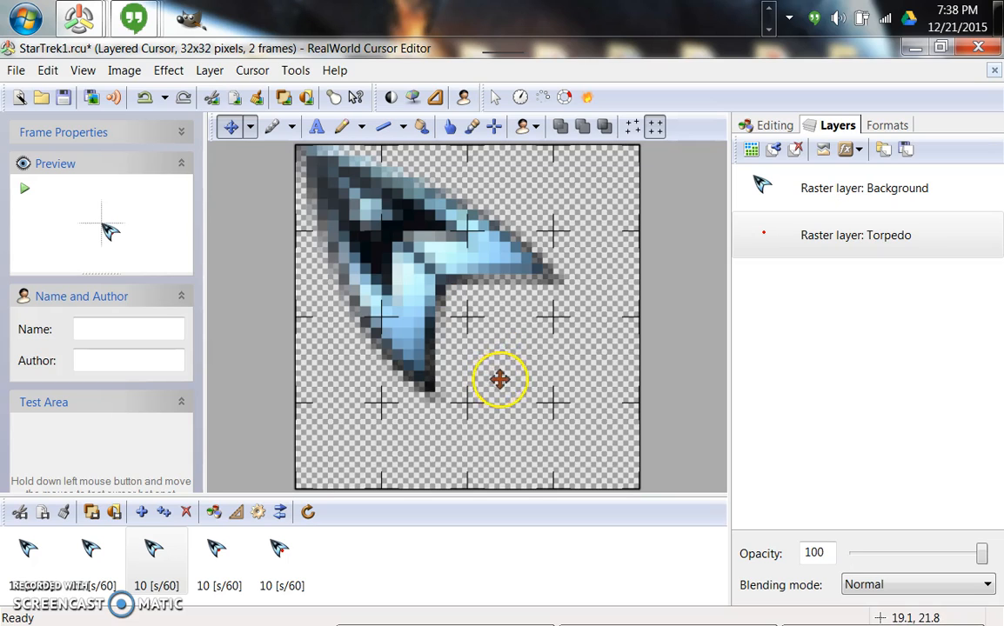
left_click(91, 550)
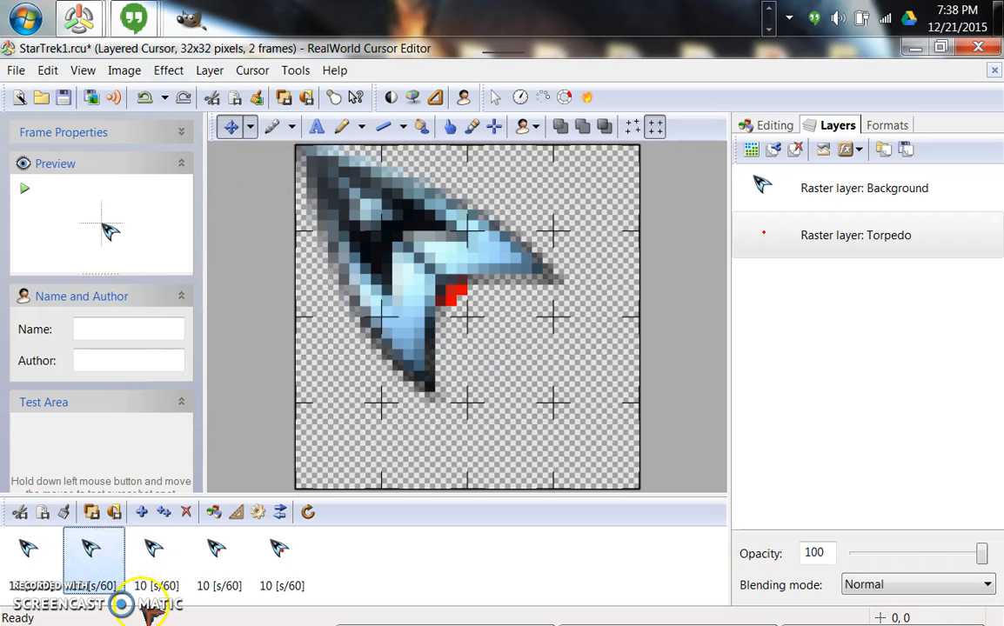
left_click(152, 561)
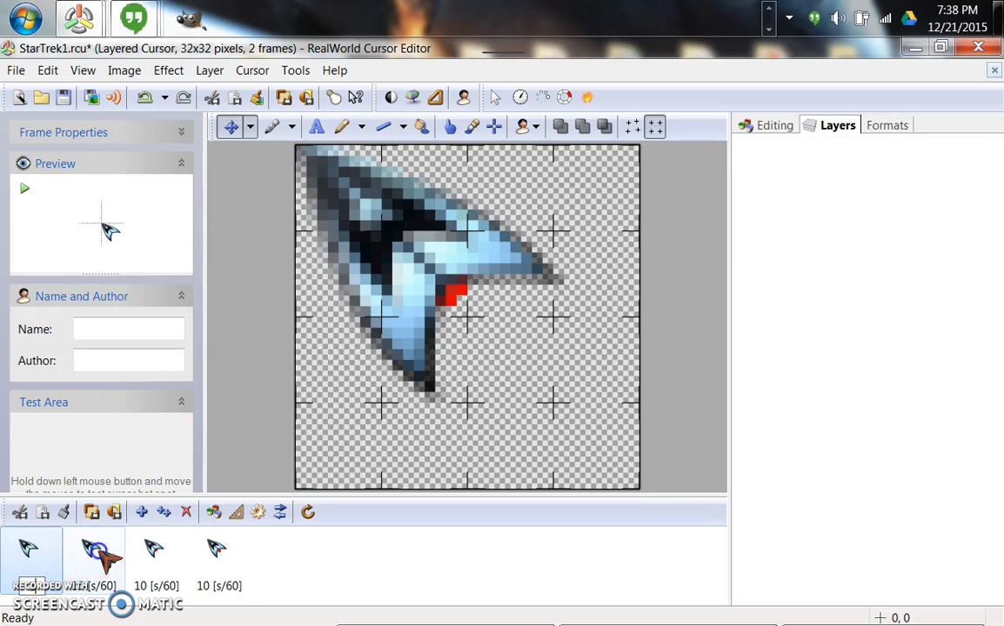
Give frame 3 a 5-jiffy duration and frame 4 a 20-jiffy duration.
left_click(216, 553)
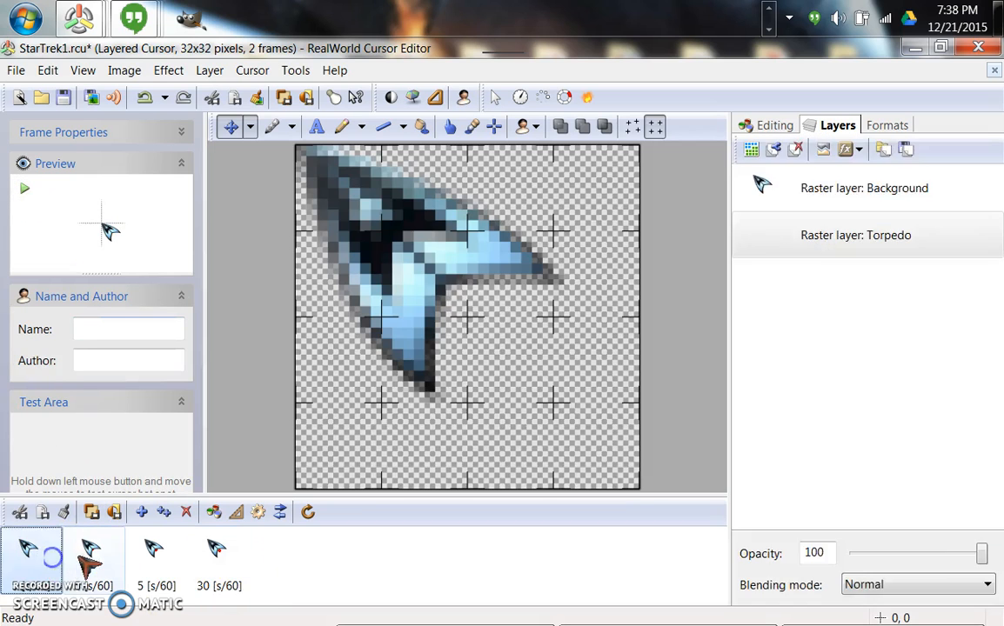
left_click(214, 551)
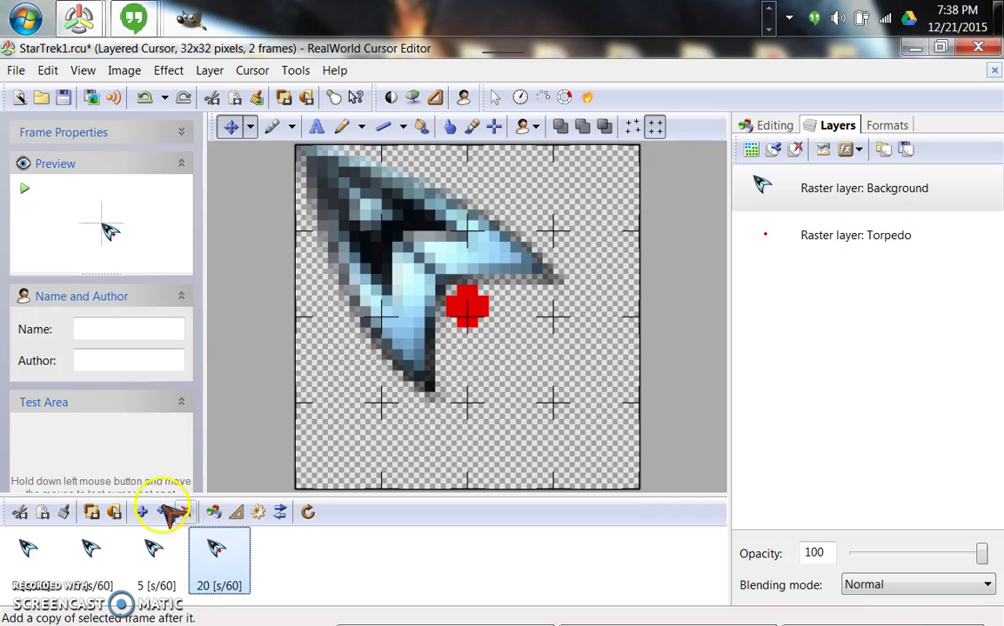
Duplicate the torpedo frame and drag the torpedo further toward the bottom-right corner.
left_click(150, 513)
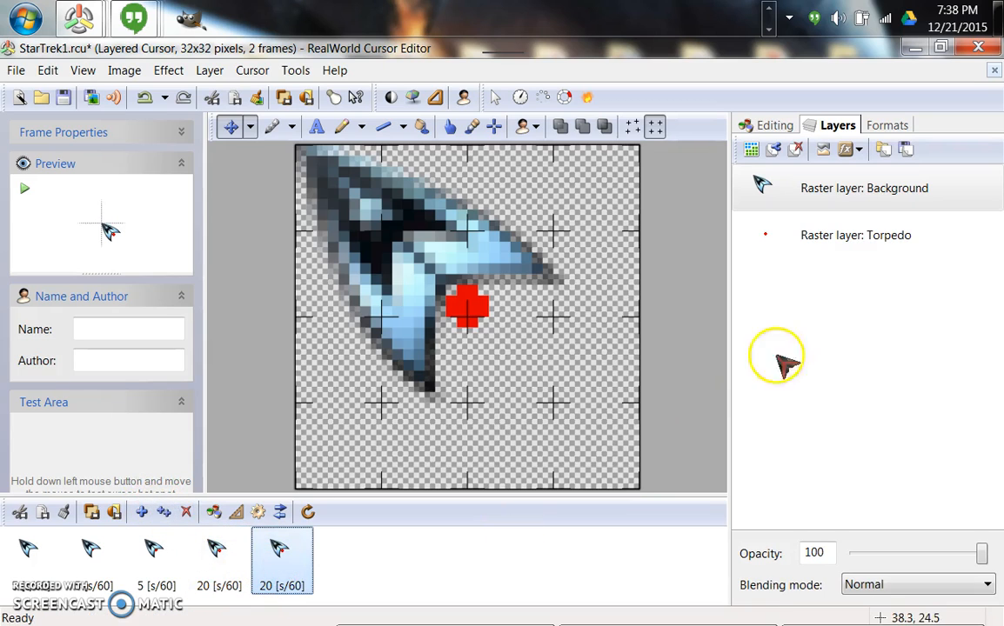
left_click(855, 235)
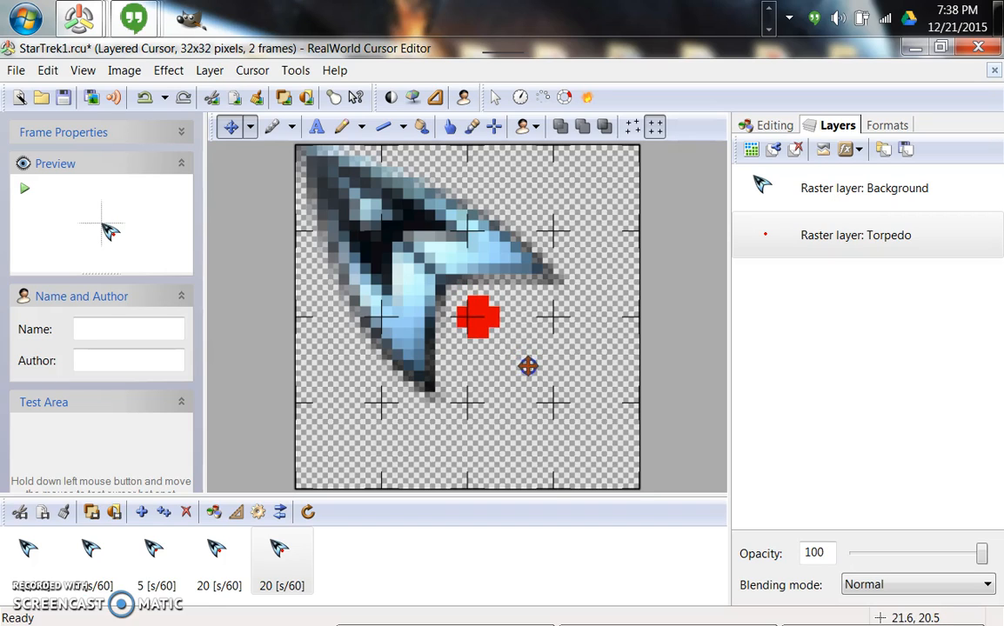
left_click_drag(479, 316, 489, 328)
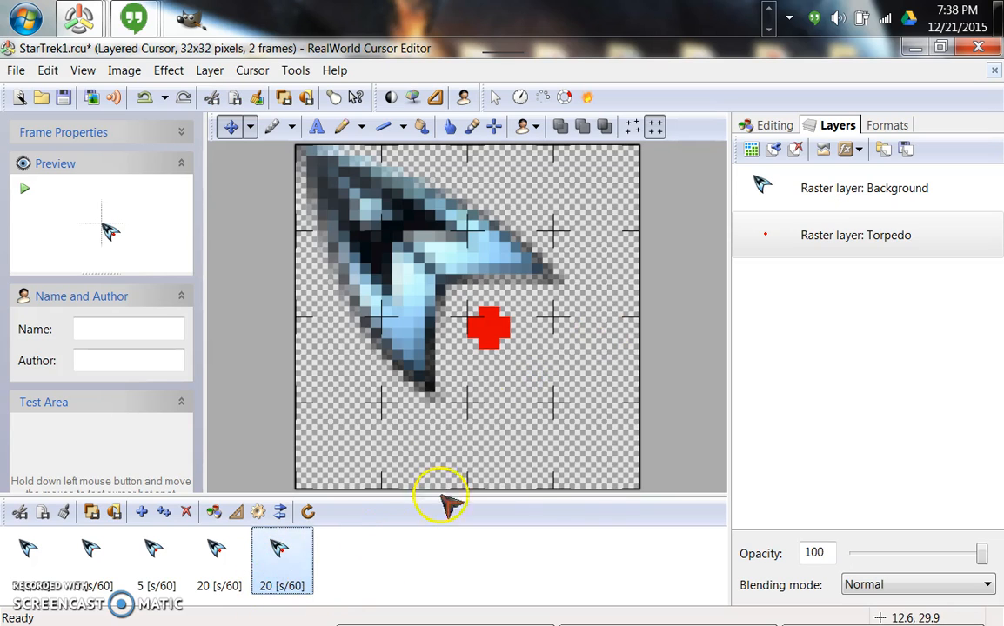
left_click_drag(489, 328, 509, 294)
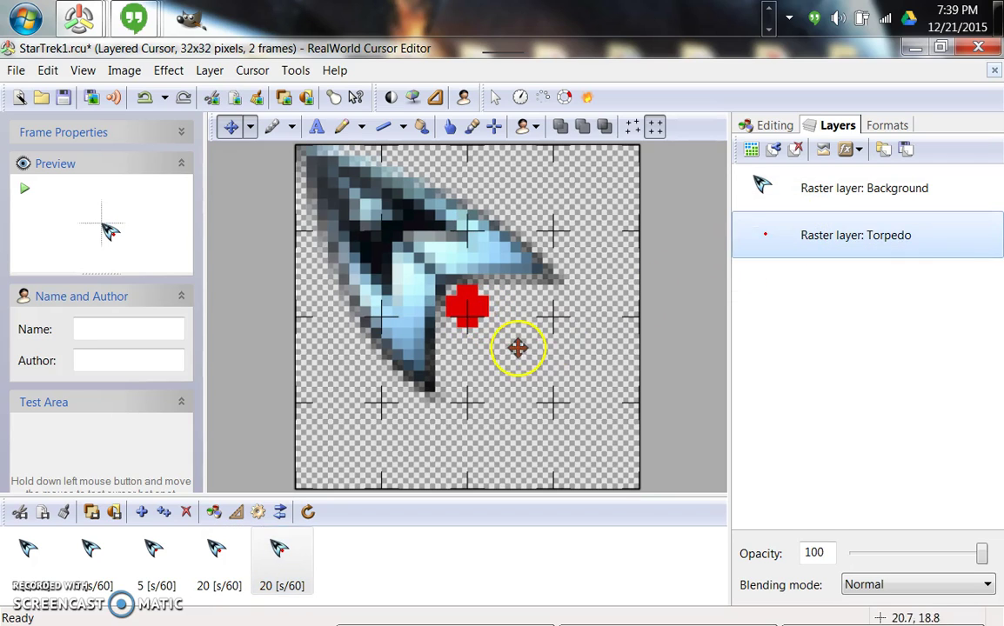
left_click_drag(470, 309, 500, 317)
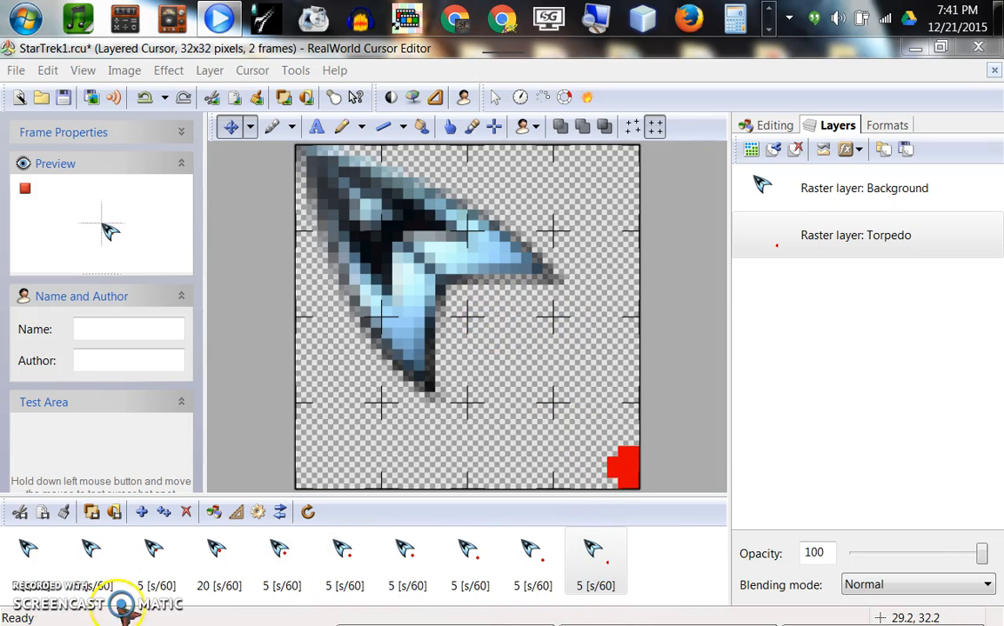
mouse_move(83, 313)
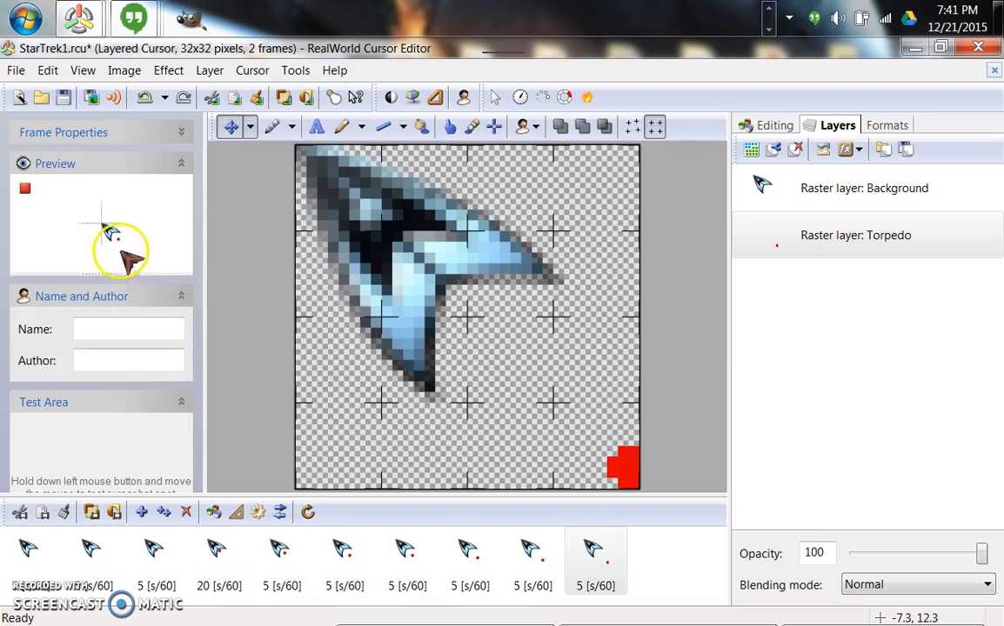
mouse_move(117, 252)
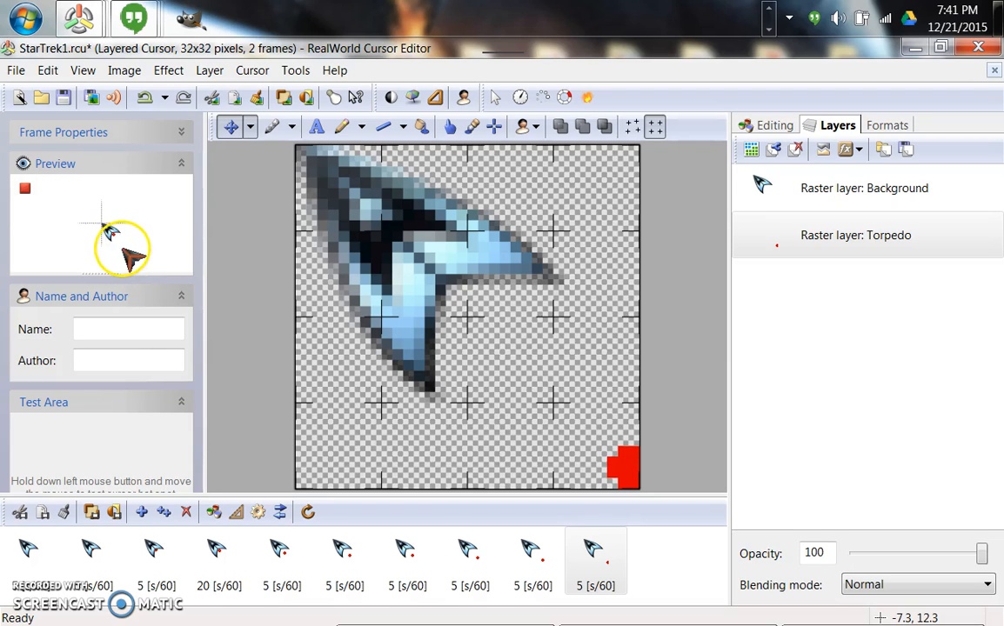
mouse_move(135, 252)
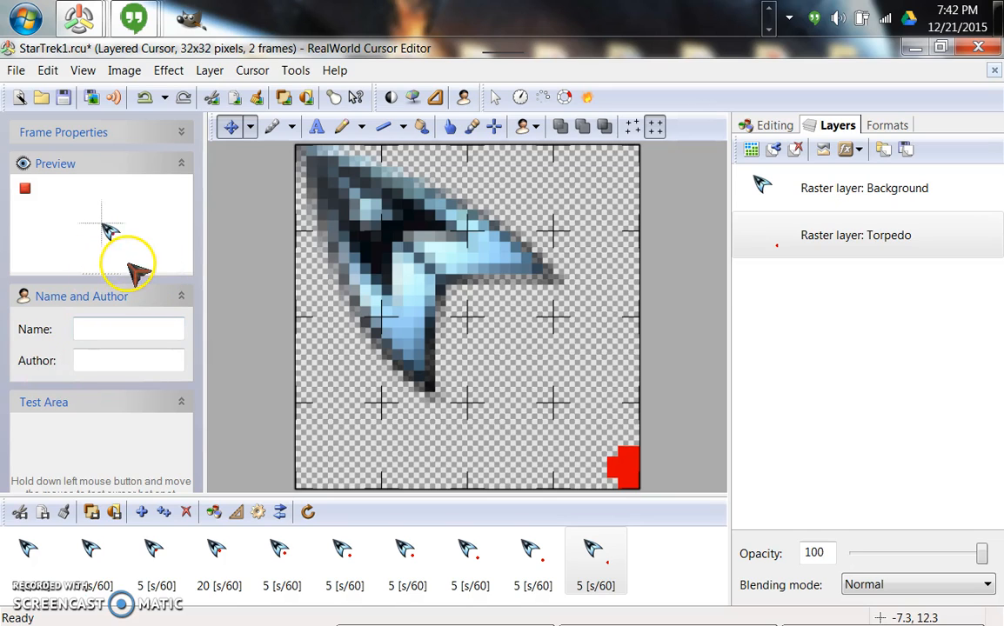
mouse_move(661, 561)
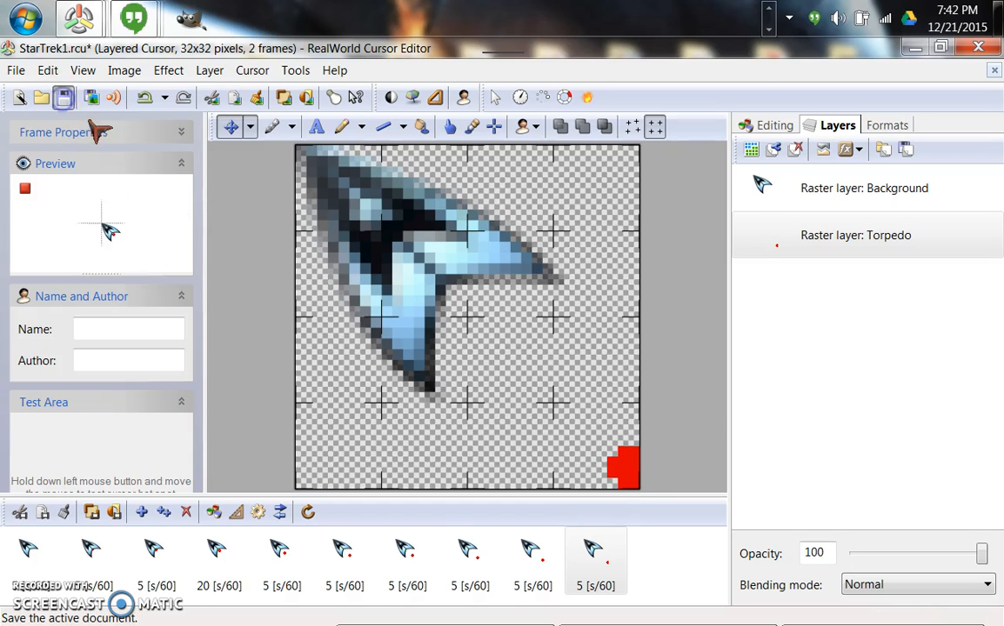
Save the ten-frame torpedo animation as the animated cursor file StarTrekTorbedo.ani.
left_click(66, 96)
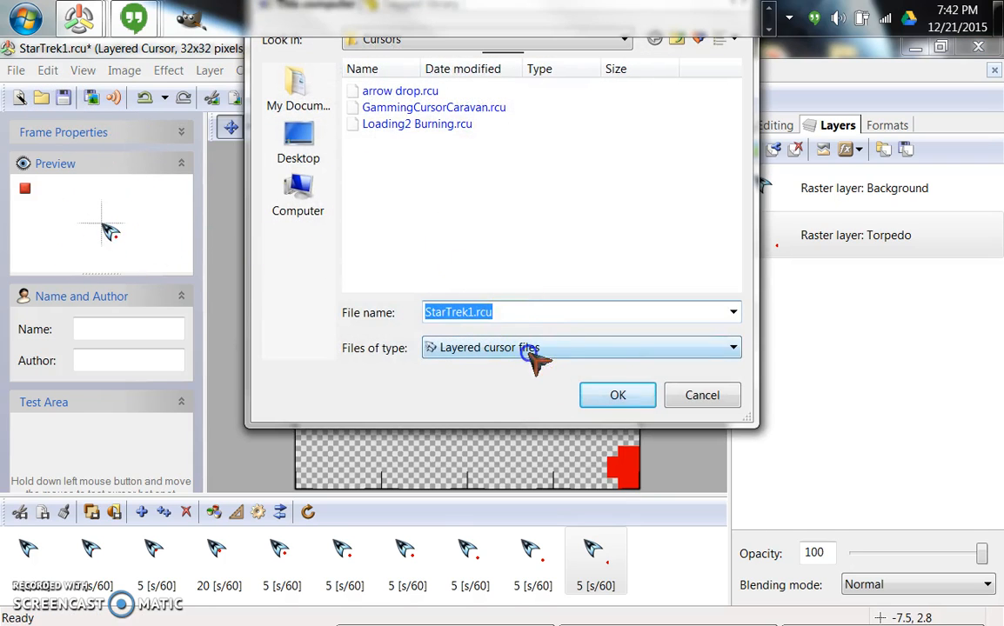
left_click(581, 347)
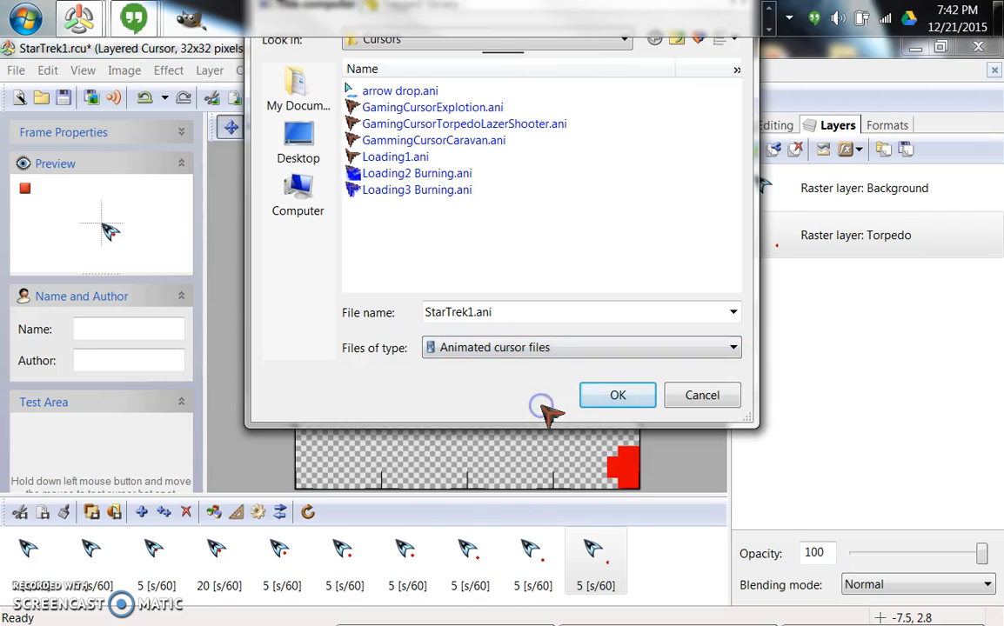
left_click(501, 312)
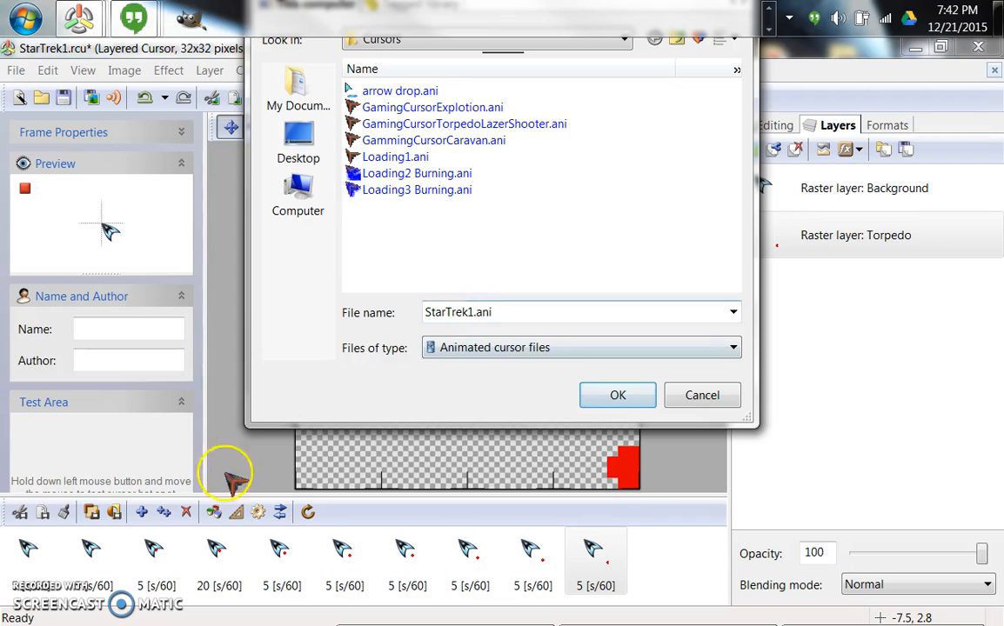
left_click(616, 395)
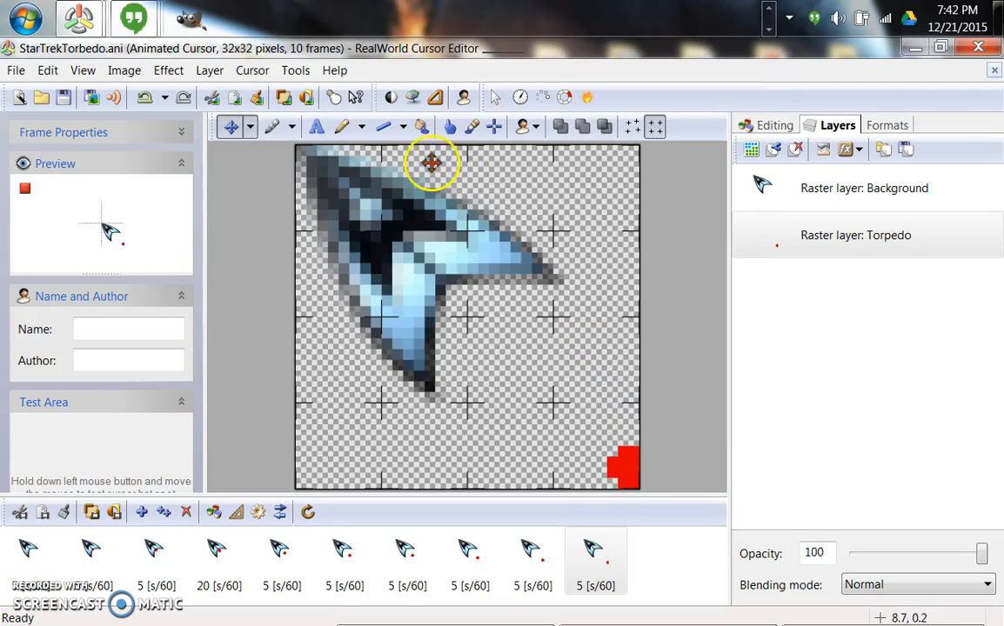
mouse_move(306, 310)
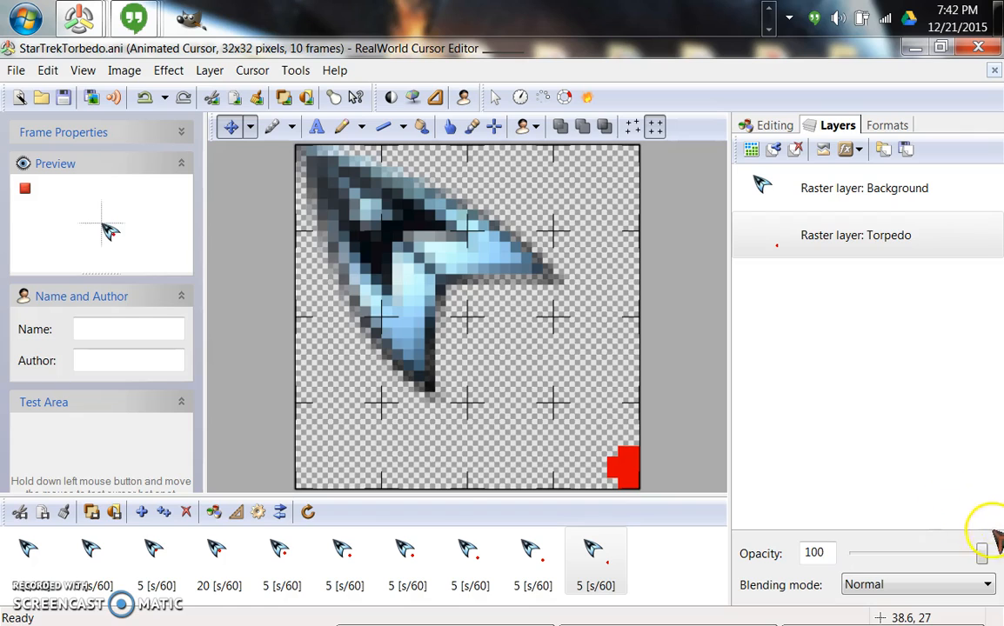
mouse_move(836, 582)
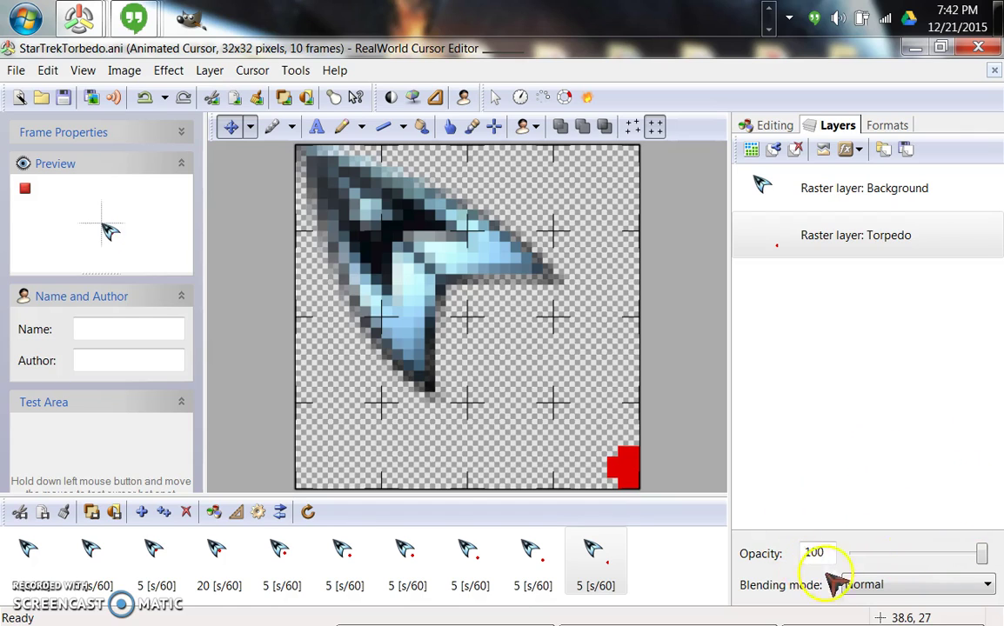